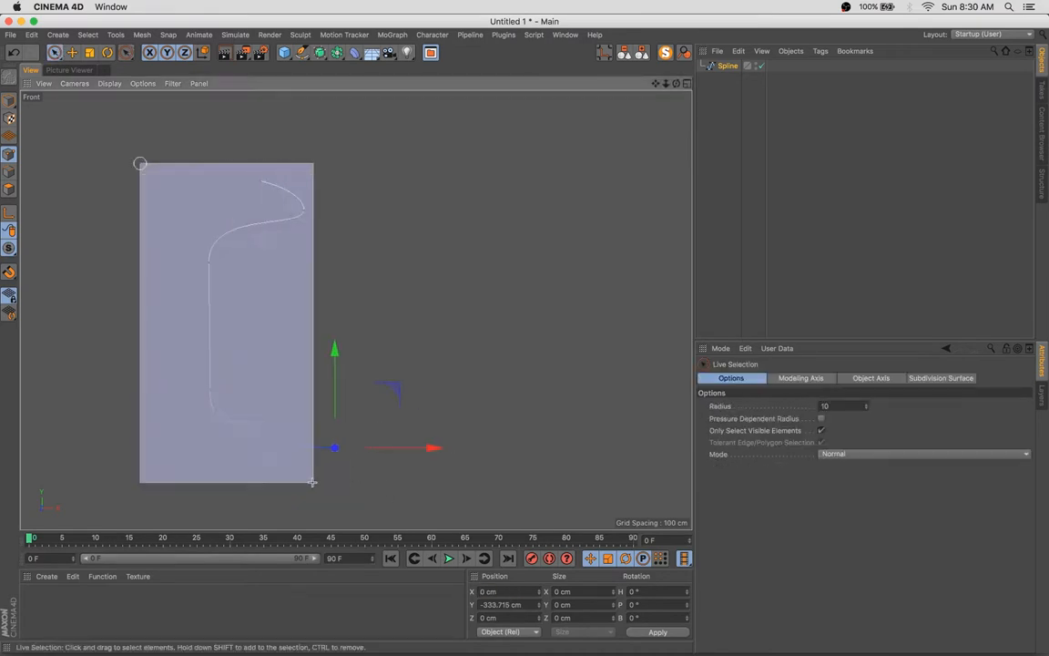
# Add a Lathe generator to spin the profile spline into a rounded vase body with flared rim.
pyautogui.click(321, 51)
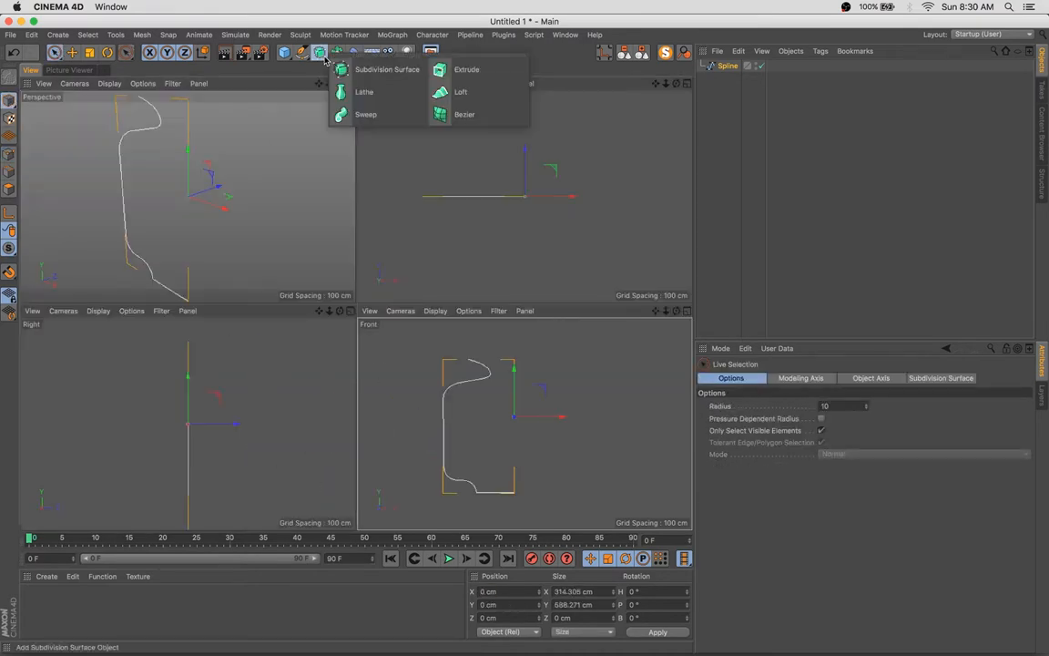
pyautogui.click(364, 91)
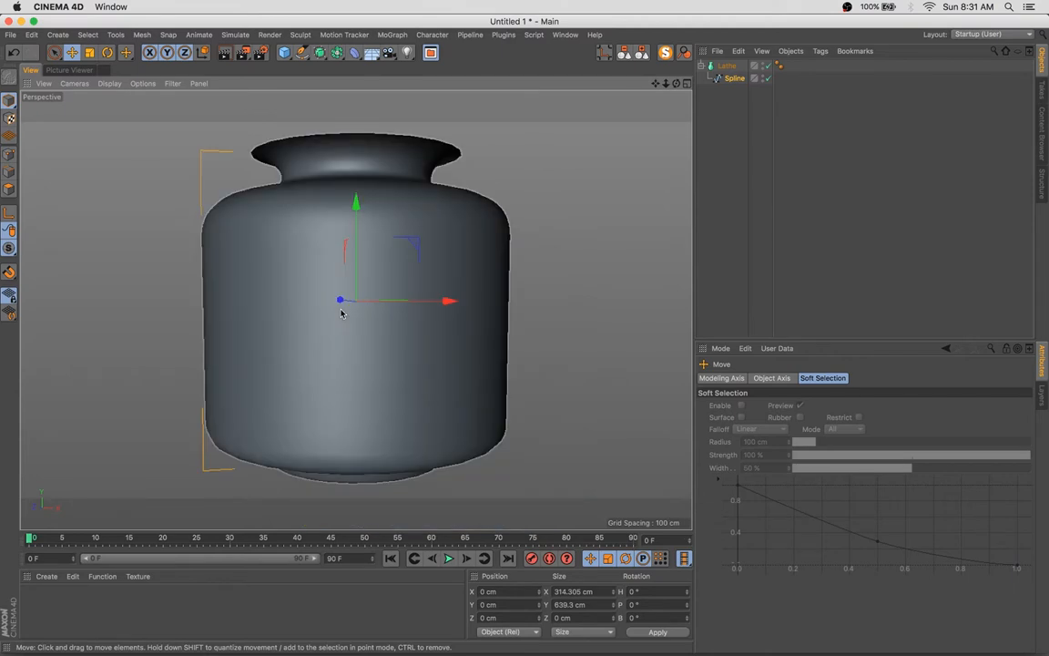
# Duplicate the Lathe with its spline as a lower fill body and add a new material.
pyautogui.click(819, 51)
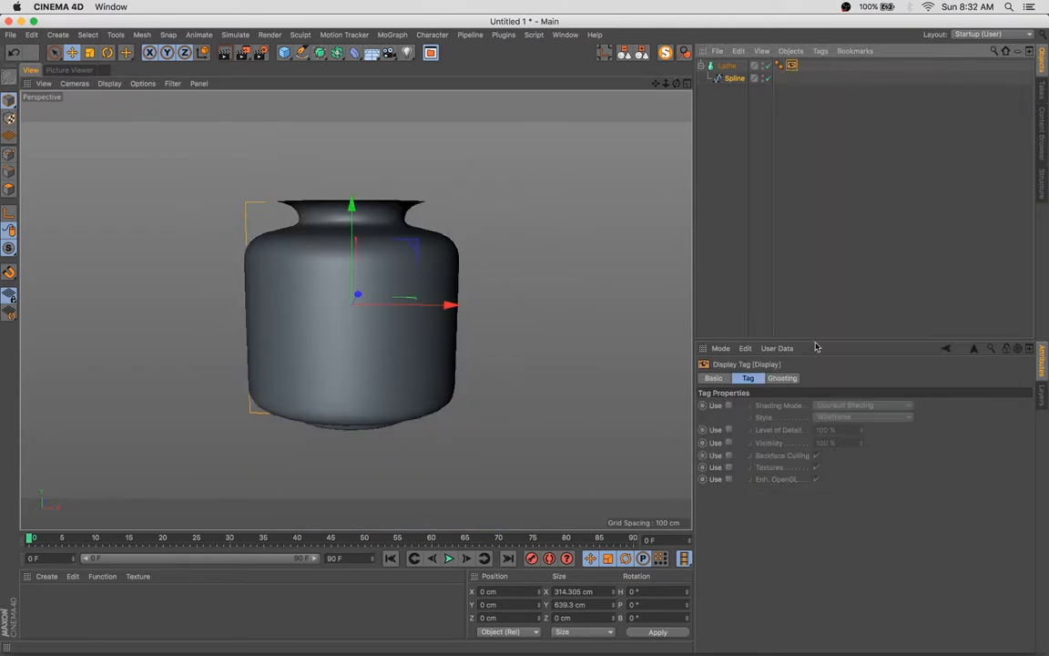
pyautogui.click(142, 84)
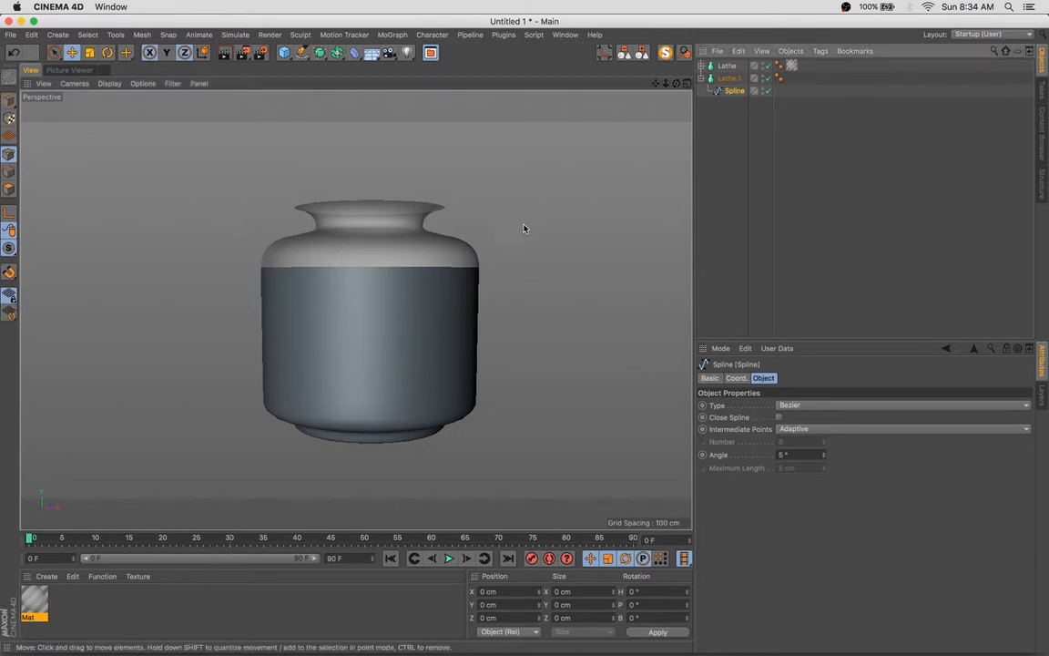
# Apply a transparent bluish glass material to the bowl and start a Line Cut near the rim.
pyautogui.rightClick(524, 228)
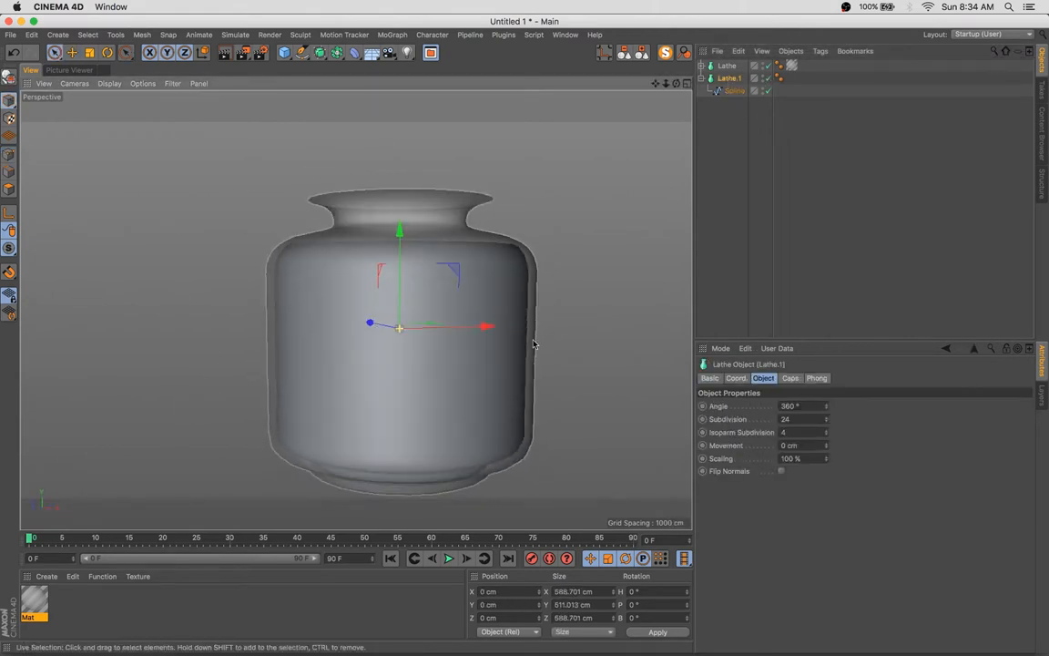
pyautogui.doubleClick(33, 601)
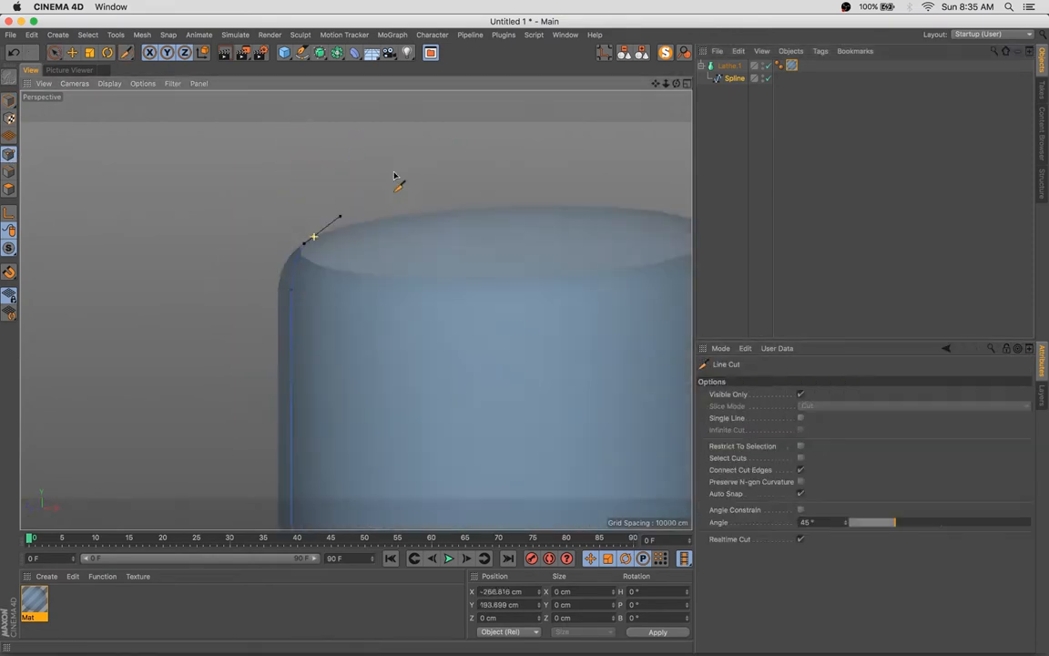
# Add a Camera and a Cube scaled as a dark floor beneath the glass bowl.
pyautogui.click(11, 51)
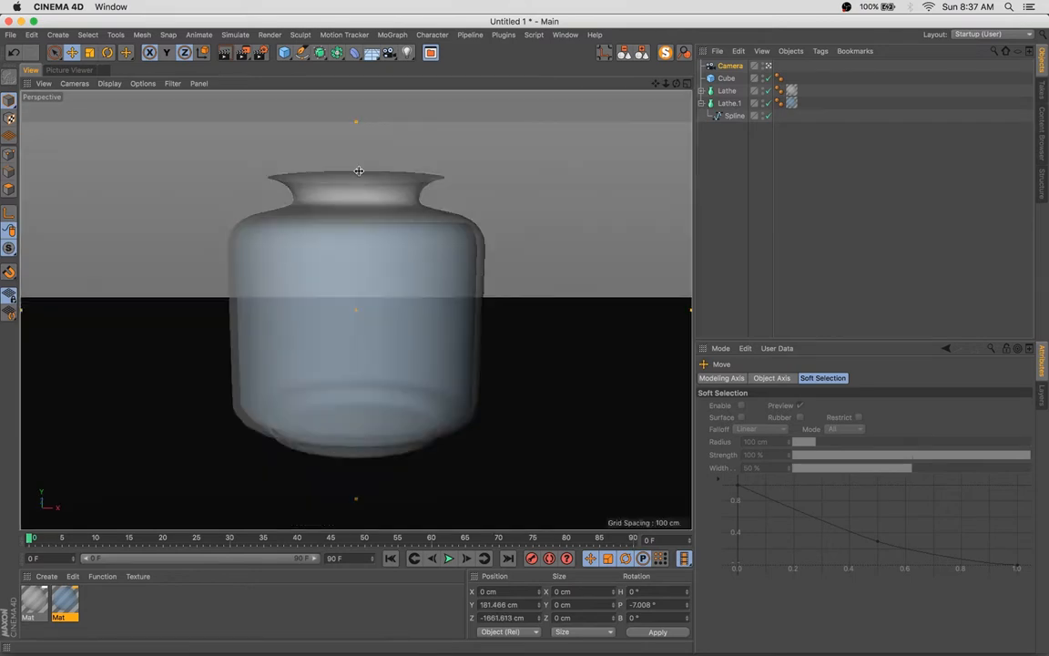
# Render the glass bowl to the Picture Viewer with the Earth material on its bottom lathe.
pyautogui.click(729, 103)
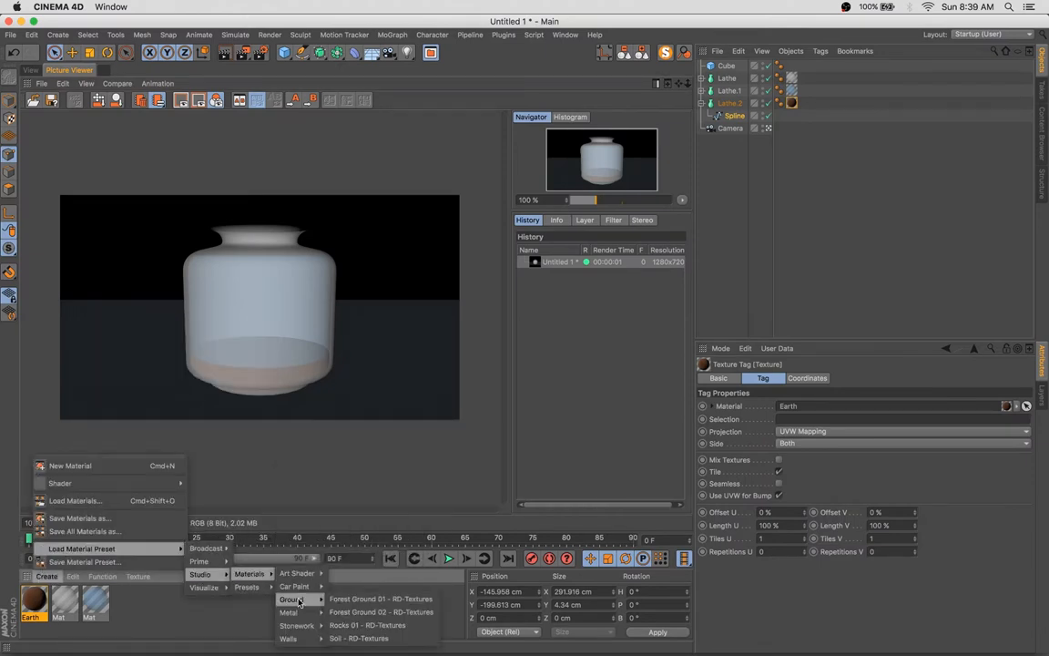
# Load the Rocks 01 ground preset onto the bowl bottom and re-render it as pebbles.
pyautogui.click(368, 625)
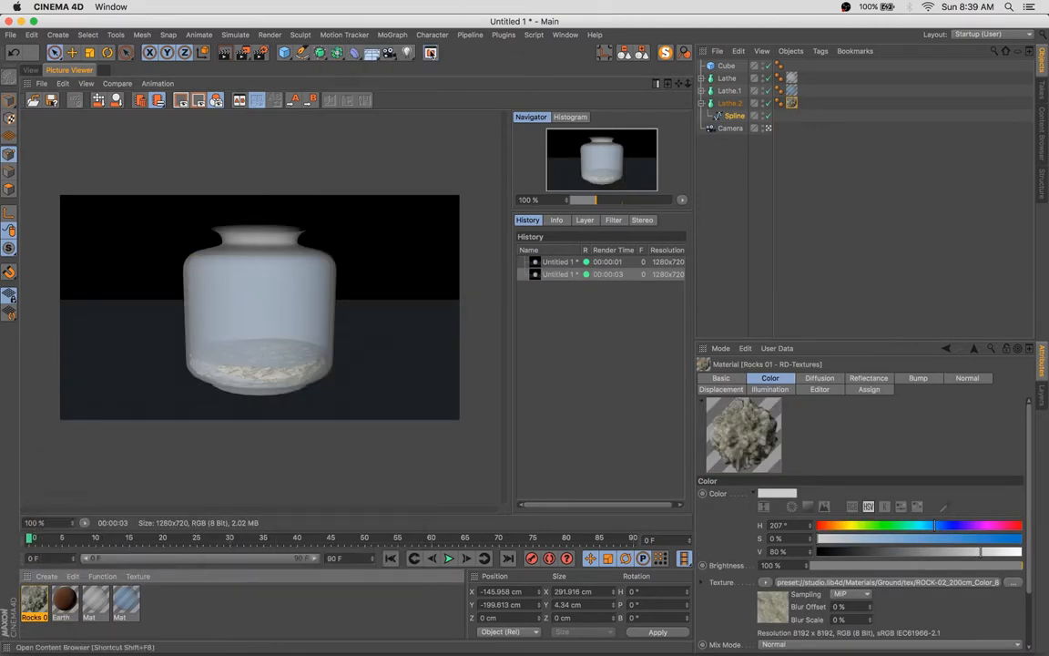
pyautogui.click(430, 51)
pyautogui.write('ThePractice-71')
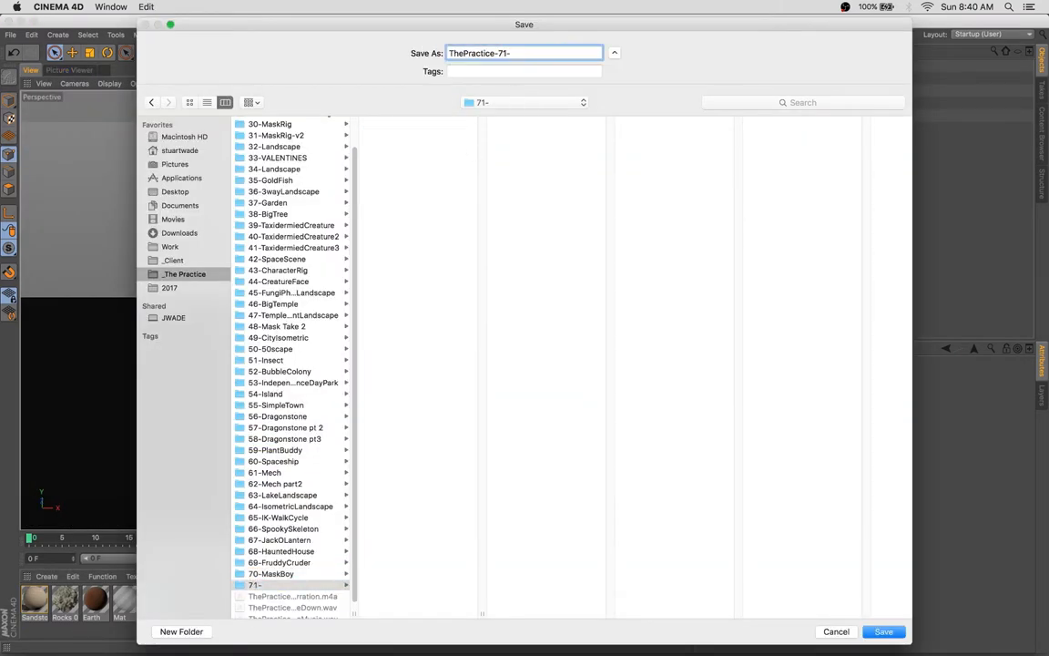
# Save the scene as the Aquarium project, then start a Sweep plant stem over a disc Lathe.
pyautogui.write('-Aqk')
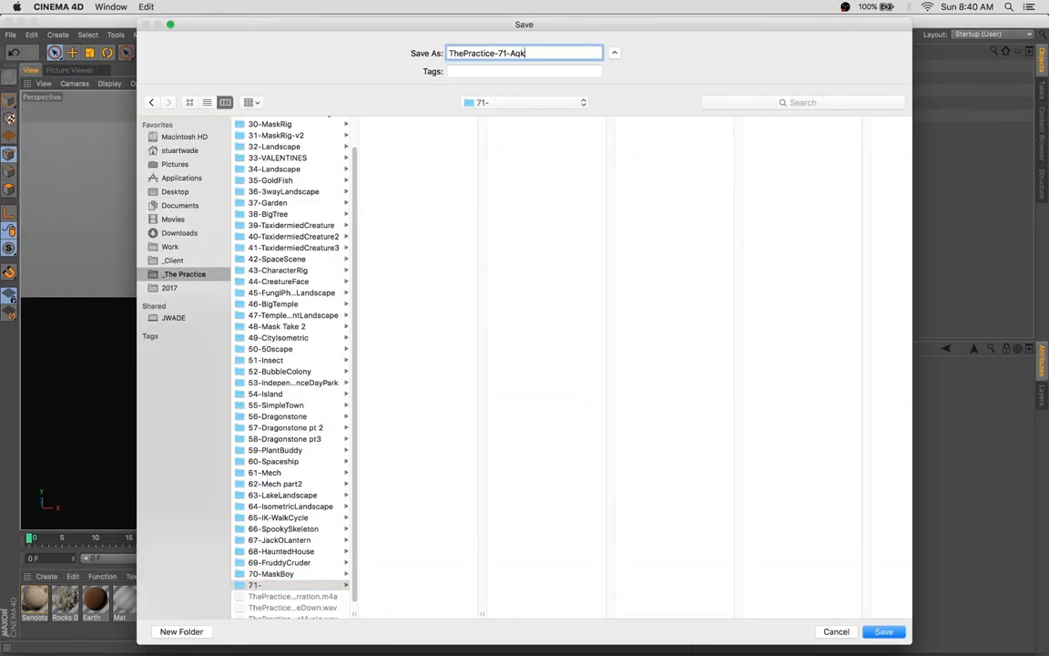
pyautogui.click(882, 631)
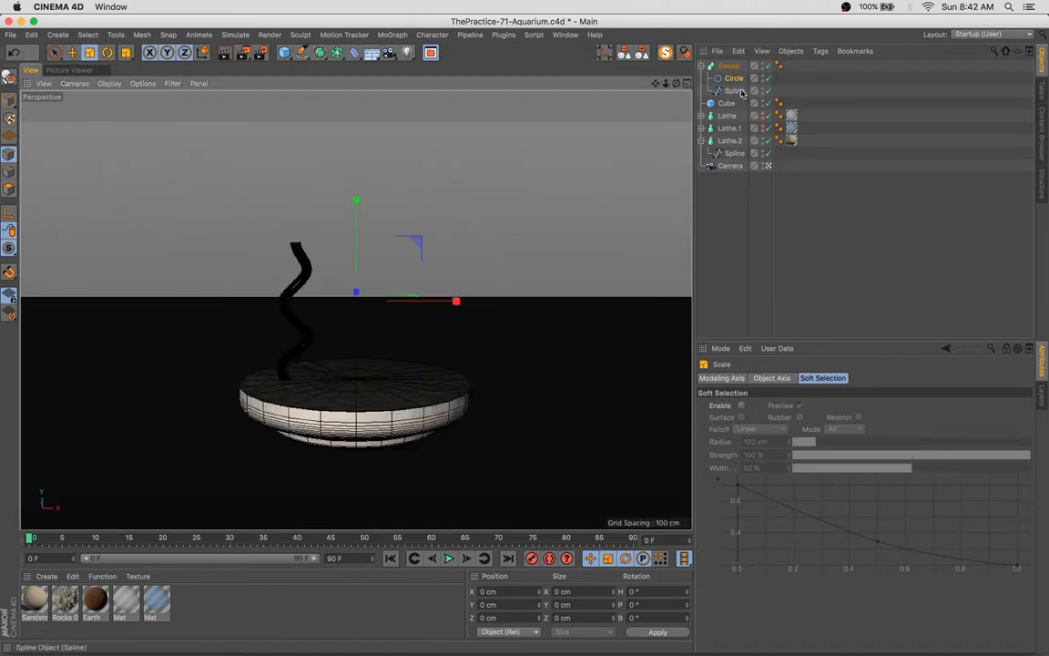
# Increase the stem's Circle radius, then start a new document for modelling a pointed leaf.
pyautogui.click(735, 76)
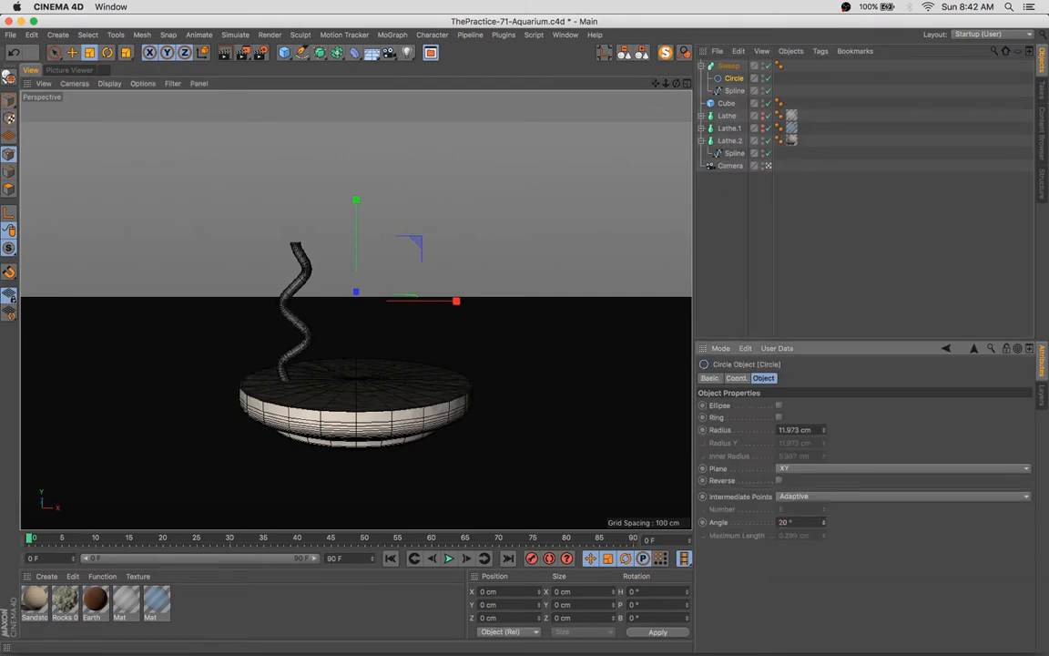
pyautogui.click(729, 66)
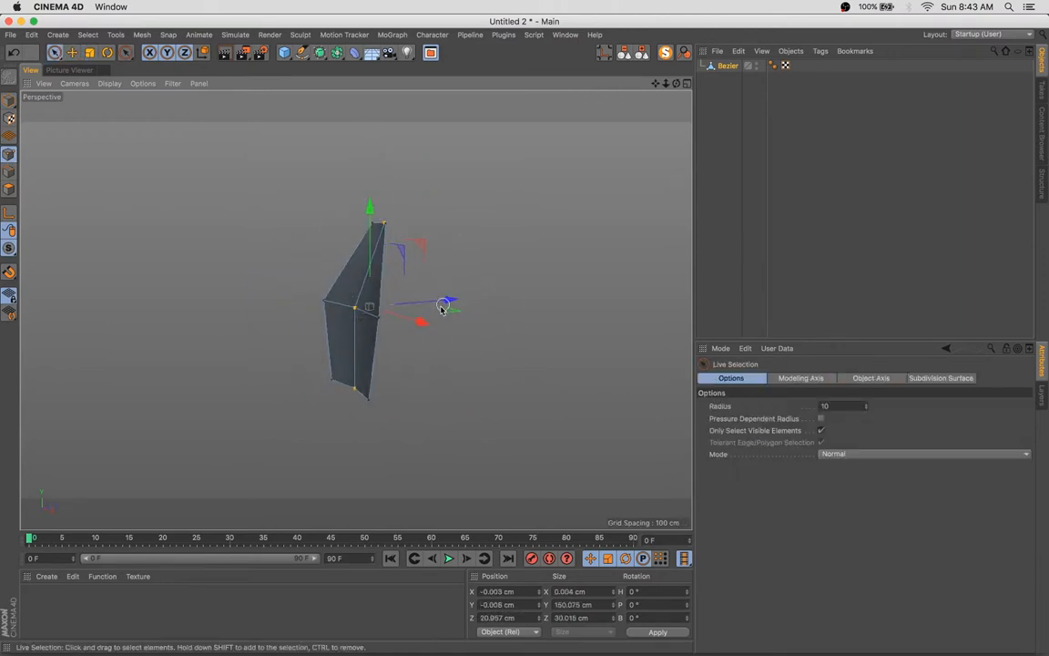
# Add a MoGraph Cloner for the leaf and set its Mode to Object along the stem spline.
pyautogui.click(394, 35)
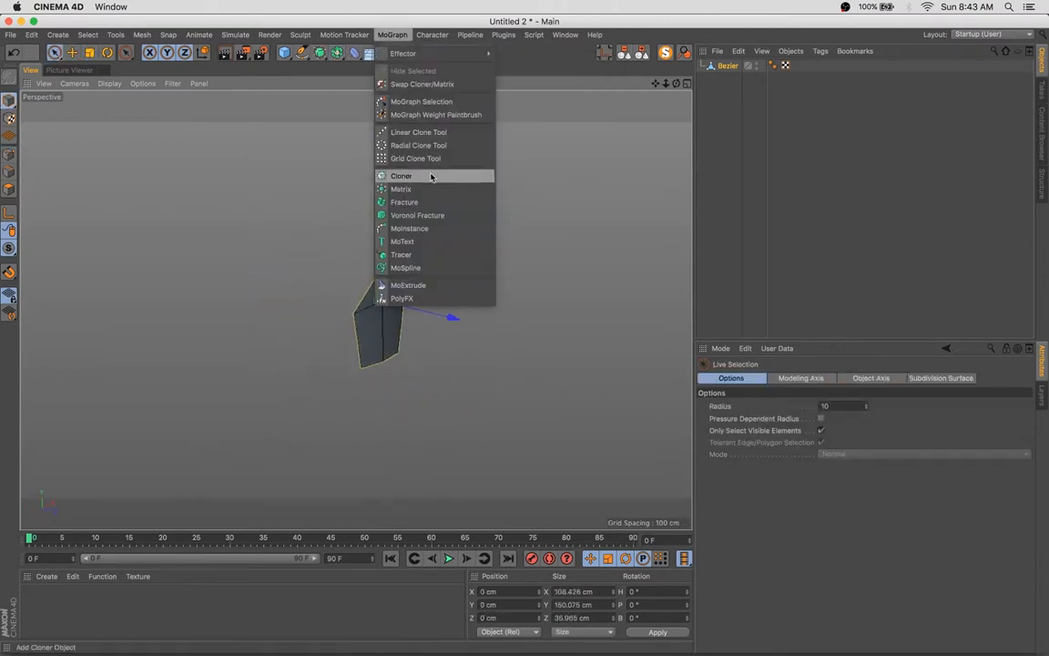
pyautogui.click(400, 175)
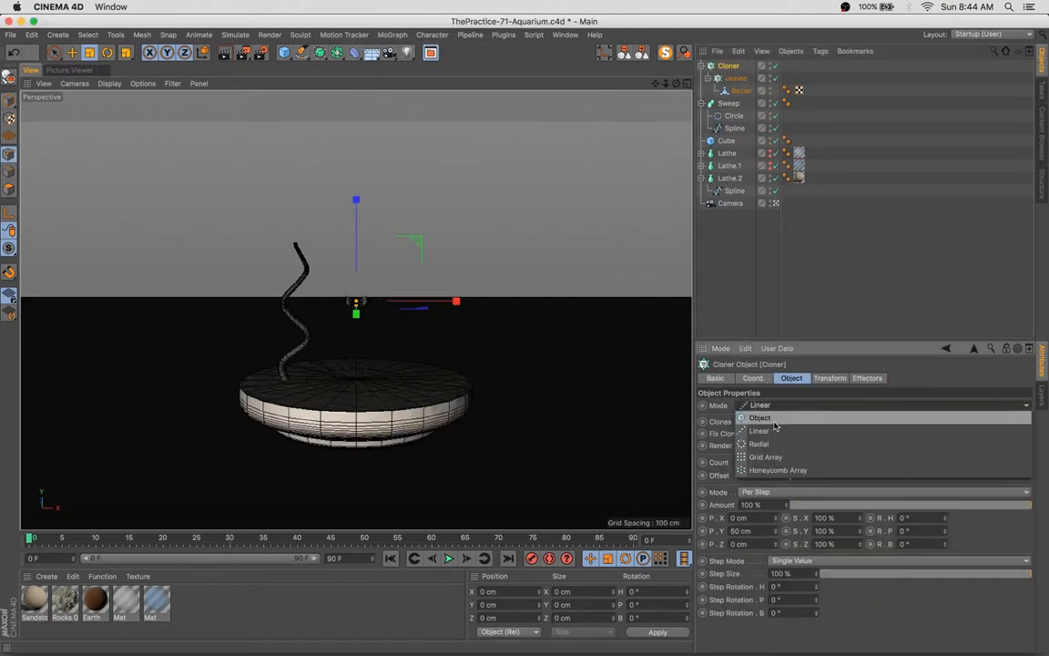
pyautogui.click(760, 417)
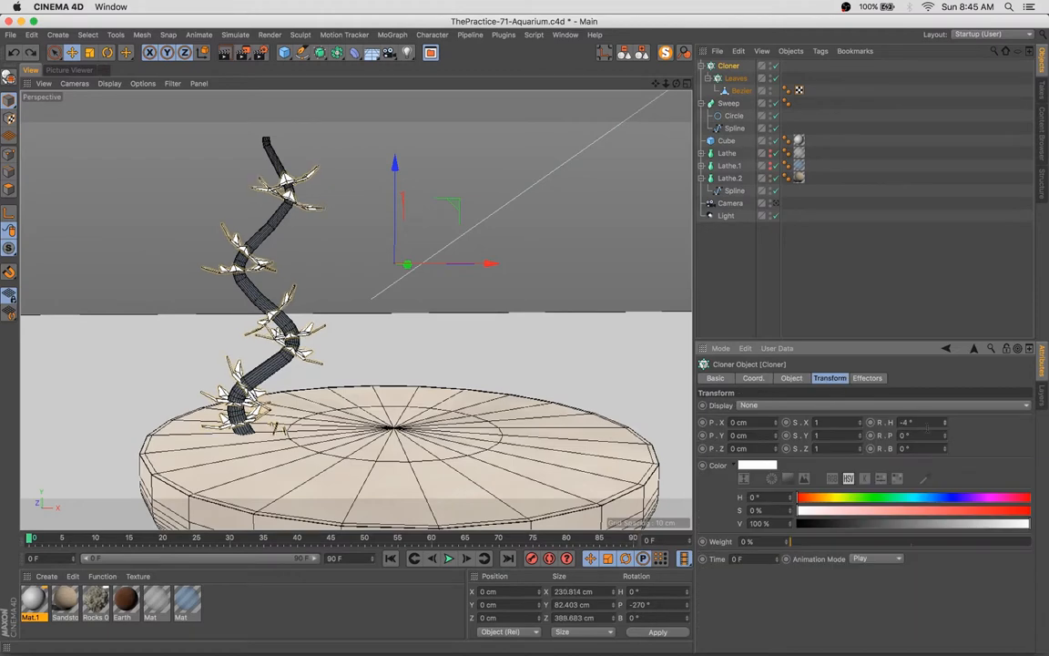
# Set the Cloner's clone count and rotation for the leaves along the stem.
pyautogui.click(791, 377)
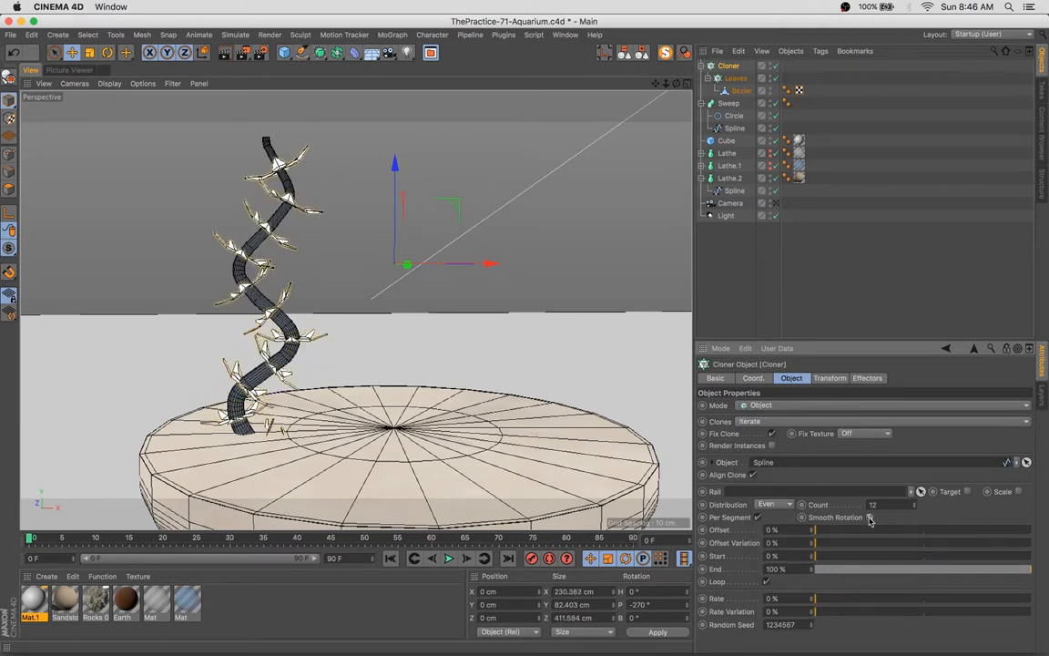
pyautogui.click(868, 517)
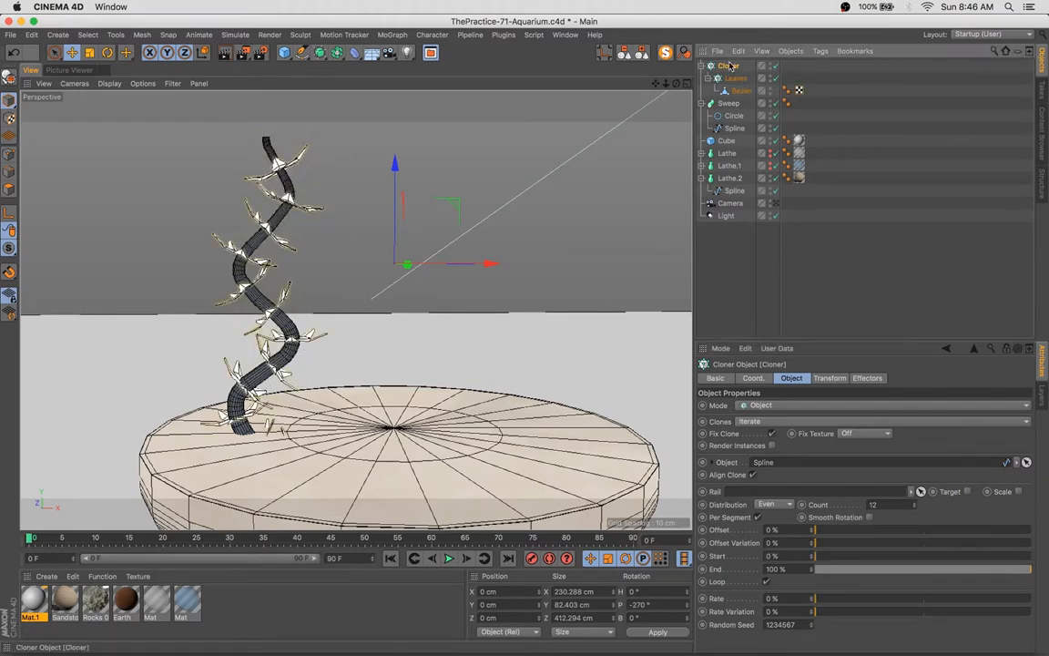
pyautogui.click(829, 378)
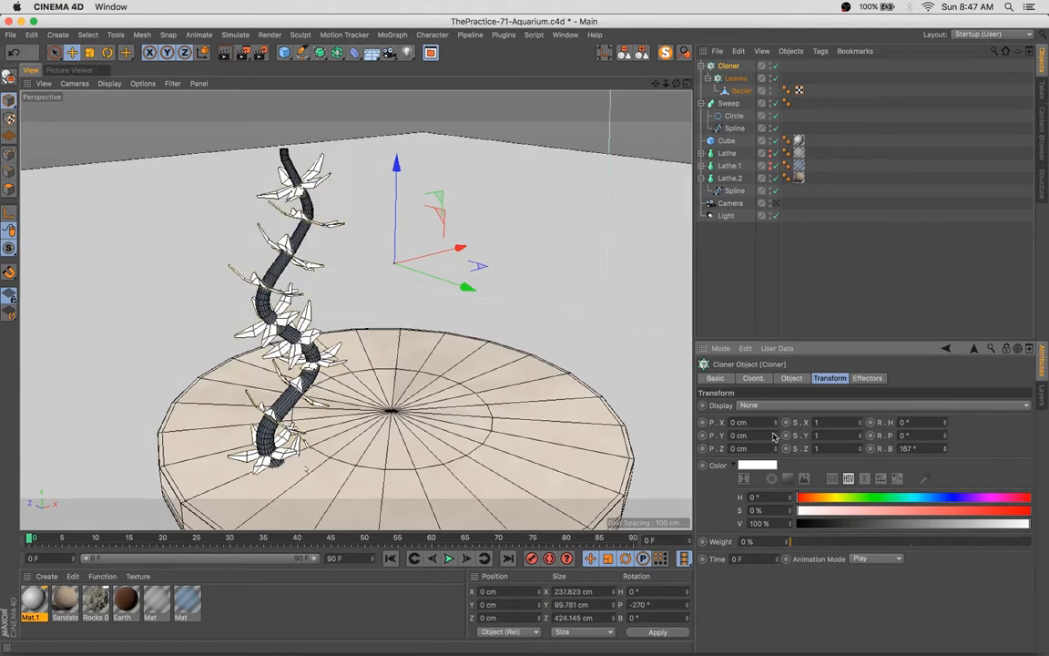
# Add a MoGraph Effector to randomise leaf angles and group the plant under a Null.
pyautogui.click(391, 35)
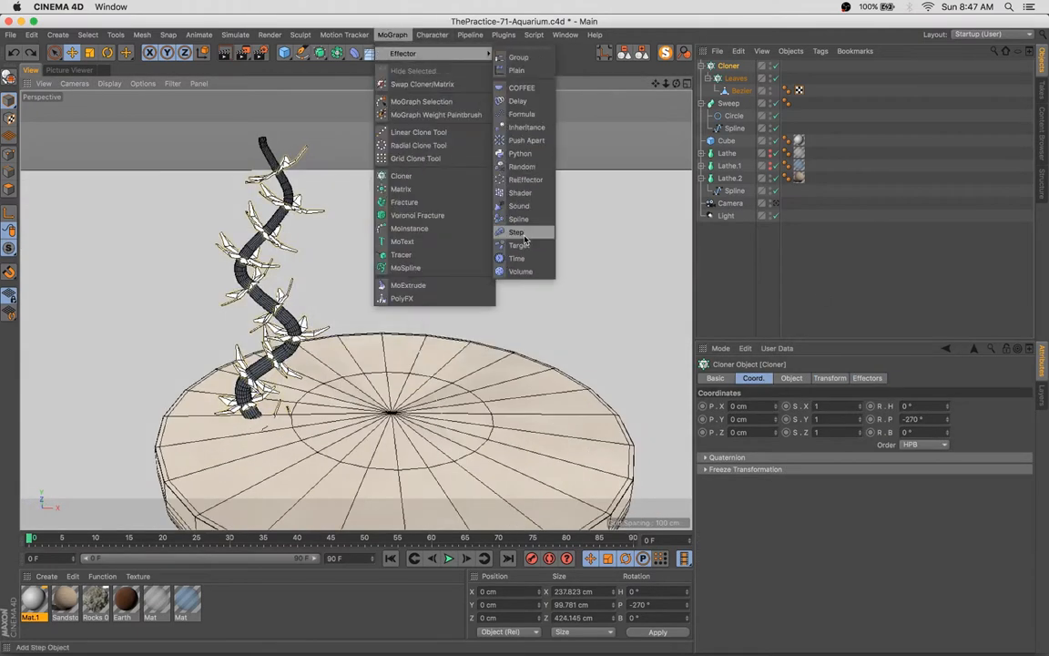
pyautogui.click(517, 231)
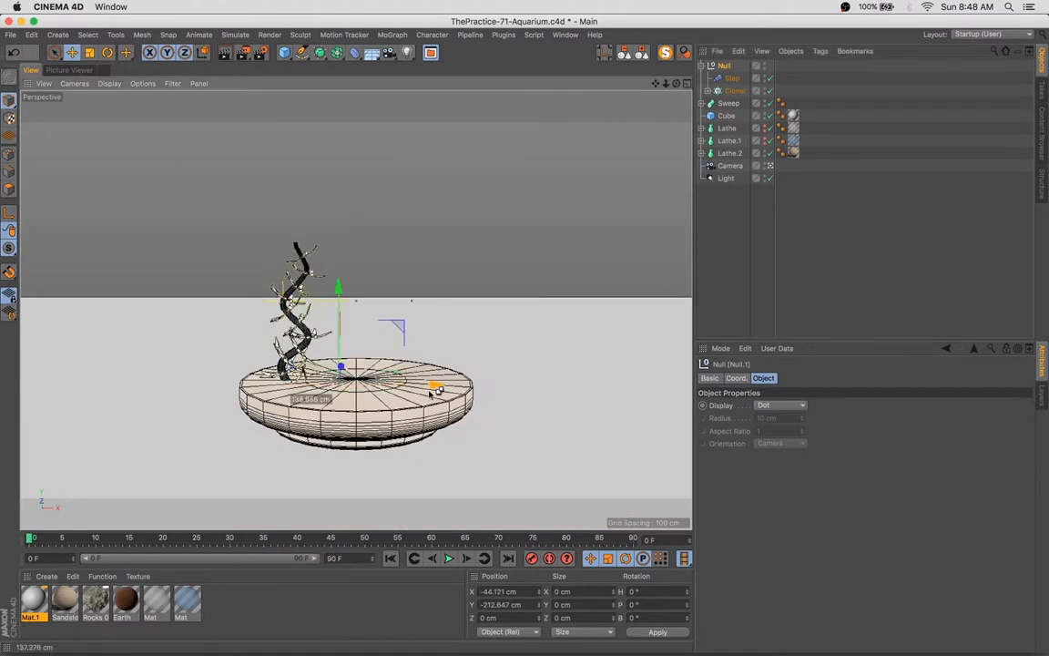
# Duplicate Plant nulls to fill the bowl and enable Ambient Occlusion and Global Illumination for a test render.
pyautogui.click(109, 84)
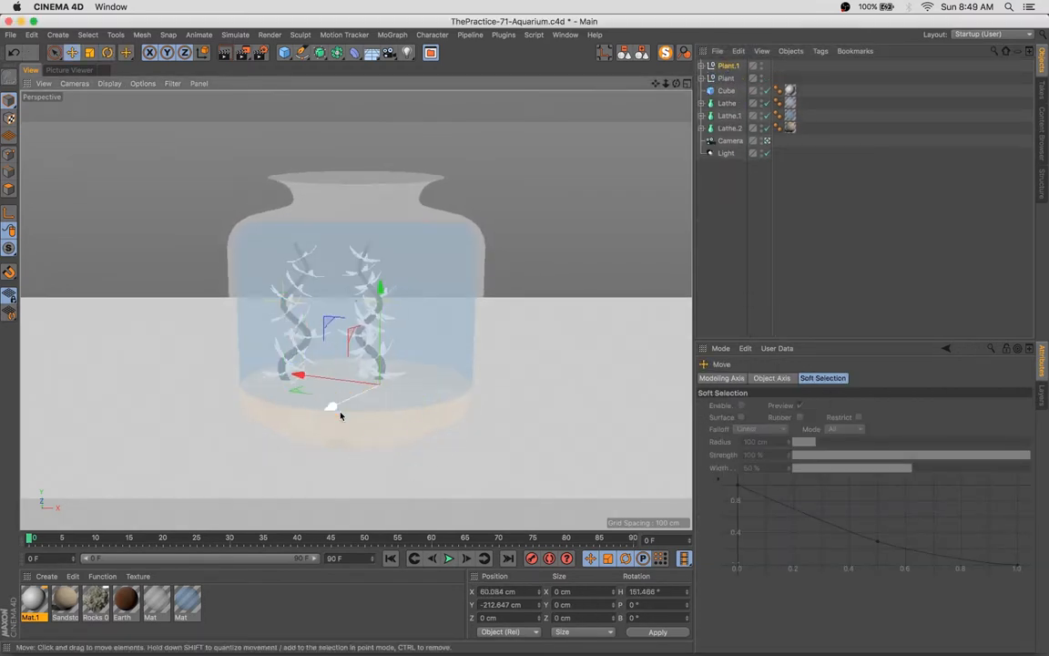
pyautogui.moveTo(331, 404); pyautogui.dragTo(353, 358)
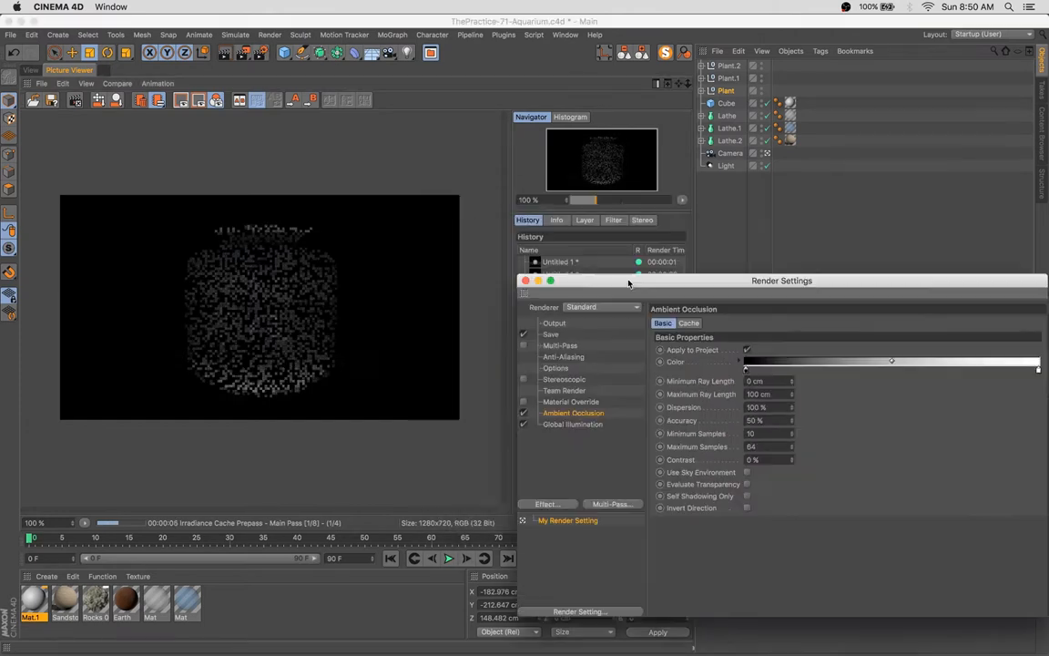
pyautogui.click(574, 436)
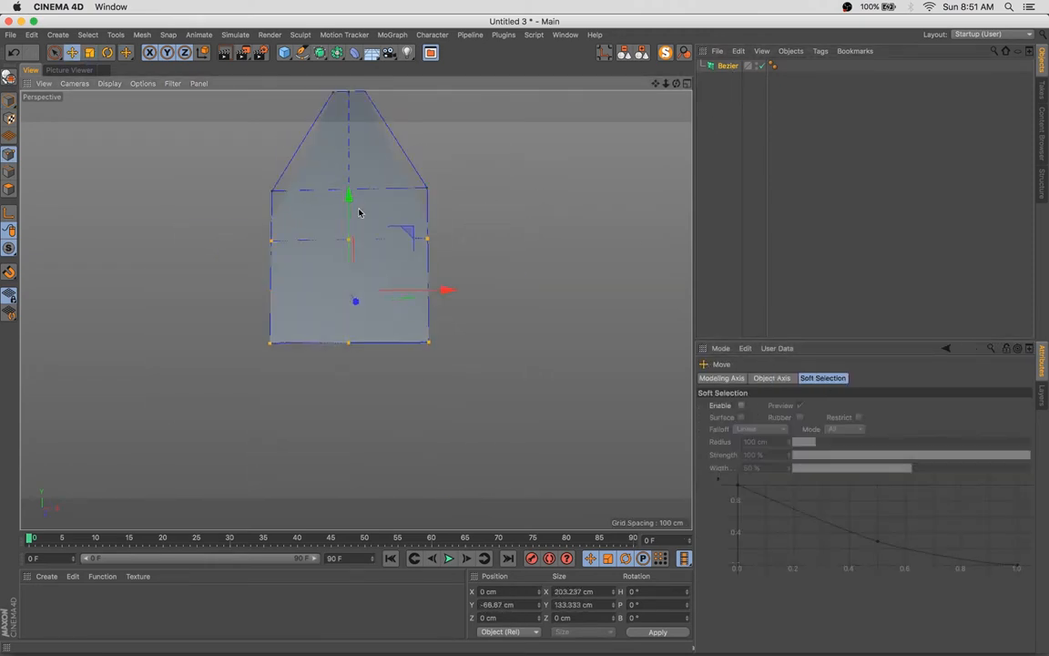
# Taper the Bezier plane into a pointed leaf with soft selection and add a Bend deformer to it.
pyautogui.moveTo(447, 290); pyautogui.dragTo(397, 241)
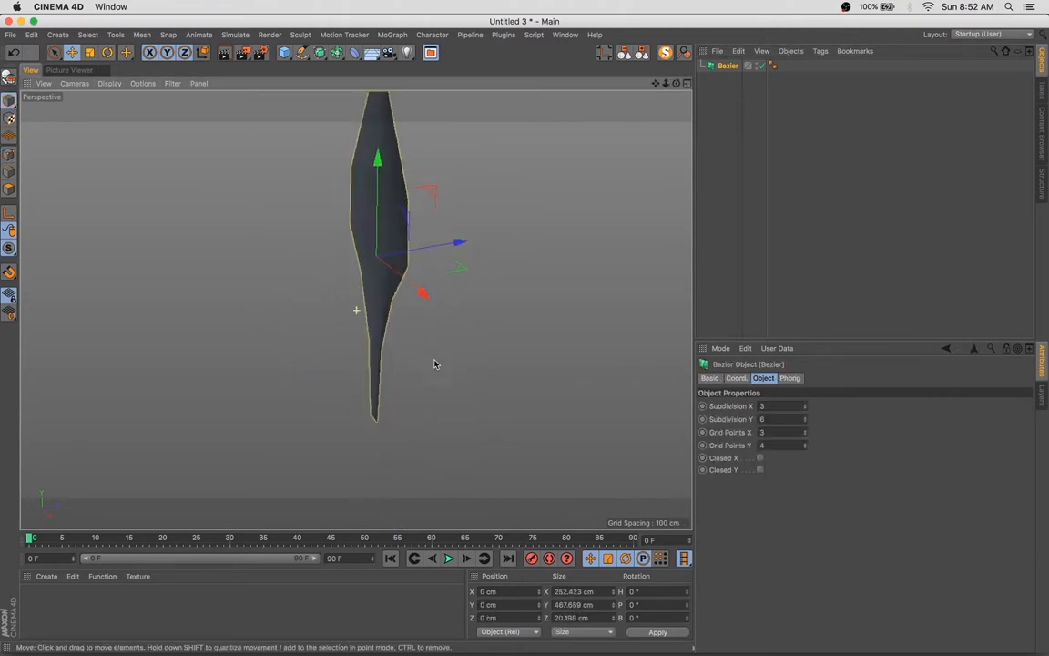
pyautogui.click(354, 51)
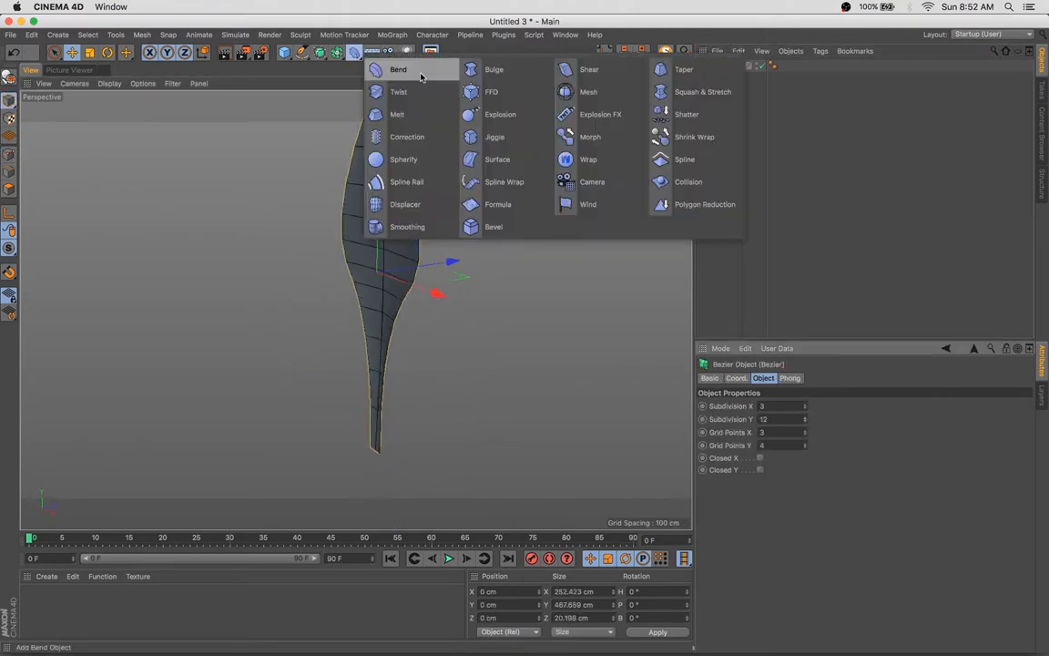
pyautogui.click(398, 70)
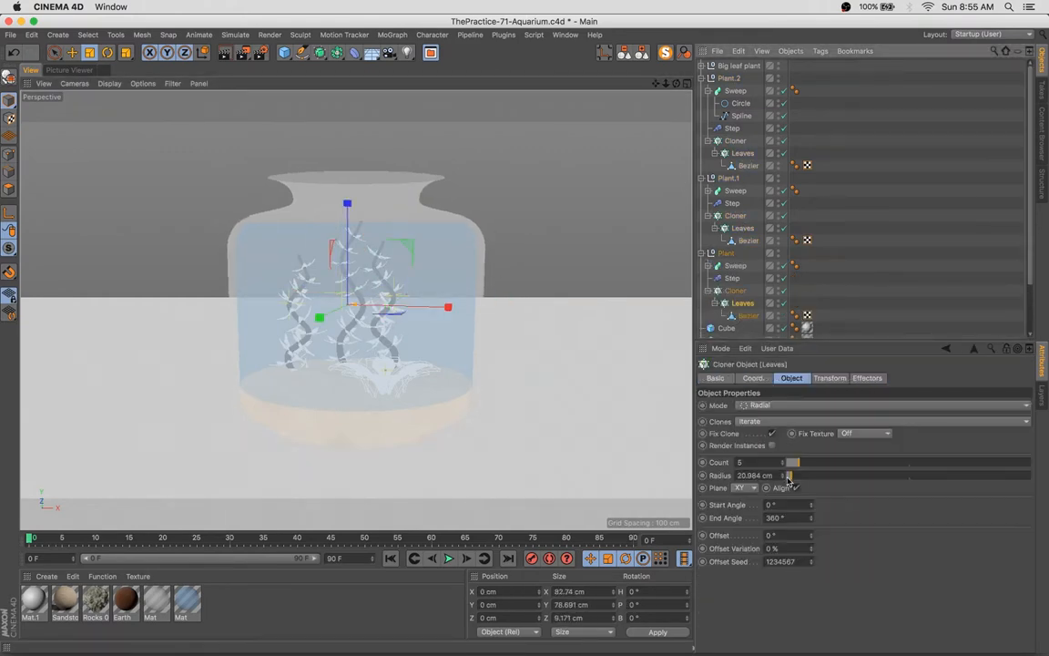
# Render the aquarium to the Picture Viewer, then bring up a material from the Material Manager for editing.
pyautogui.click(185, 601)
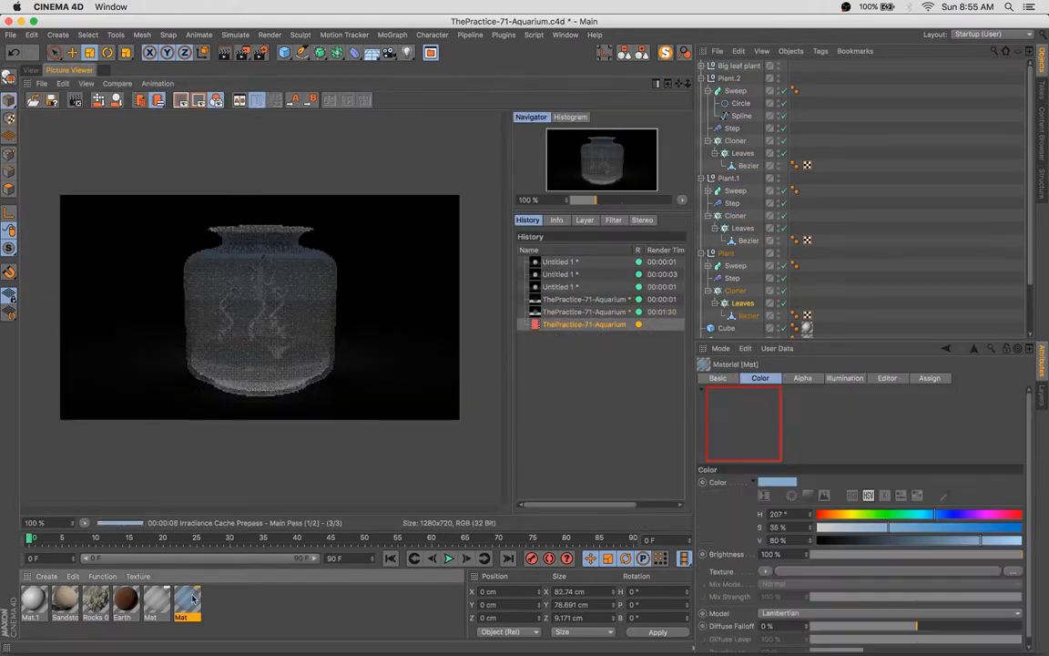
pyautogui.doubleClick(186, 602)
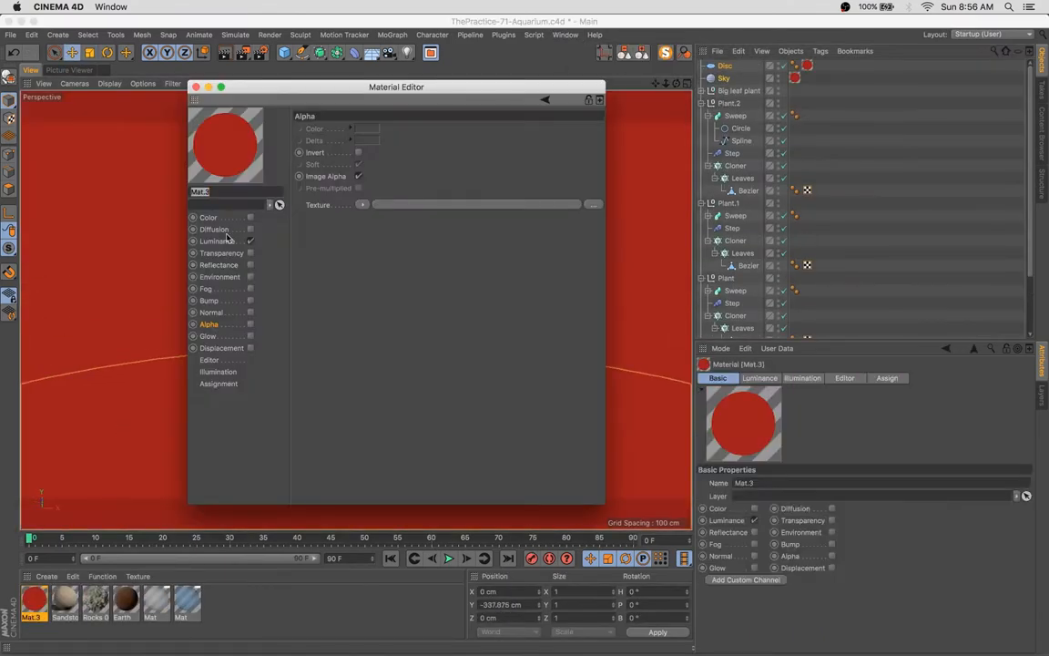
# Adjust a channel of the red material and add Global Illumination in Render Settings.
pyautogui.click(219, 240)
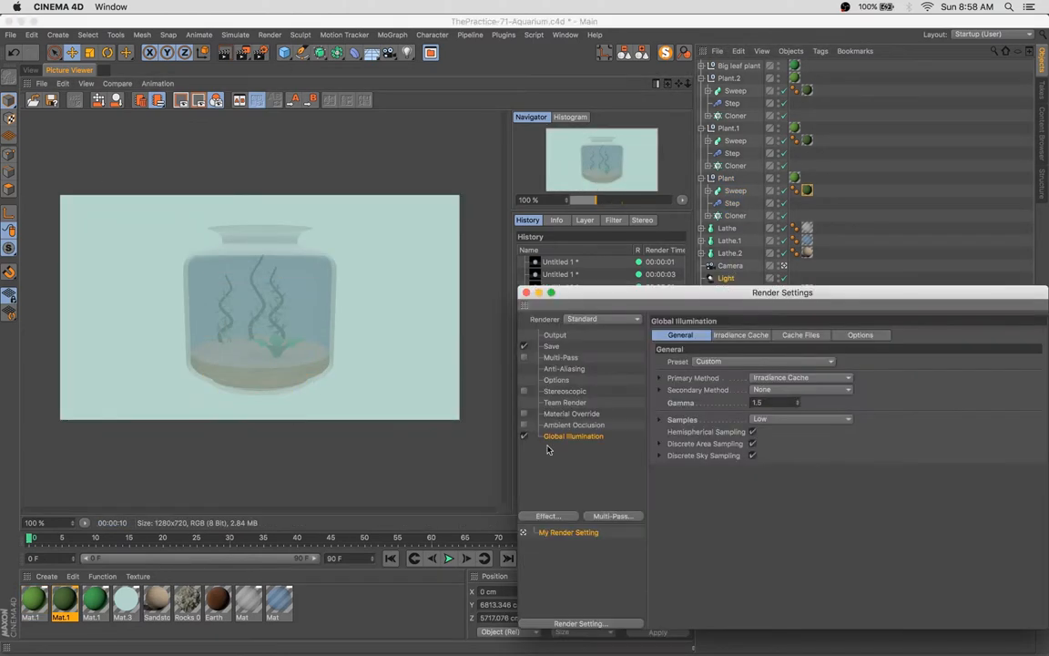
pyautogui.click(574, 424)
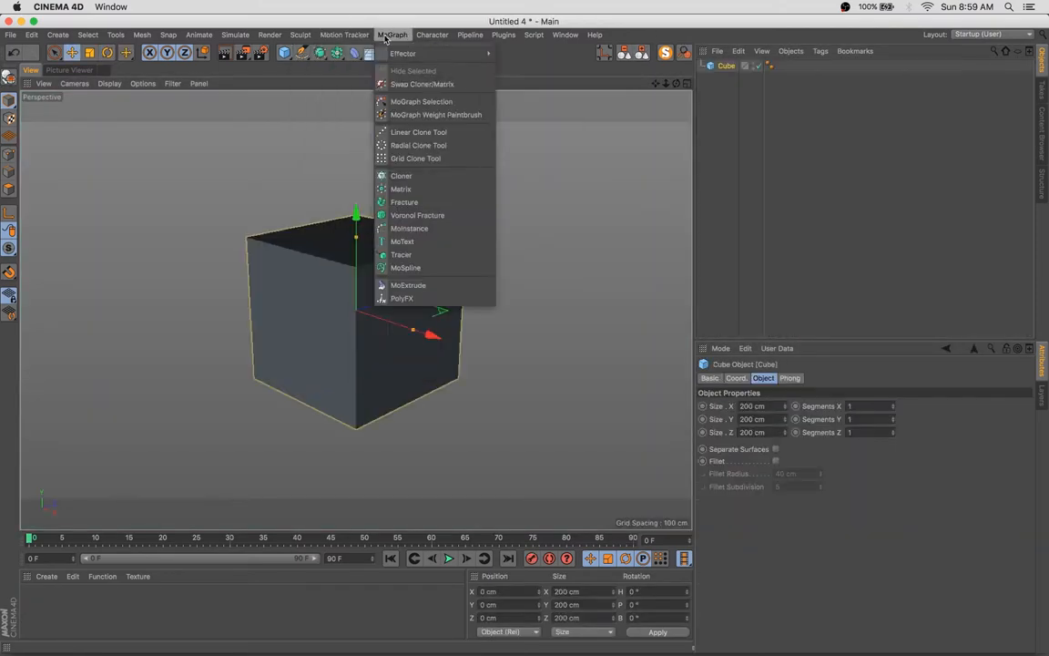
# Add a MoGraph fracture object to break the cube into rock chunks.
pyautogui.click(418, 215)
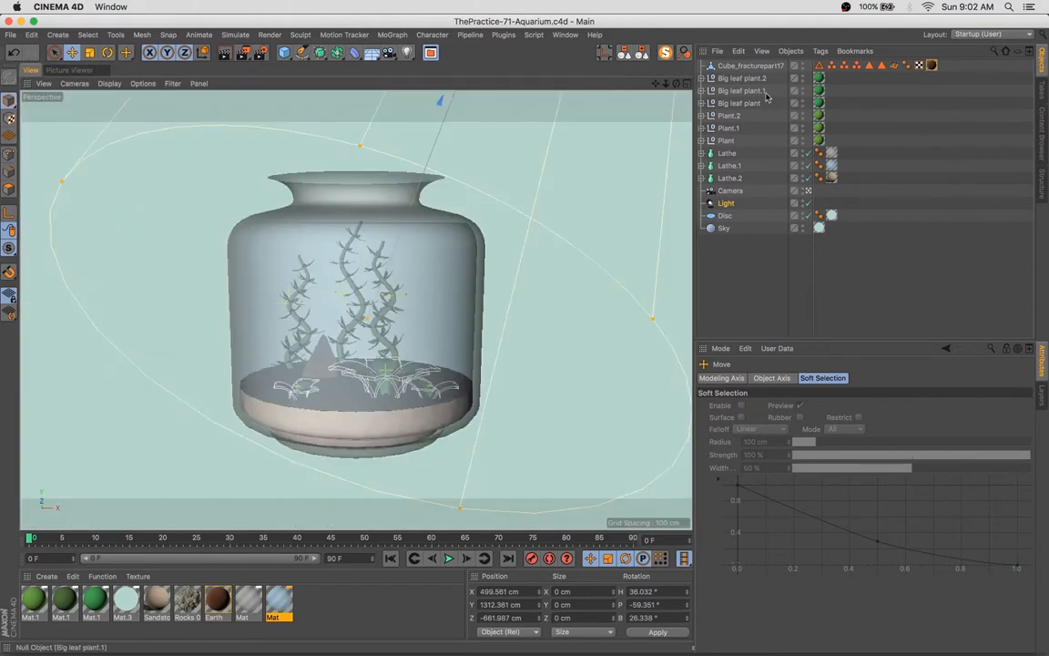
# Hide an element type via the viewport Filter, move plant groups into the glass bowl and select the leaf Bezier objects.
pyautogui.click(171, 84)
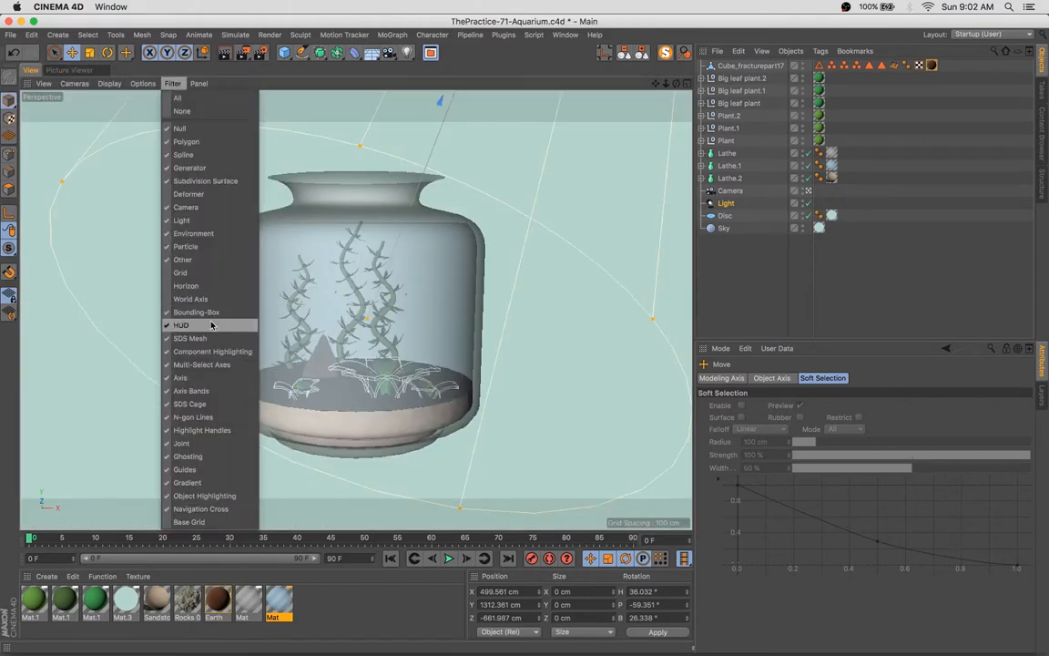
pyautogui.click(727, 153)
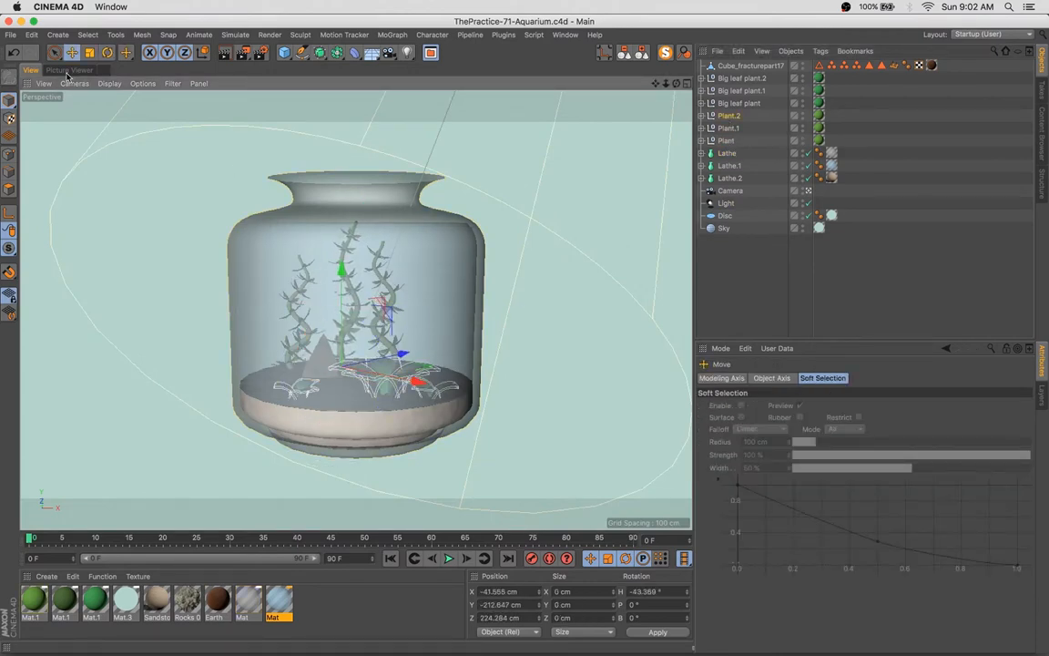
pyautogui.doubleClick(277, 602)
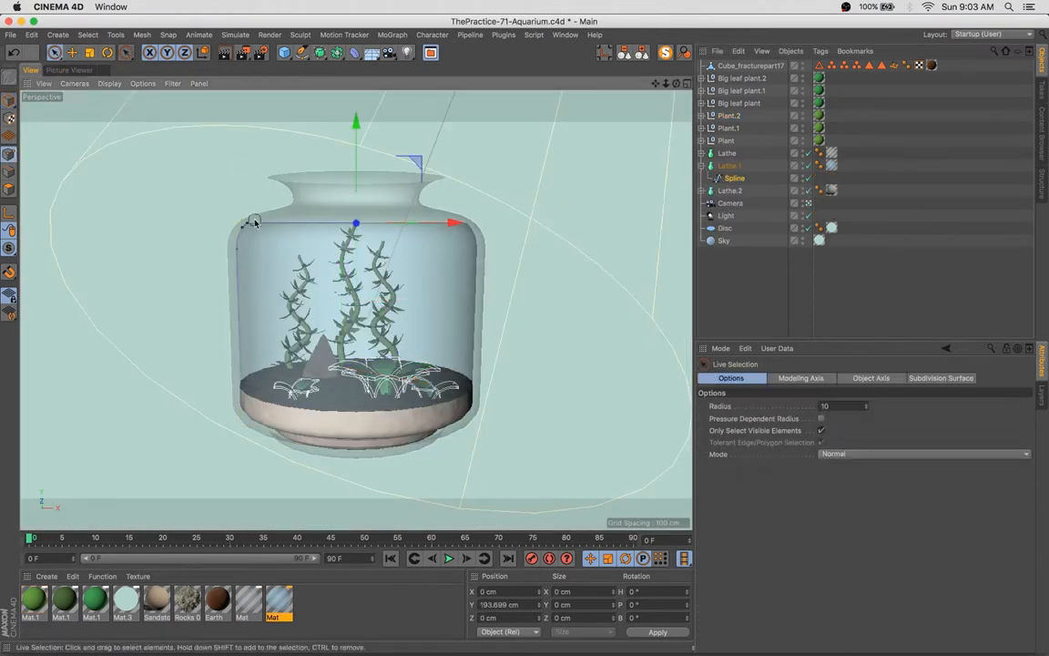
pyautogui.click(729, 114)
pyautogui.write('bezier')
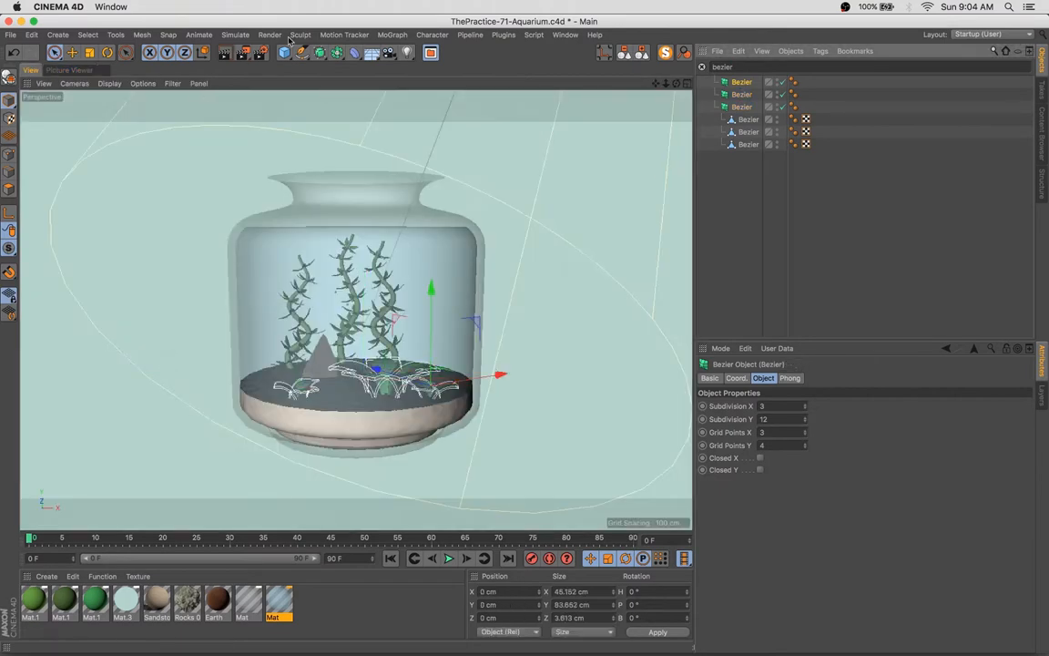
pyautogui.click(235, 35)
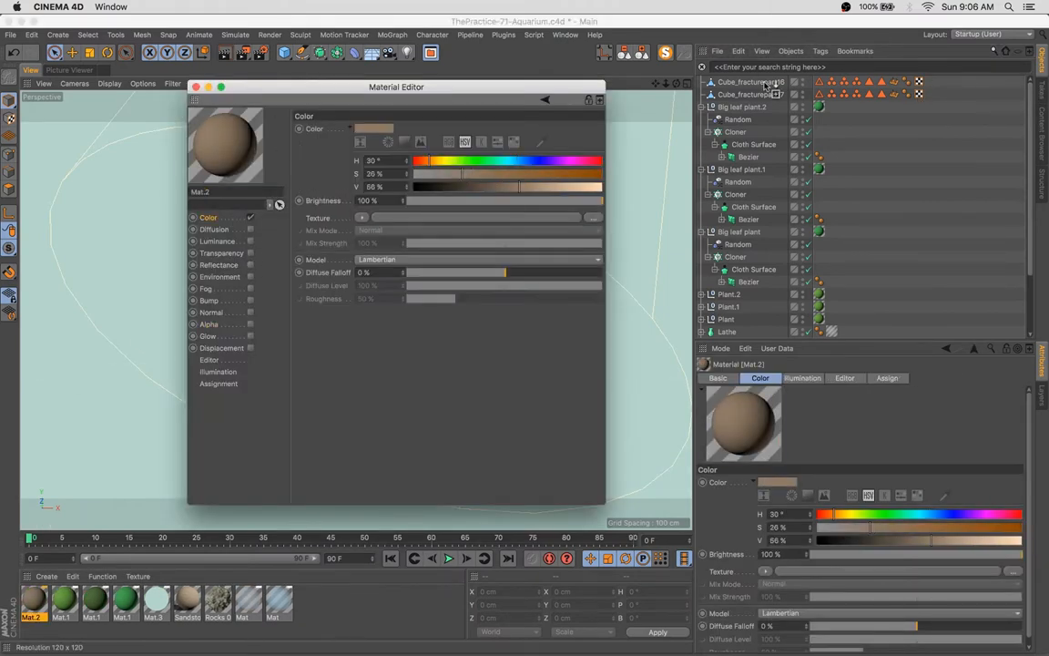
# Set the sand material's Color channel to a light brown HSV value.
pyautogui.click(195, 88)
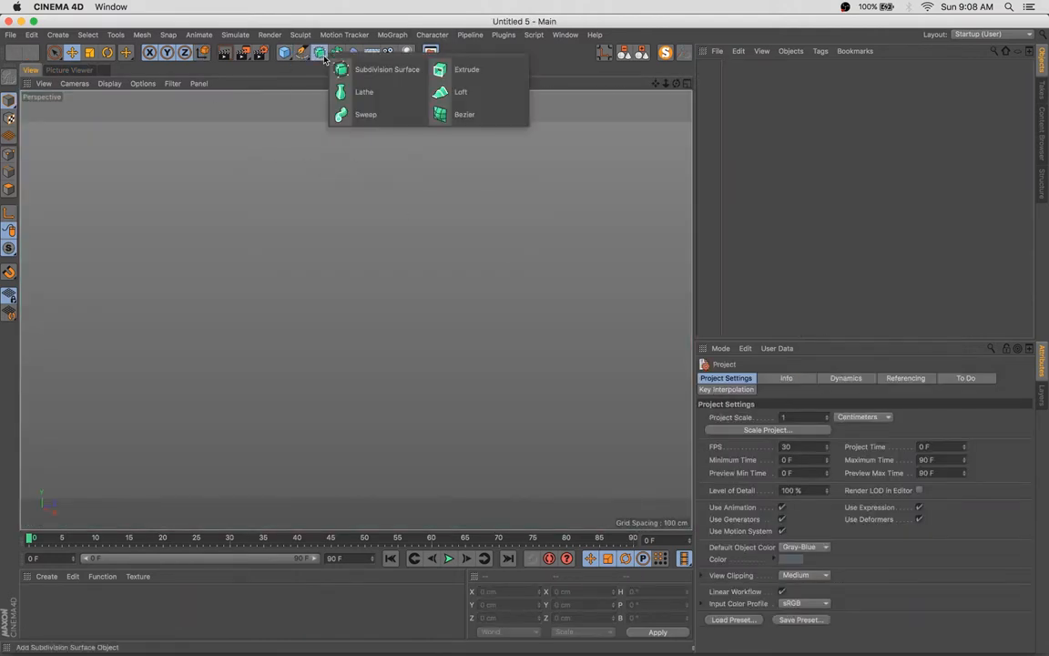
# Add a Bezier surface, reshape it into a grass blade and clone it in Grid Array mode.
pyautogui.click(465, 113)
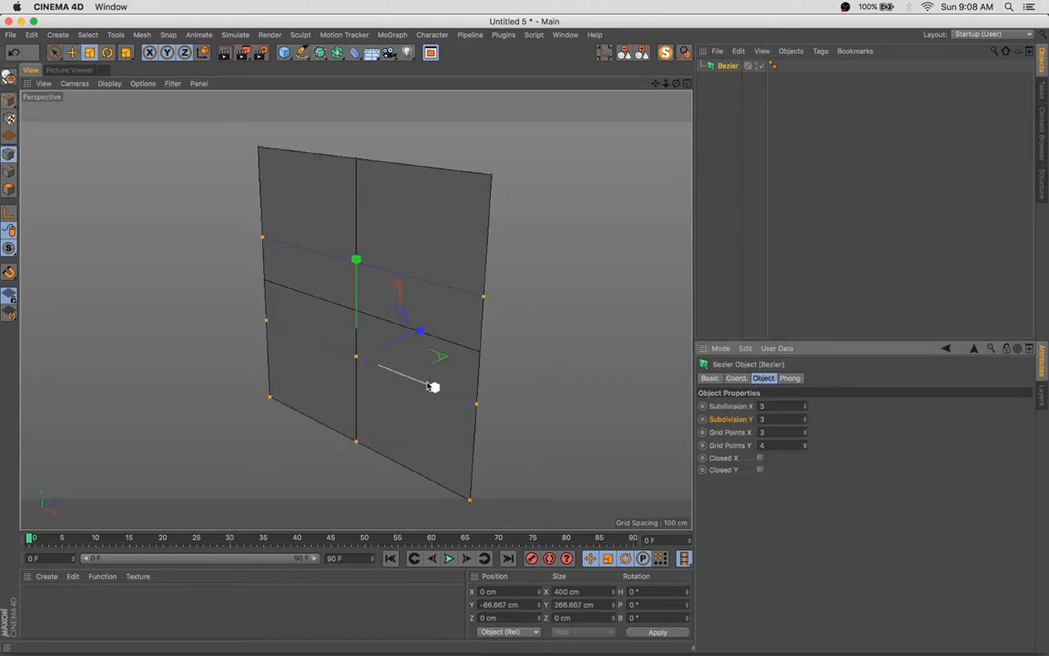
pyautogui.moveTo(434, 386); pyautogui.dragTo(426, 275)
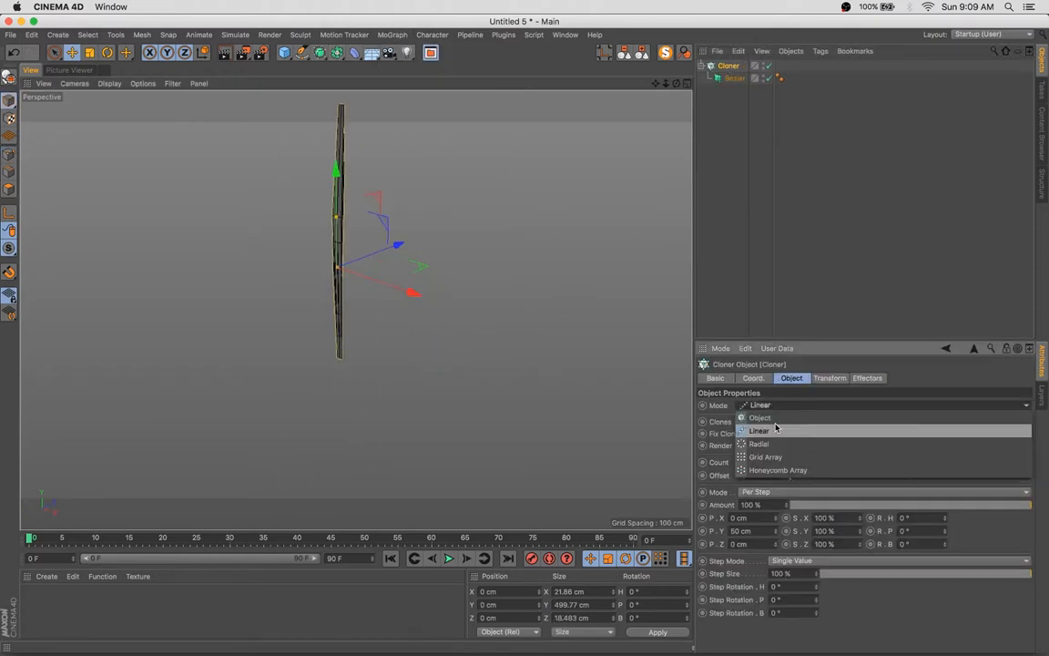
pyautogui.click(765, 455)
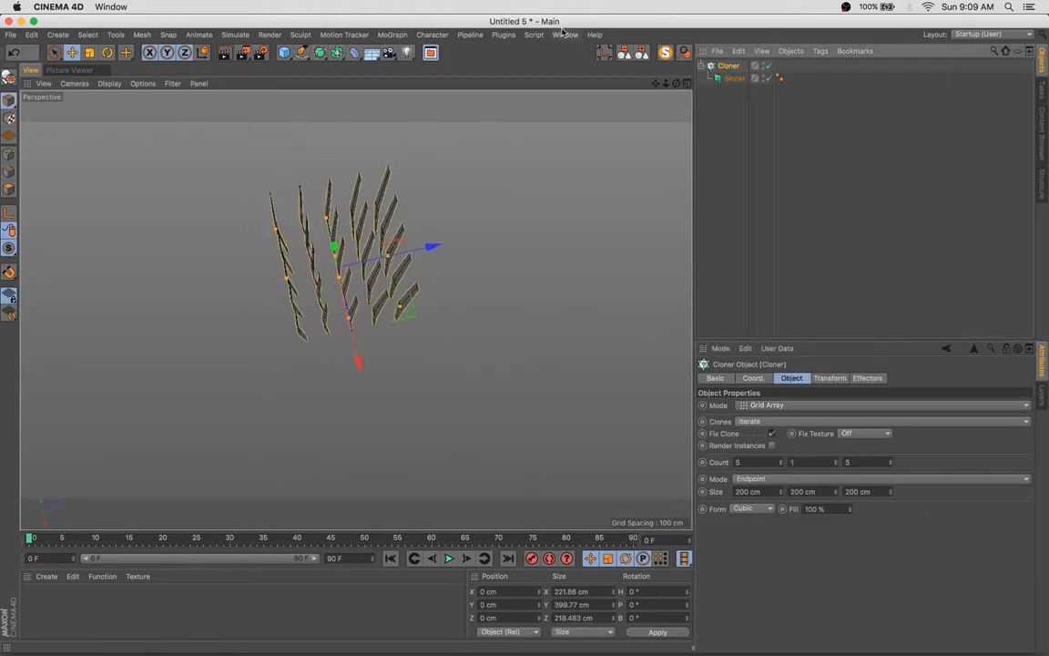
pyautogui.click(565, 35)
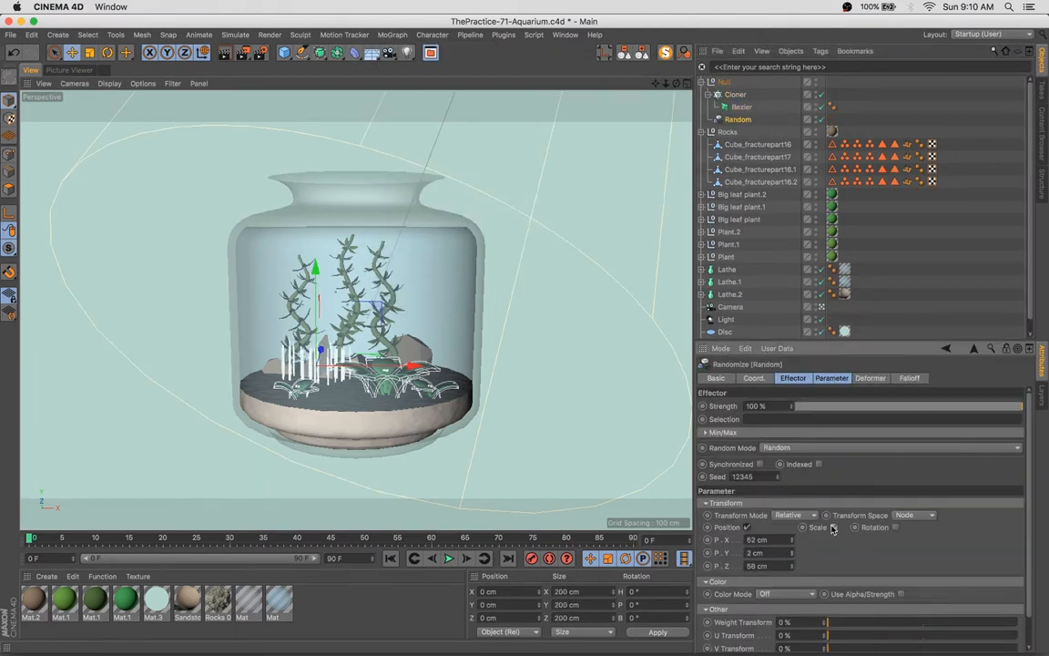
# Add a Random effector to the grass Cloner with Scale enabled to vary blade sizes.
pyautogui.click(856, 527)
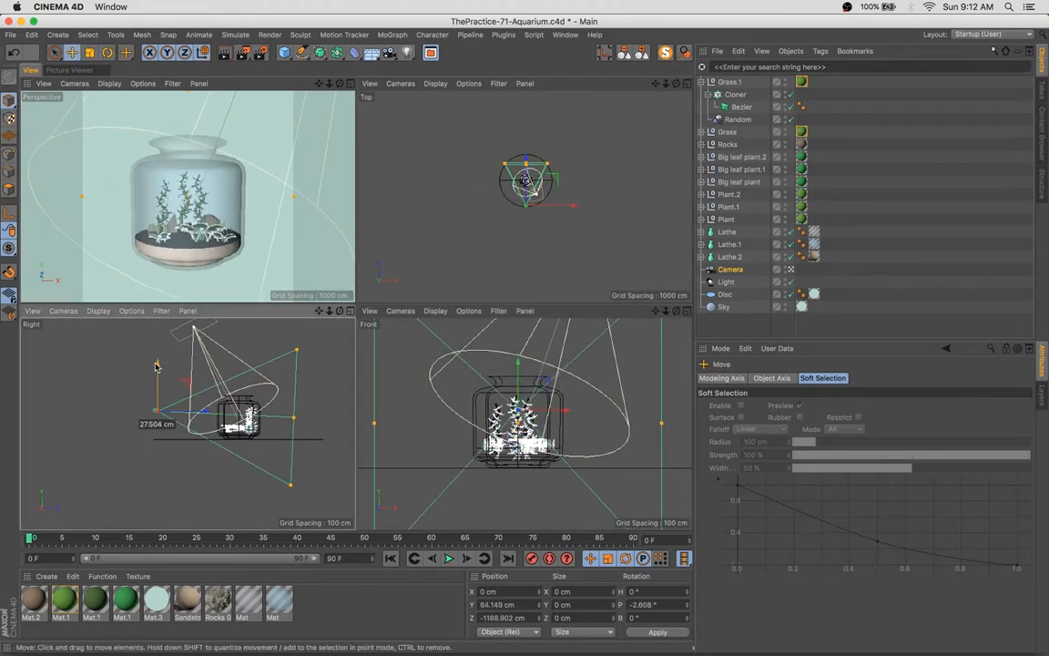
# Move the Camera object in the Right view of the four-view layout to frame the bowl.
pyautogui.moveTo(157, 364); pyautogui.dragTo(173, 408)
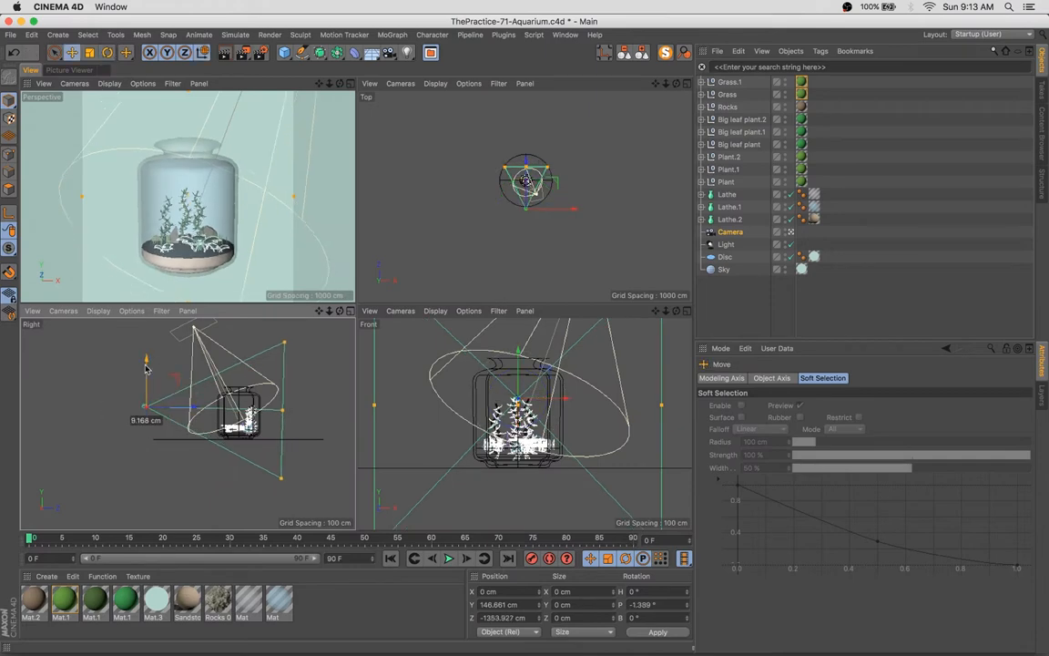
pyautogui.click(269, 51)
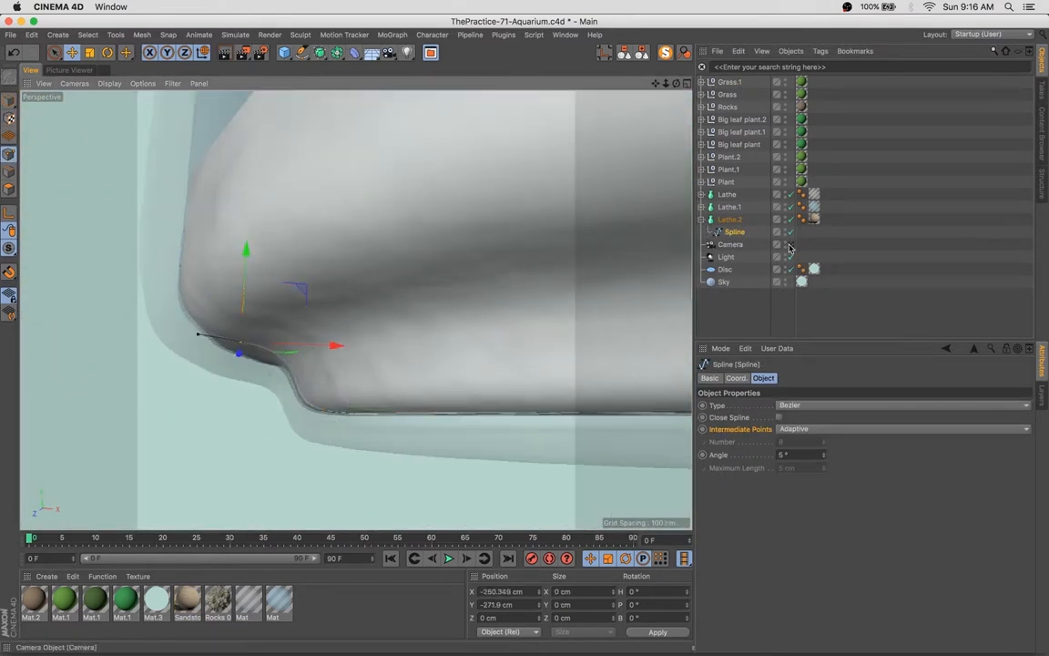
# Edit the Lathe spline's rim profile and adjust Plant.3's position among the rocks.
pyautogui.doubleClick(186, 601)
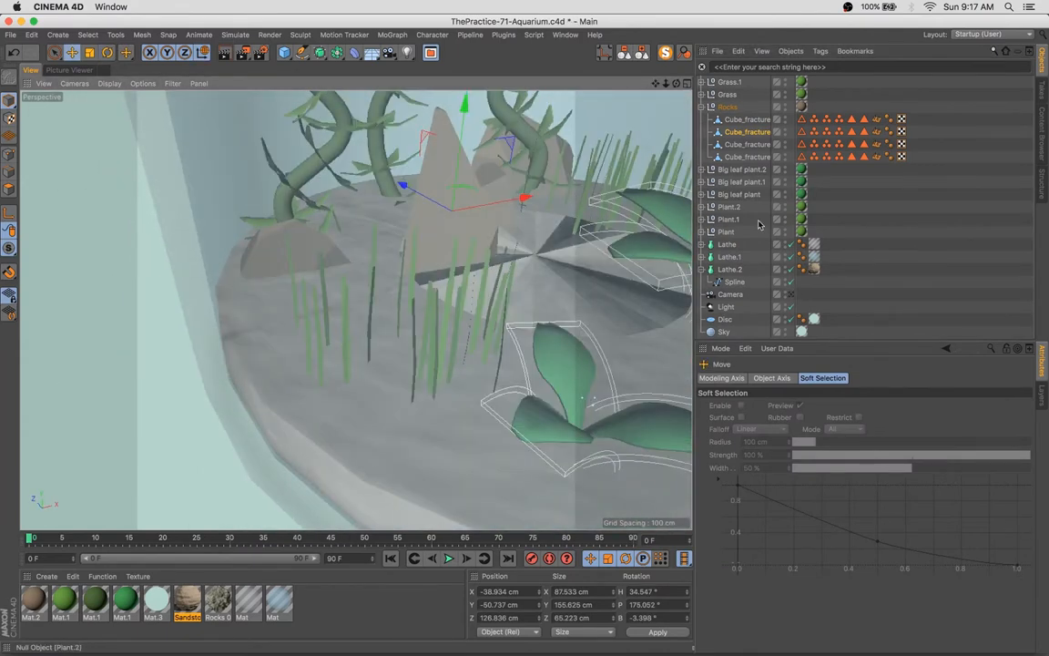
pyautogui.doubleClick(186, 599)
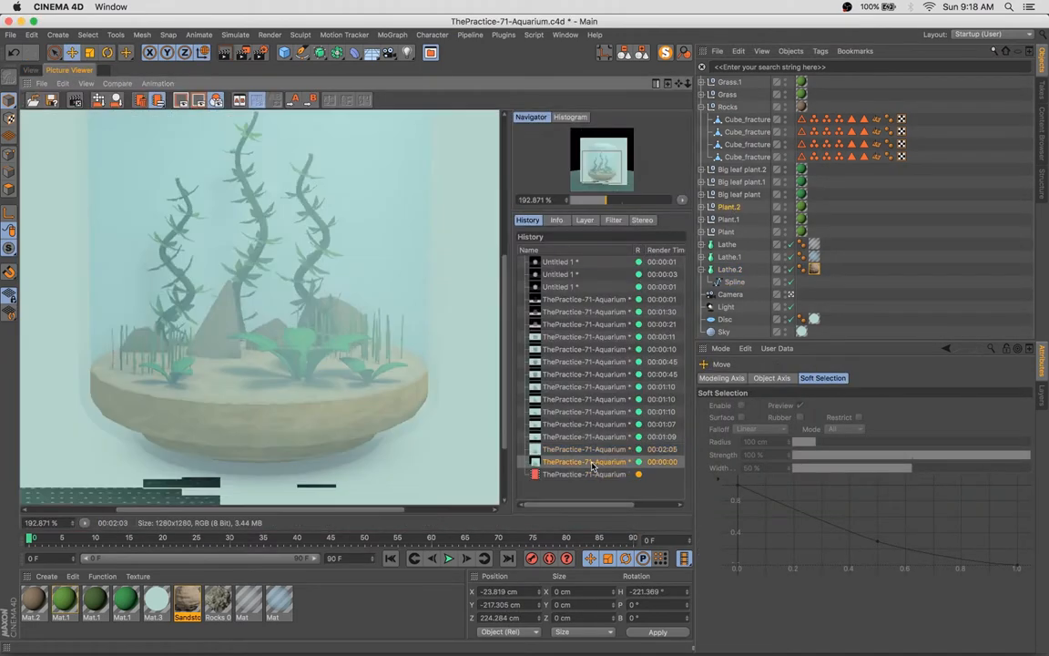
# Review an earlier render from History, then render a close view of the plants and rocks.
pyautogui.click(564, 35)
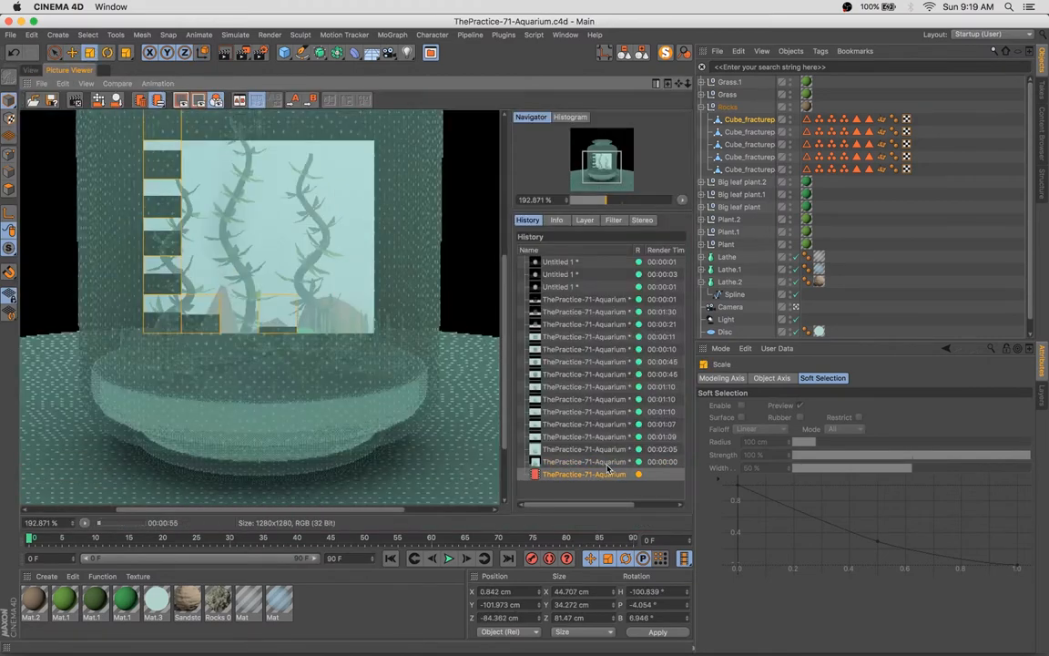
pyautogui.click(587, 437)
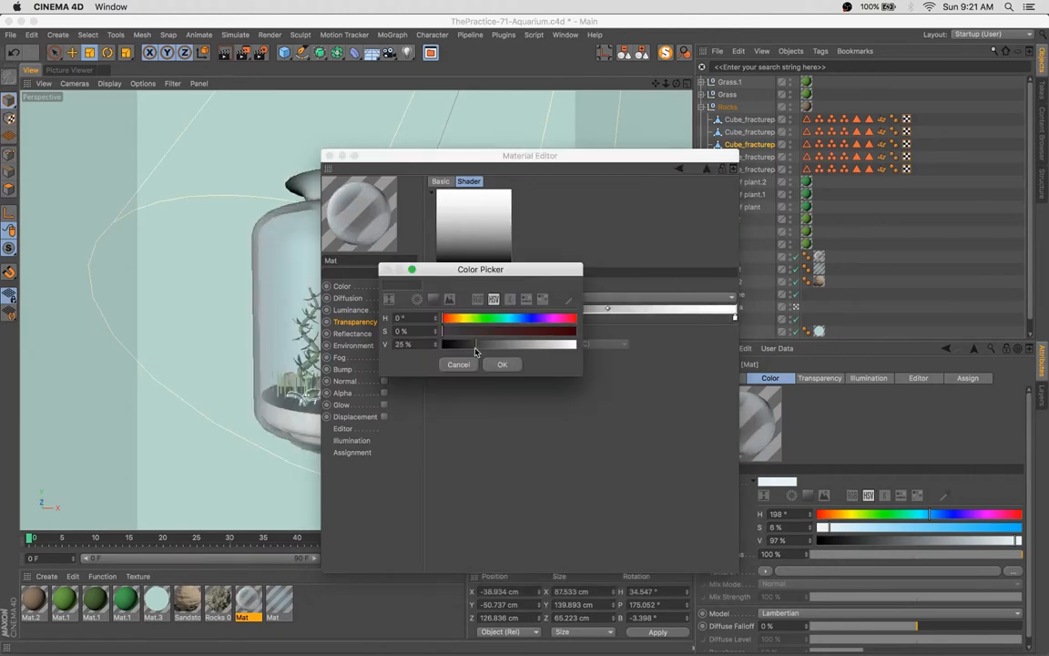
# Confirm the glass transparency colour and tune the plant material's subsurface luminance.
pyautogui.click(502, 364)
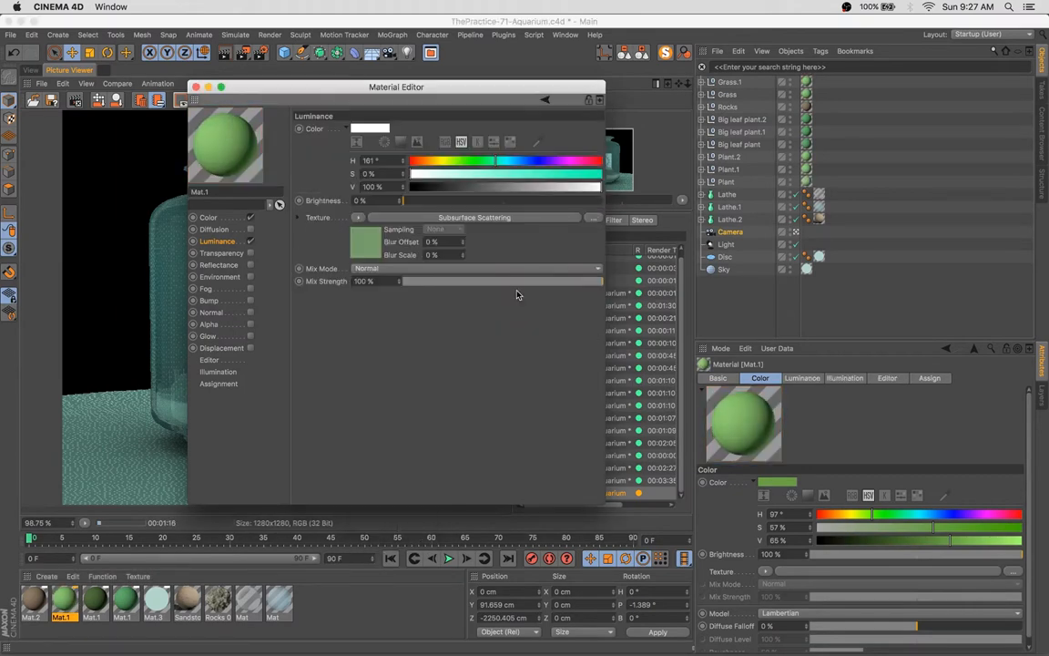
pyautogui.moveTo(602, 281); pyautogui.dragTo(497, 280)
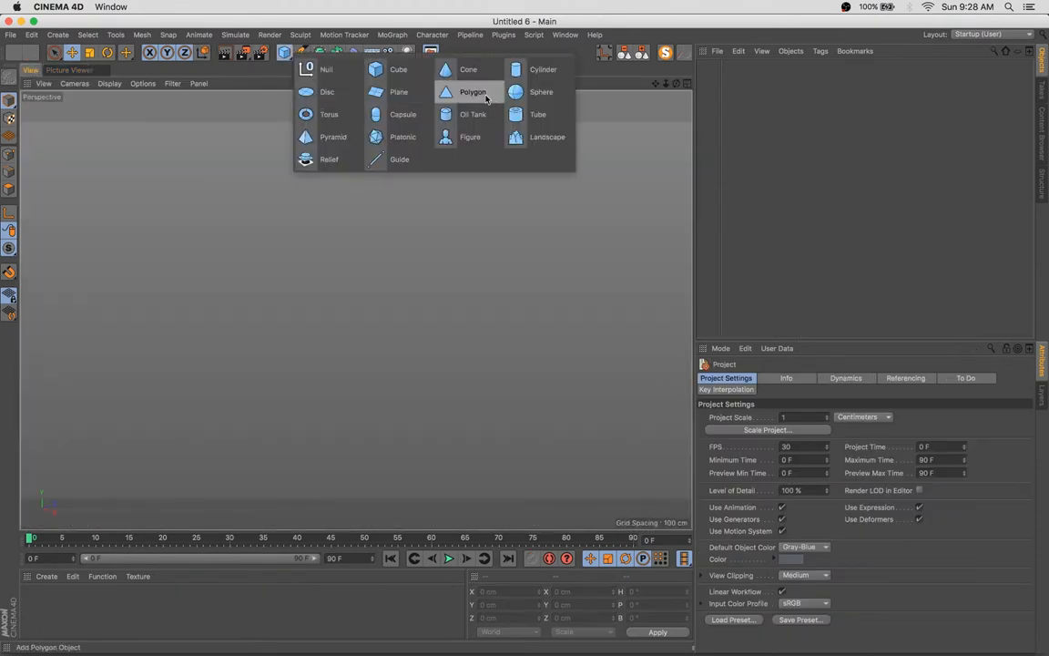
# Add a Capsule and enter the Sculpt layout with Symmetry enabled.
pyautogui.click(403, 113)
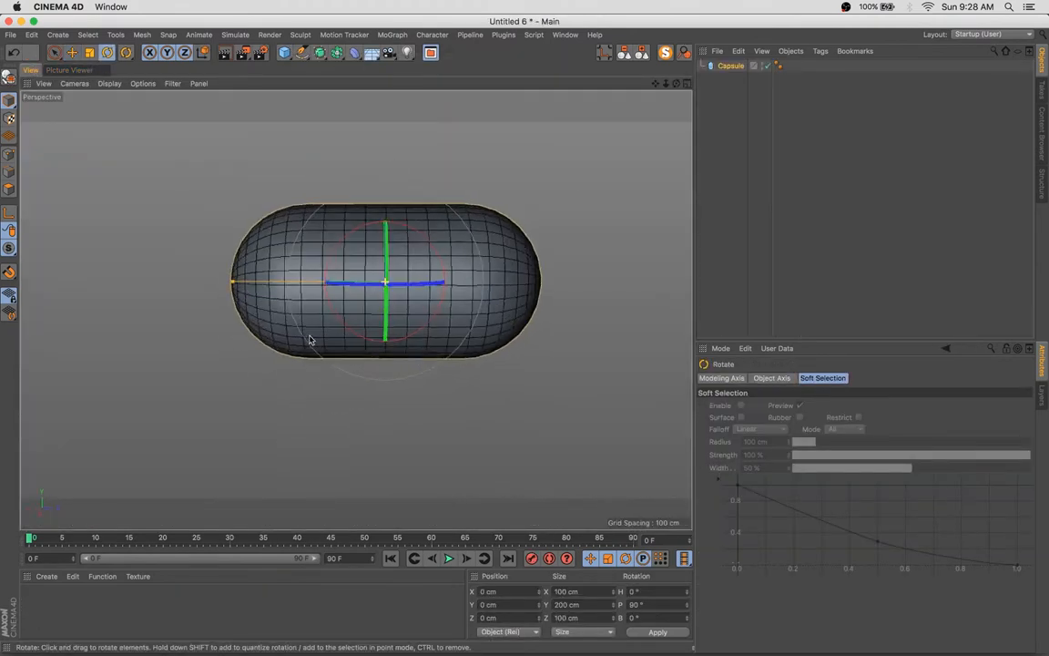
pyautogui.click(988, 32)
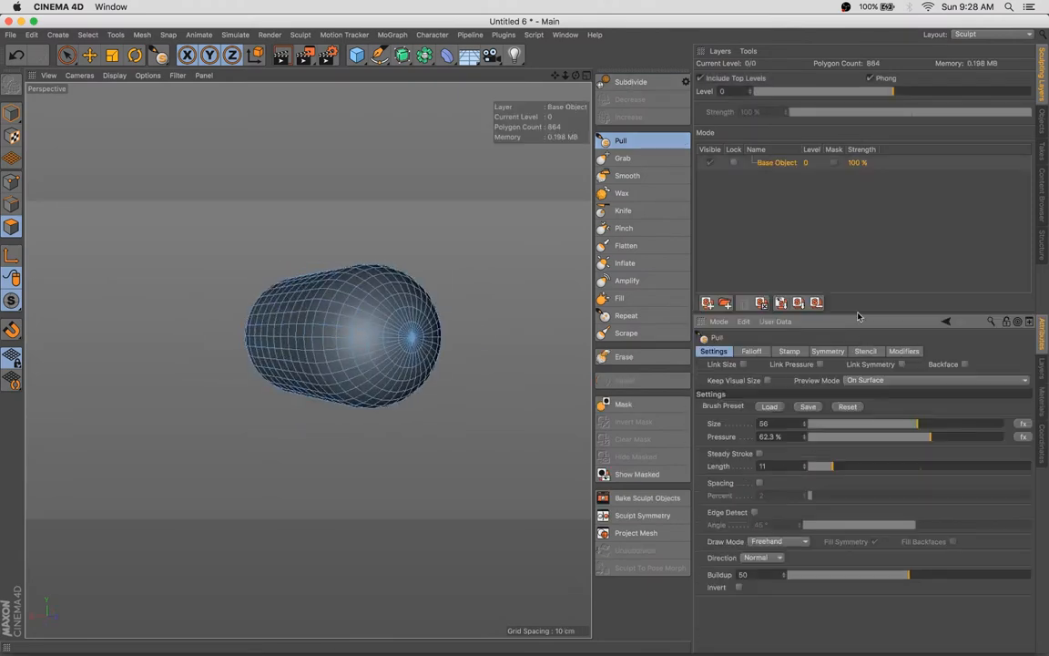
pyautogui.click(827, 350)
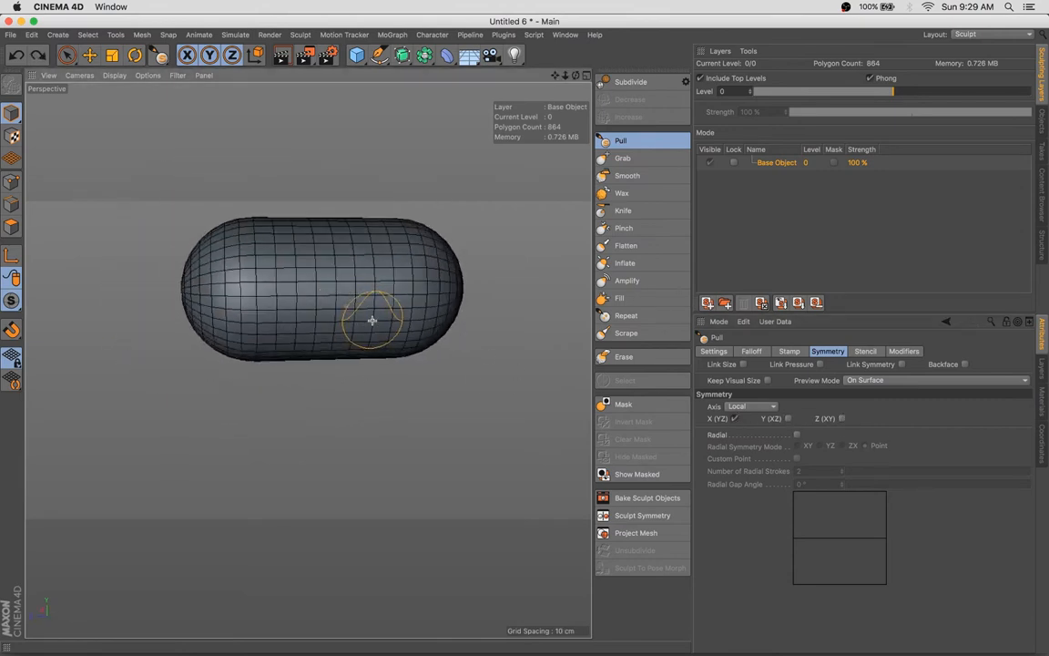
# Pull the capsule into a tapered body with a lumpy snout and fuller form.
pyautogui.moveTo(372, 318); pyautogui.dragTo(349, 337)
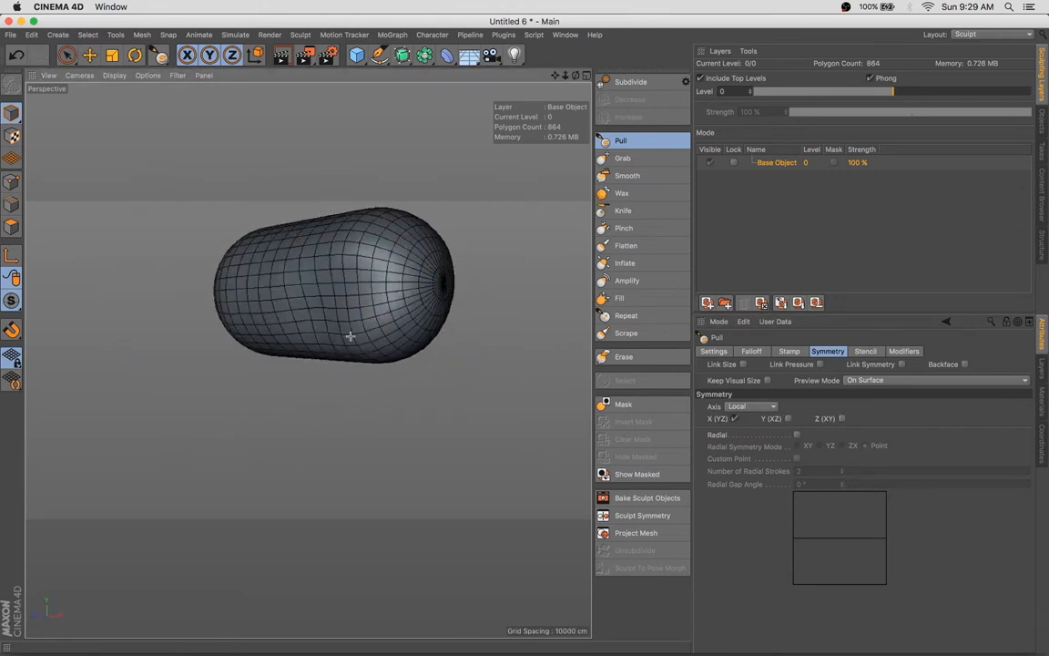
pyautogui.moveTo(350, 337); pyautogui.dragTo(368, 226)
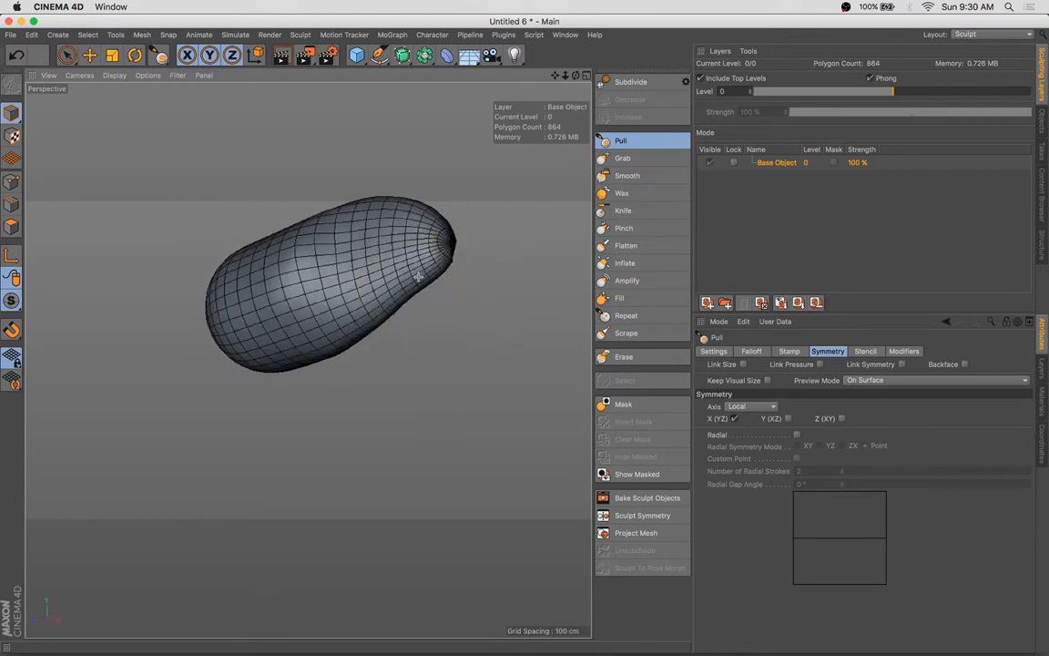
pyautogui.moveTo(419, 274); pyautogui.dragTo(325, 290)
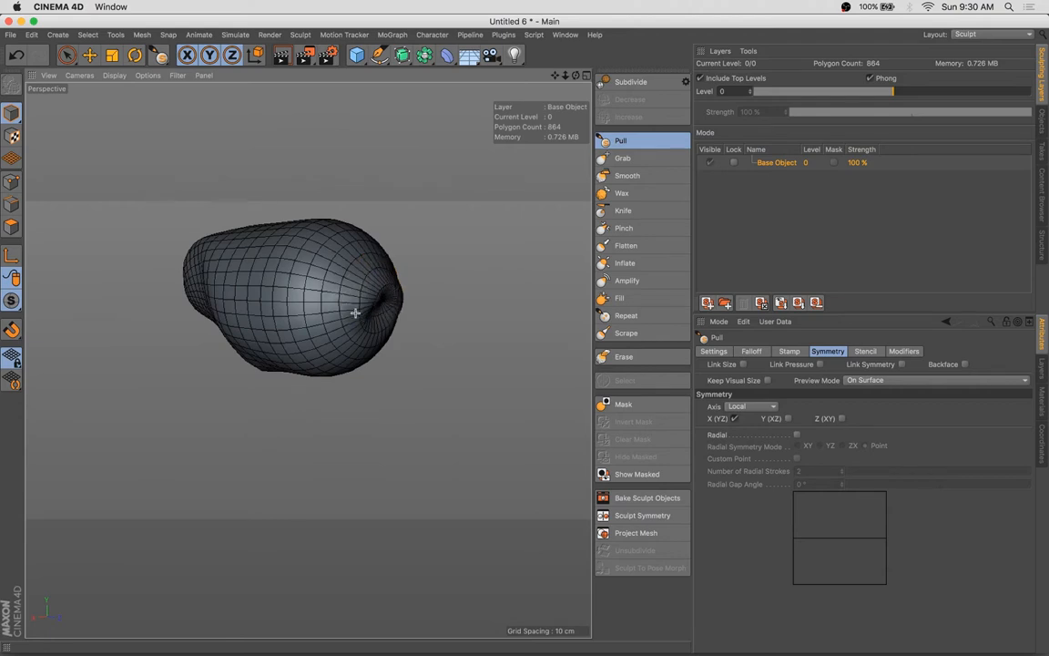
pyautogui.moveTo(355, 313); pyautogui.dragTo(405, 328)
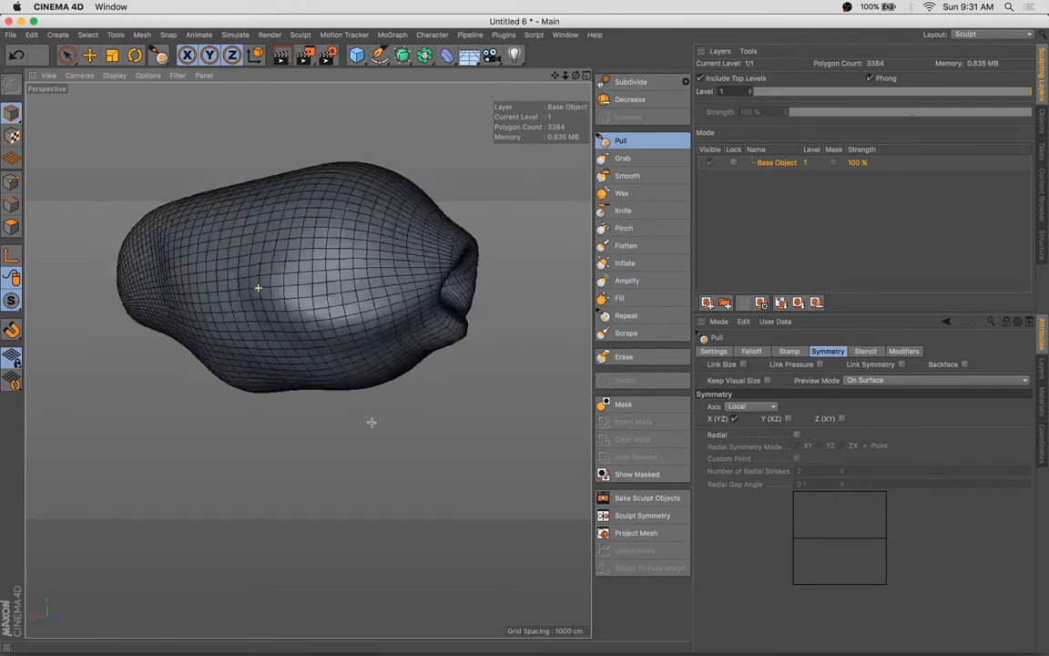
# Sculpt surface bumps and pull up a ridge along the top of the body.
pyautogui.moveTo(259, 288); pyautogui.dragTo(306, 310)
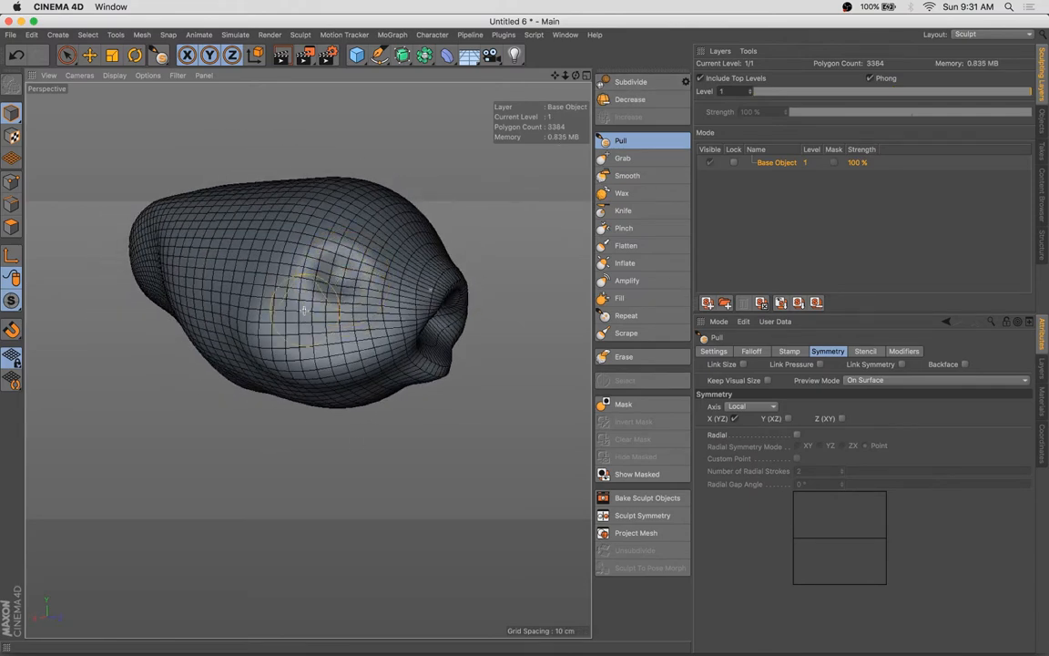
pyautogui.moveTo(306, 310); pyautogui.dragTo(342, 350)
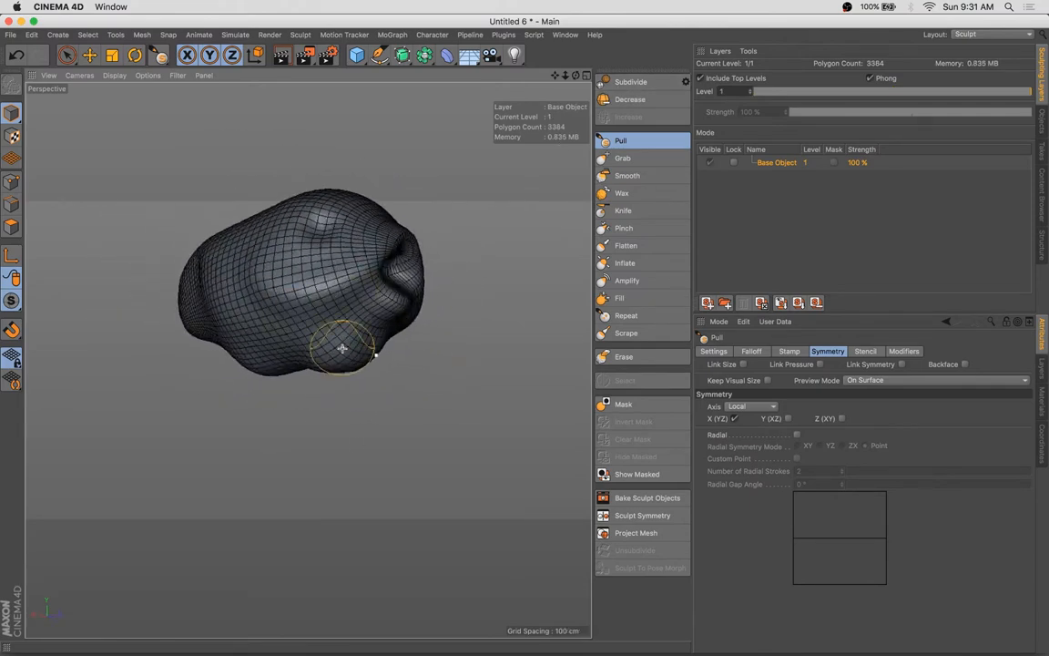
pyautogui.moveTo(343, 349); pyautogui.dragTo(356, 295)
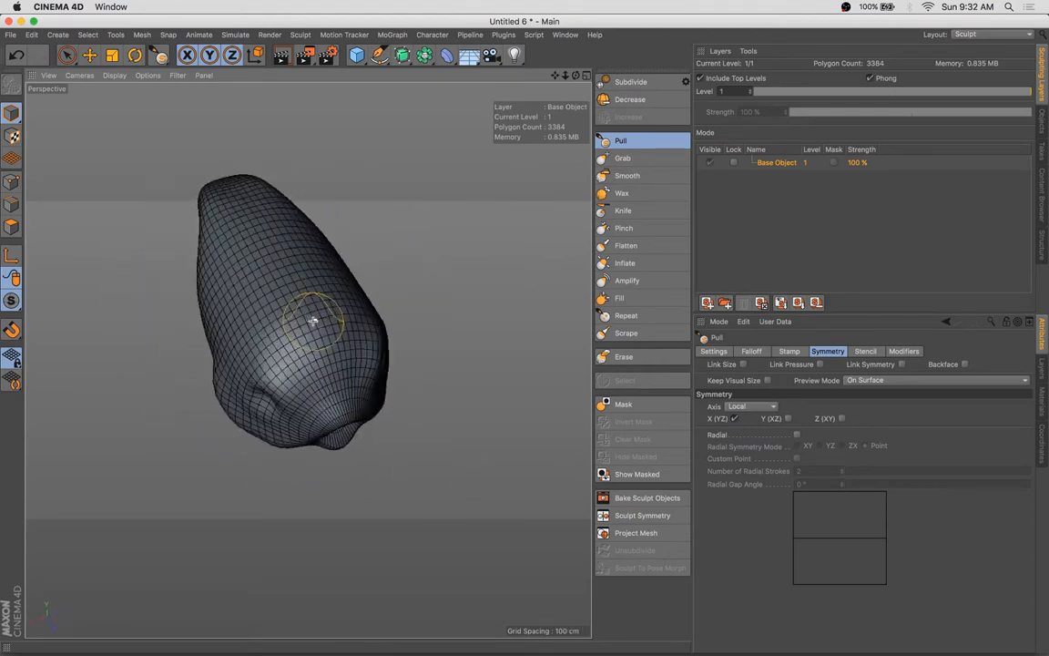
pyautogui.moveTo(313, 320); pyautogui.dragTo(275, 217)
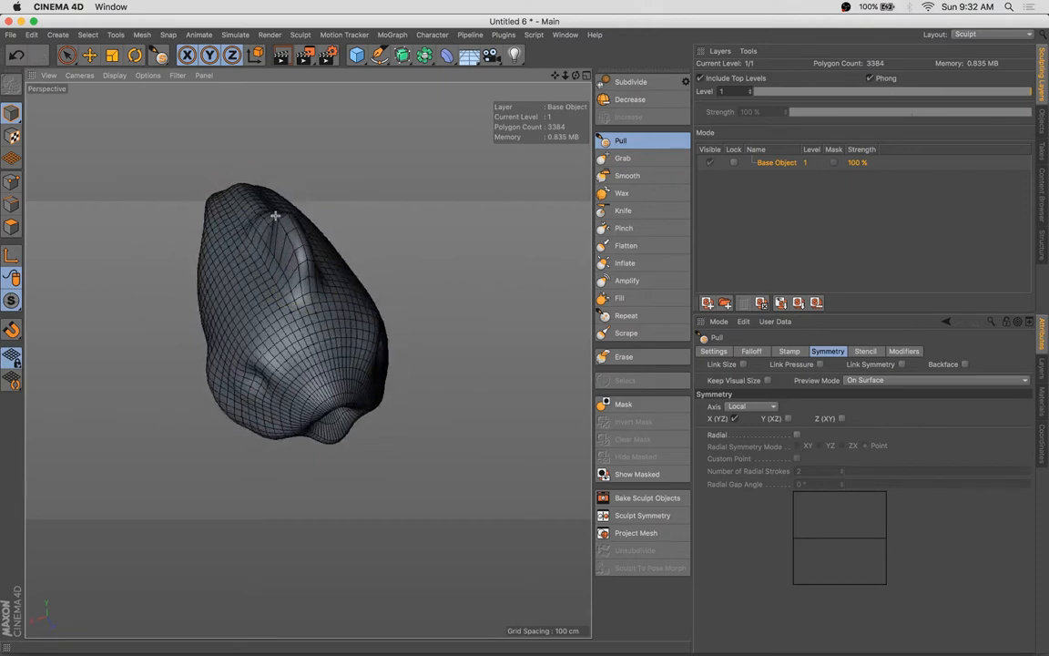
# Raise a pointed dorsal peak, refine the face bumps and the body's underside.
pyautogui.moveTo(275, 215); pyautogui.dragTo(306, 157)
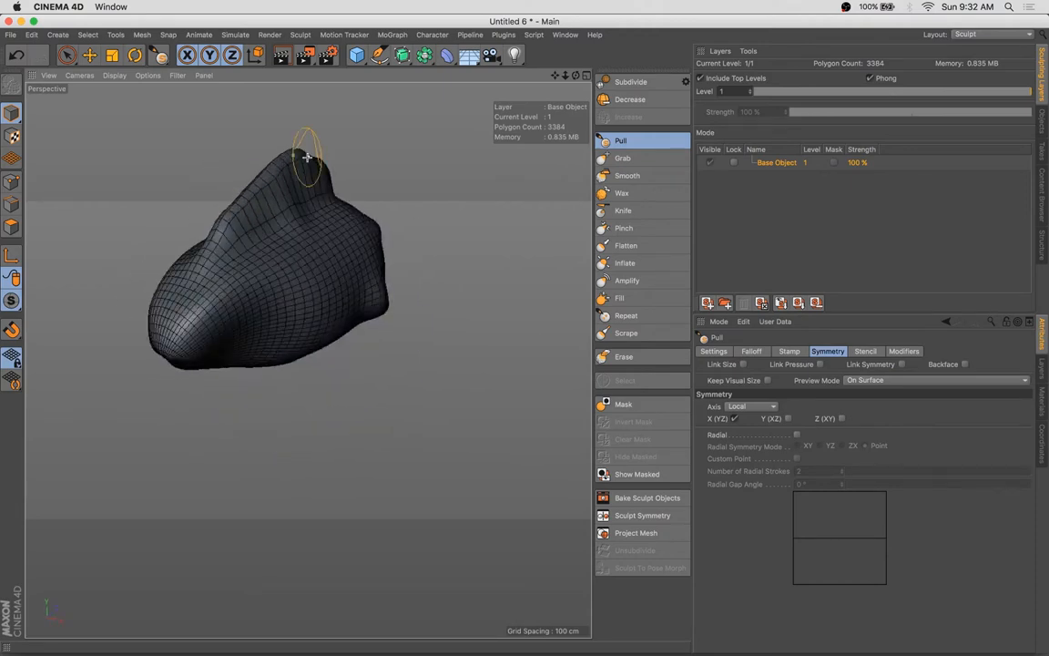
pyautogui.moveTo(308, 157); pyautogui.dragTo(313, 240)
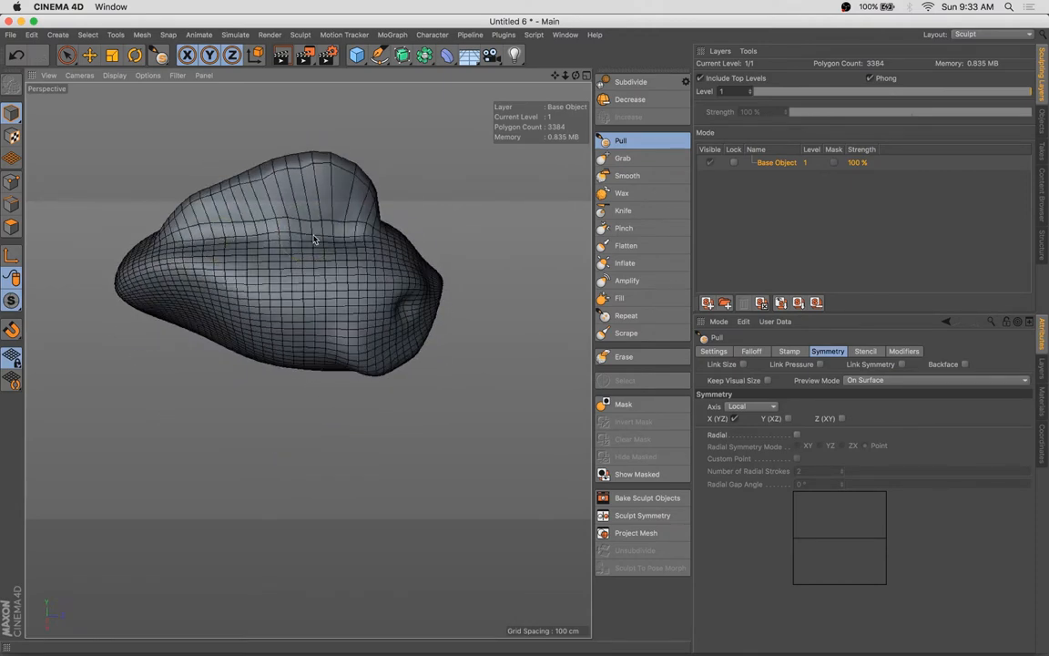
pyautogui.moveTo(313, 241); pyautogui.dragTo(270, 219)
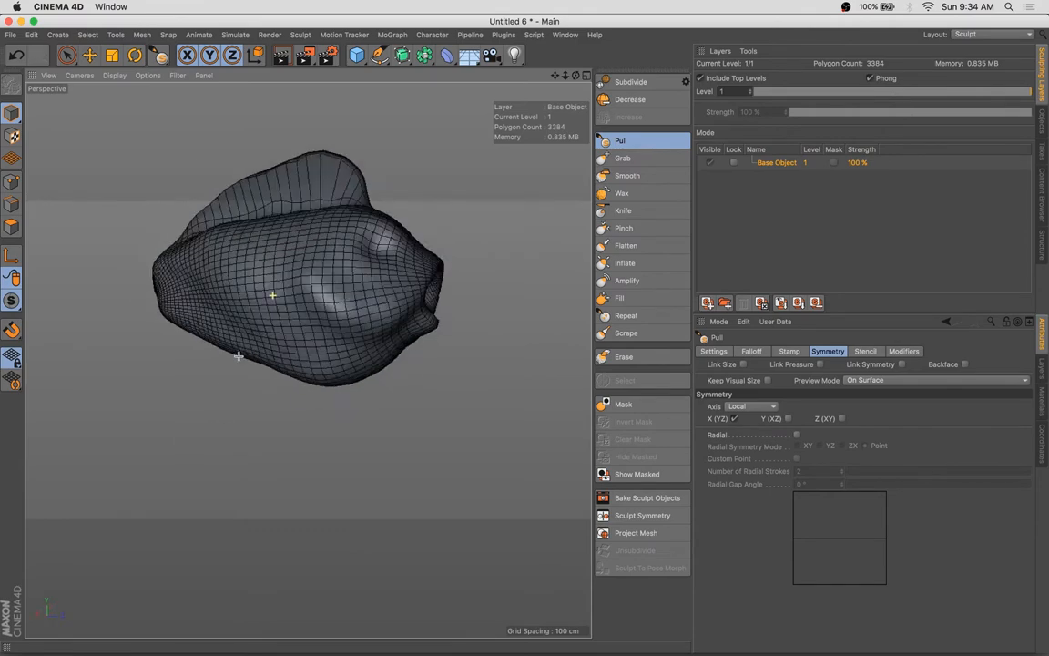
pyautogui.moveTo(271, 295); pyautogui.dragTo(318, 372)
pyautogui.write('Fi')
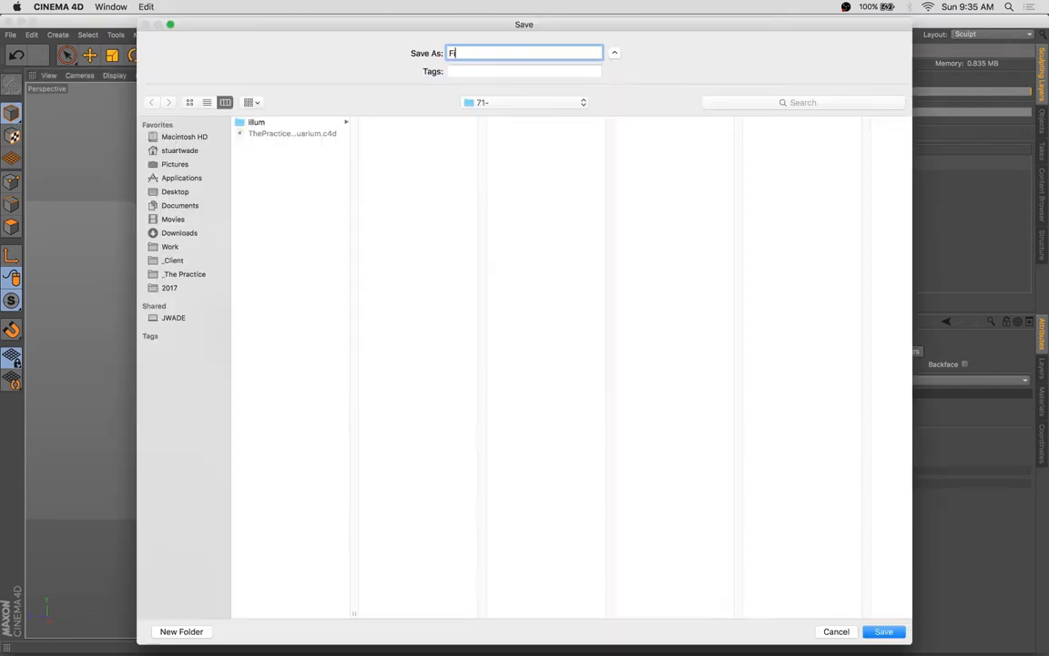
# Save the sculpted body to a file for merging into the aquarium scene.
pyautogui.click(882, 630)
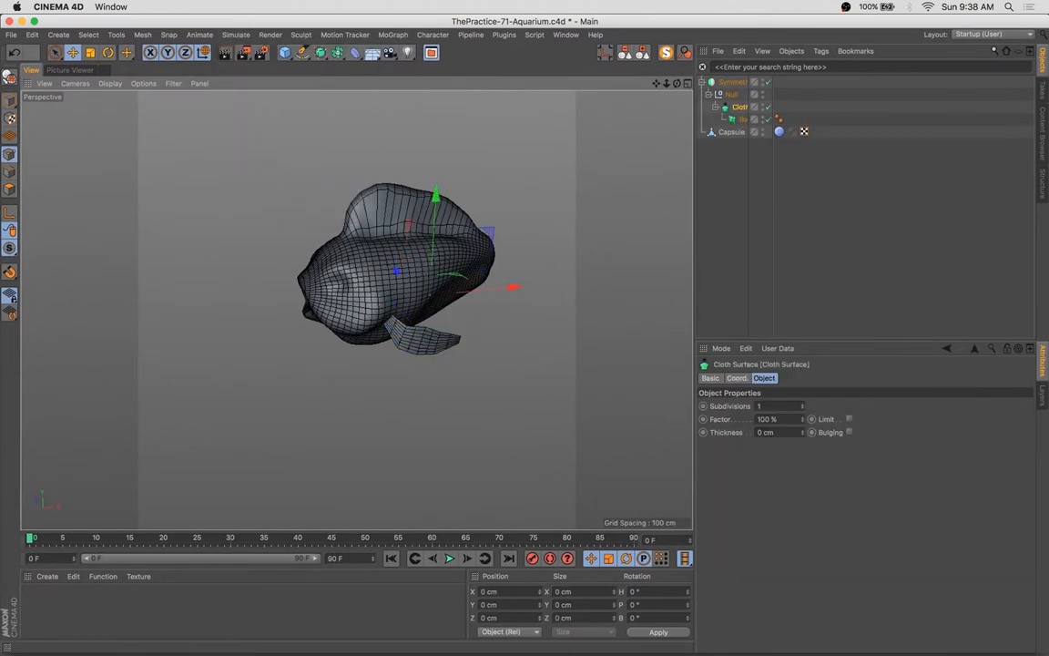
# Reshape the fin spline's tip and add a Sphere for the fish's eye.
pyautogui.click(749, 120)
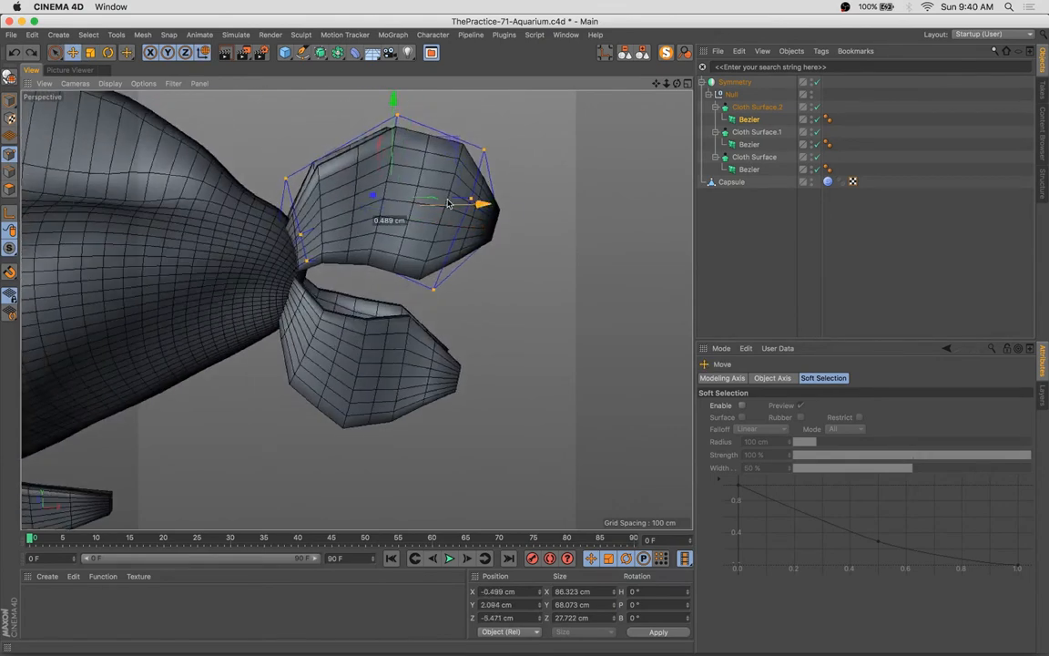
pyautogui.moveTo(447, 200); pyautogui.dragTo(546, 227)
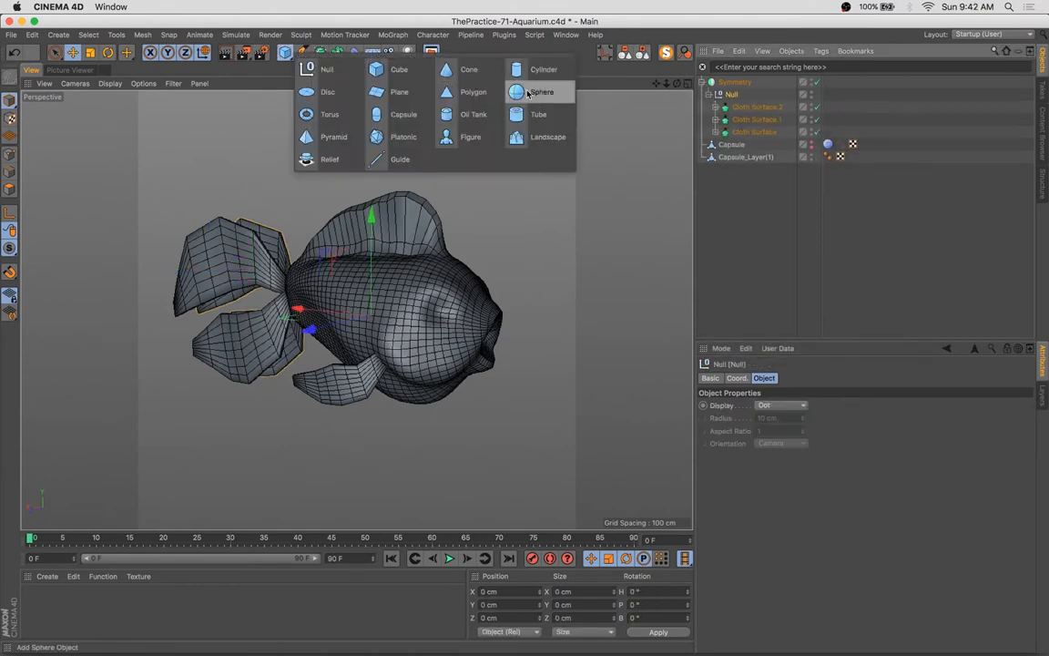
pyautogui.click(541, 91)
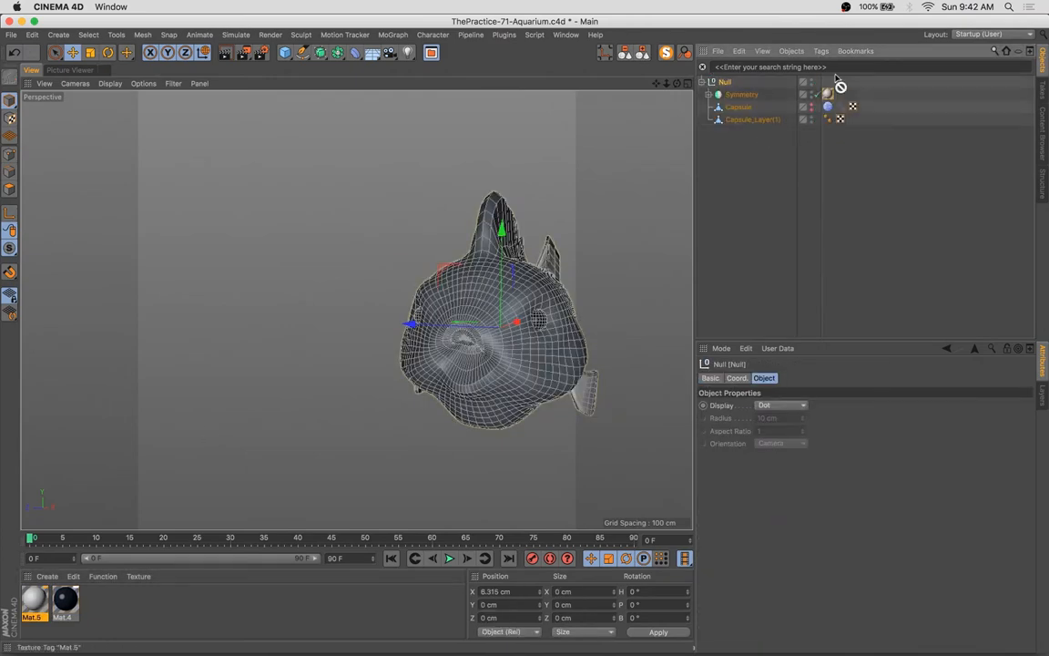
# Give Mat.5 an orange colour for the goldfish.
pyautogui.doubleClick(33, 599)
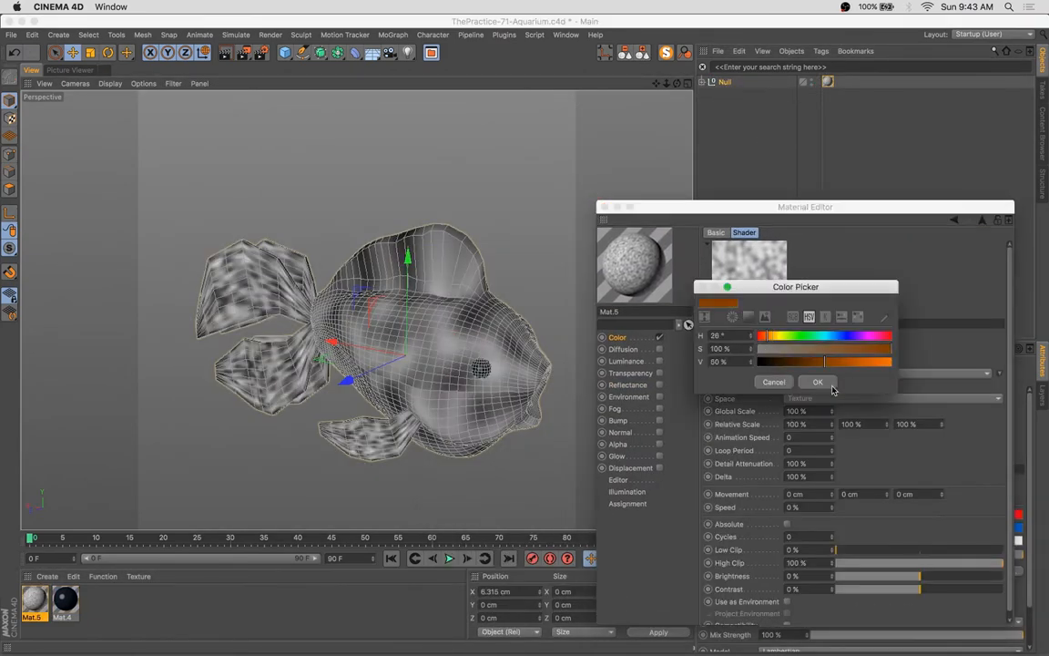
pyautogui.click(816, 382)
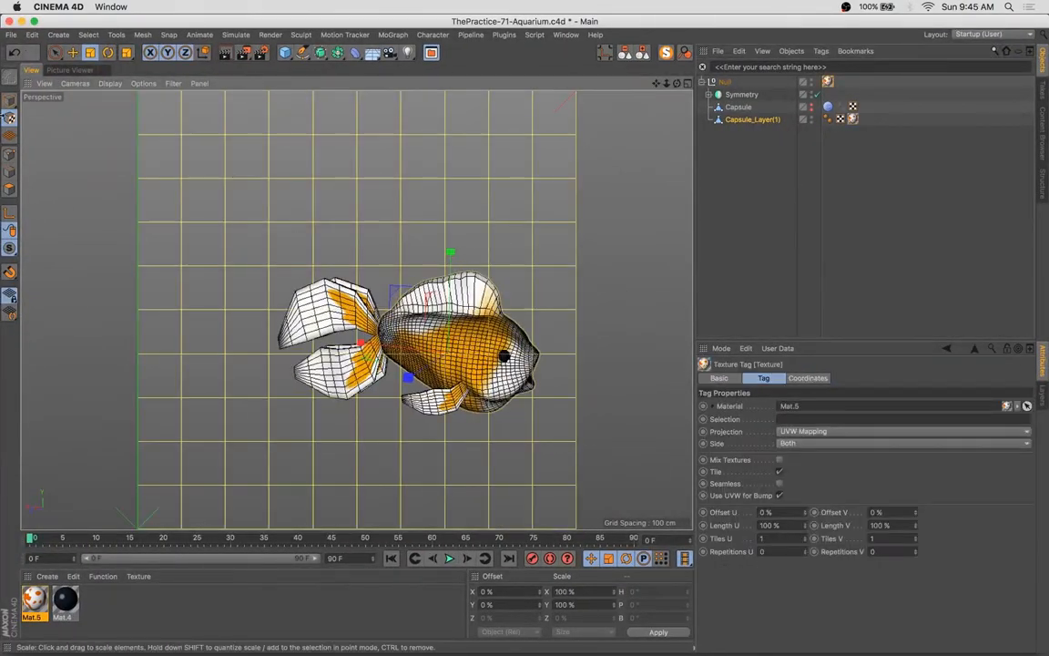
# Add a Noise texture shader to the fish material for speckled spots.
pyautogui.doubleClick(33, 601)
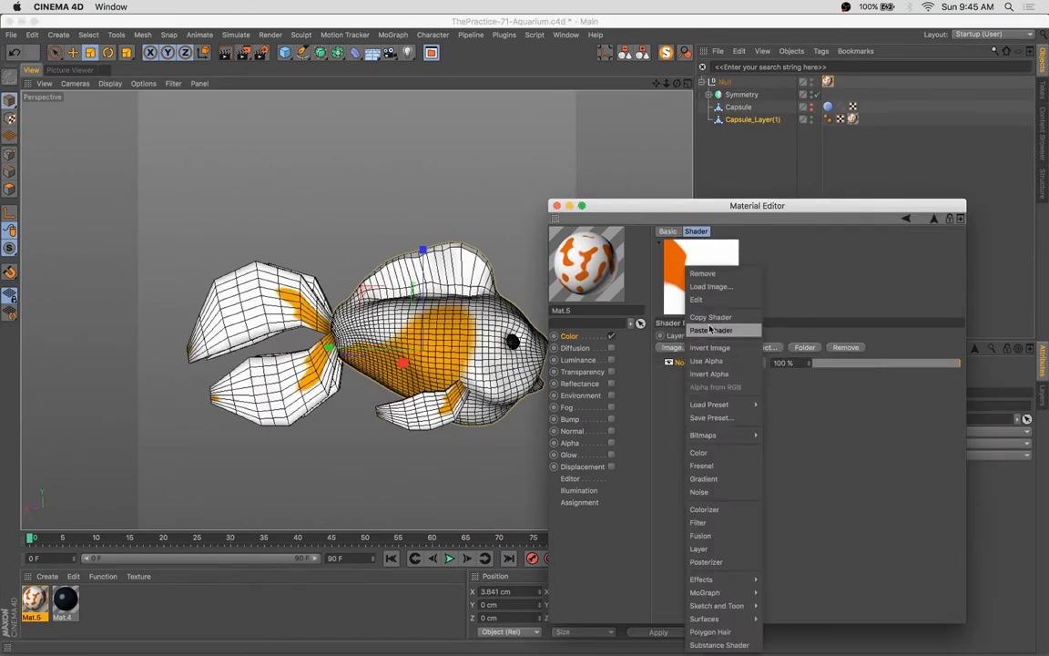
pyautogui.click(700, 491)
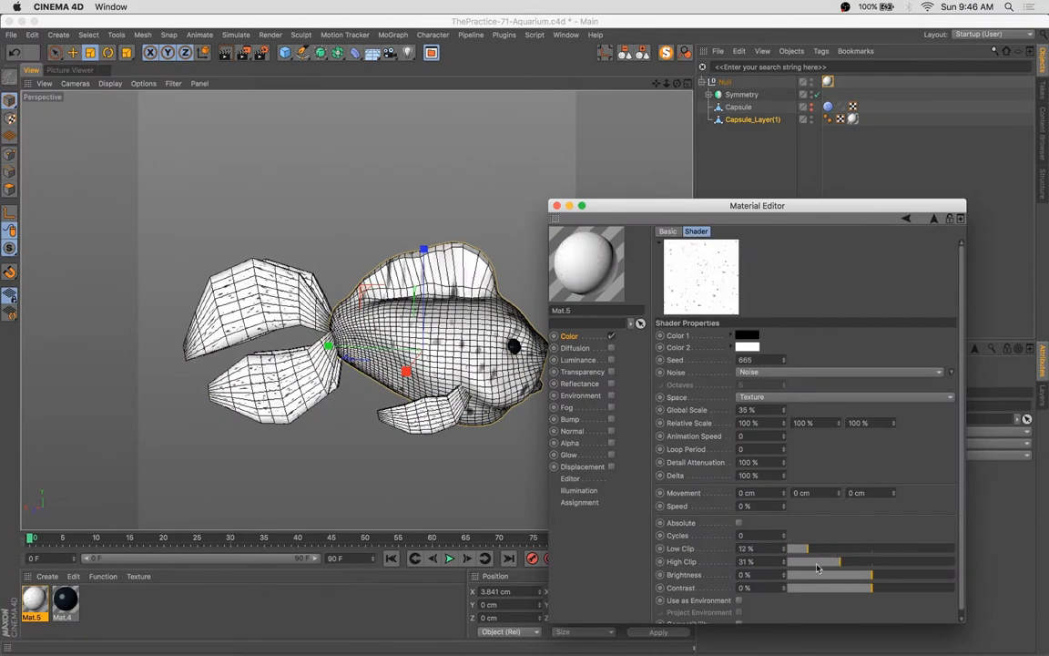
pyautogui.click(738, 363)
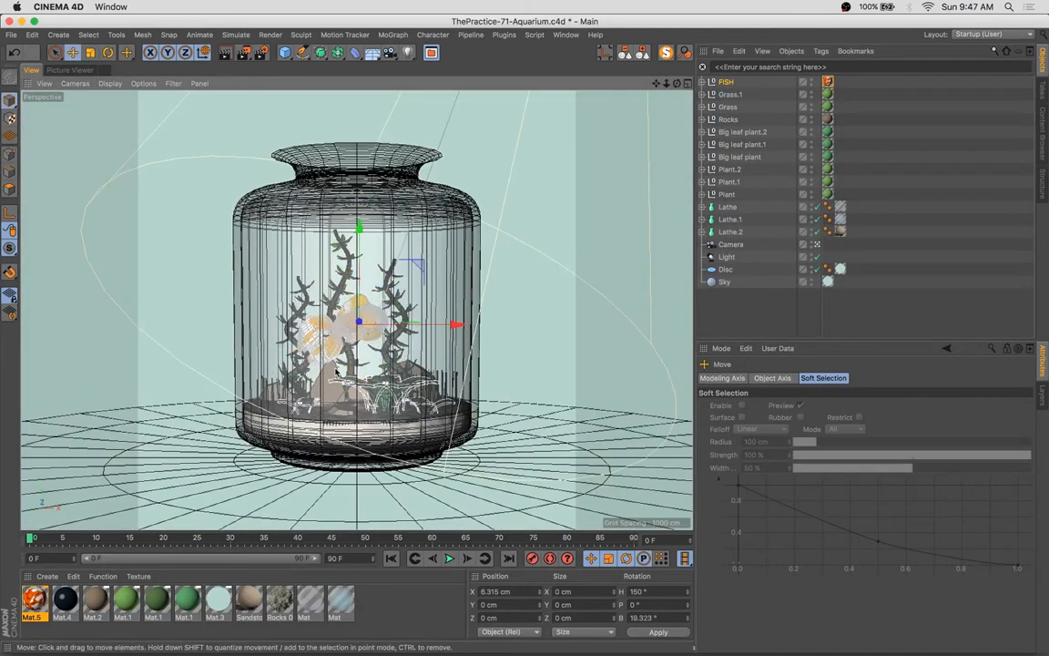
# Frame the view close on the goldfish in the jar and start a render.
pyautogui.moveTo(361, 319); pyautogui.dragTo(410, 265)
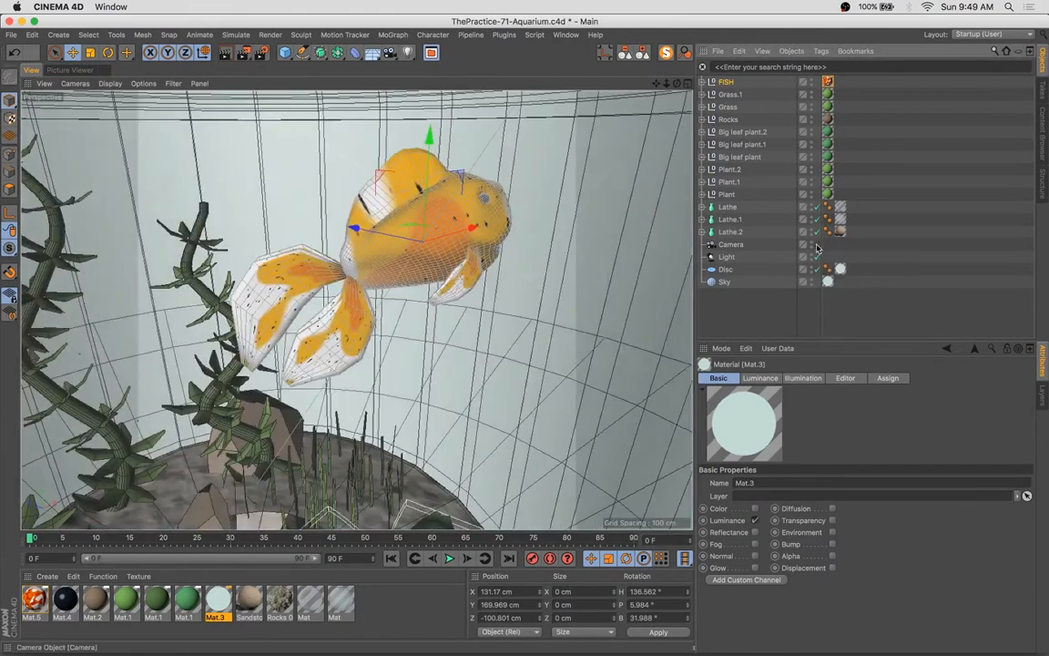
pyautogui.click(725, 81)
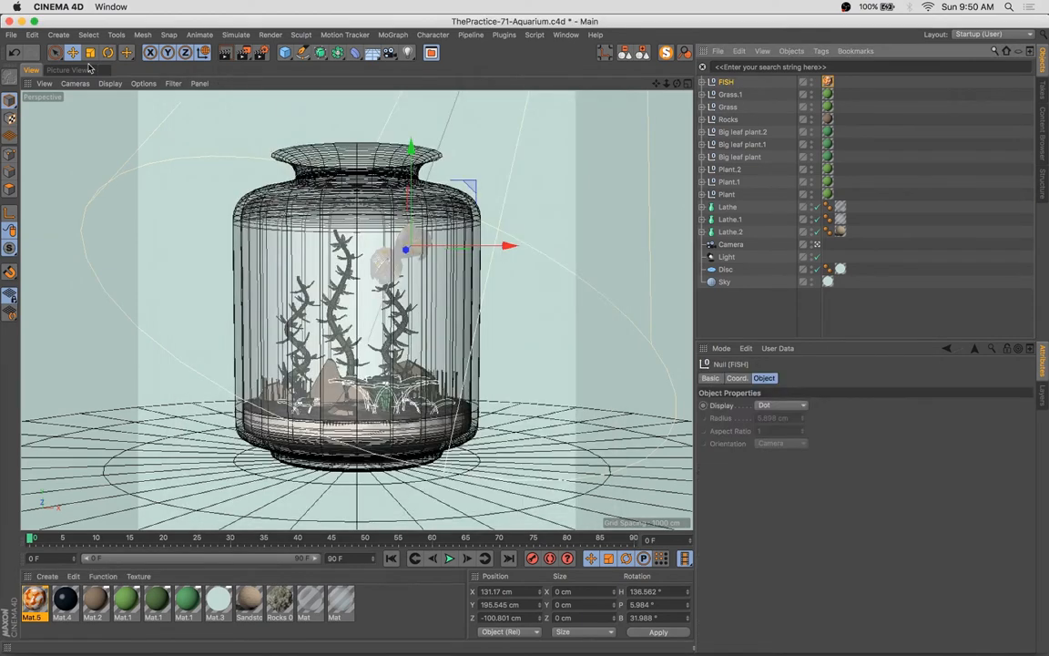
pyautogui.click(727, 255)
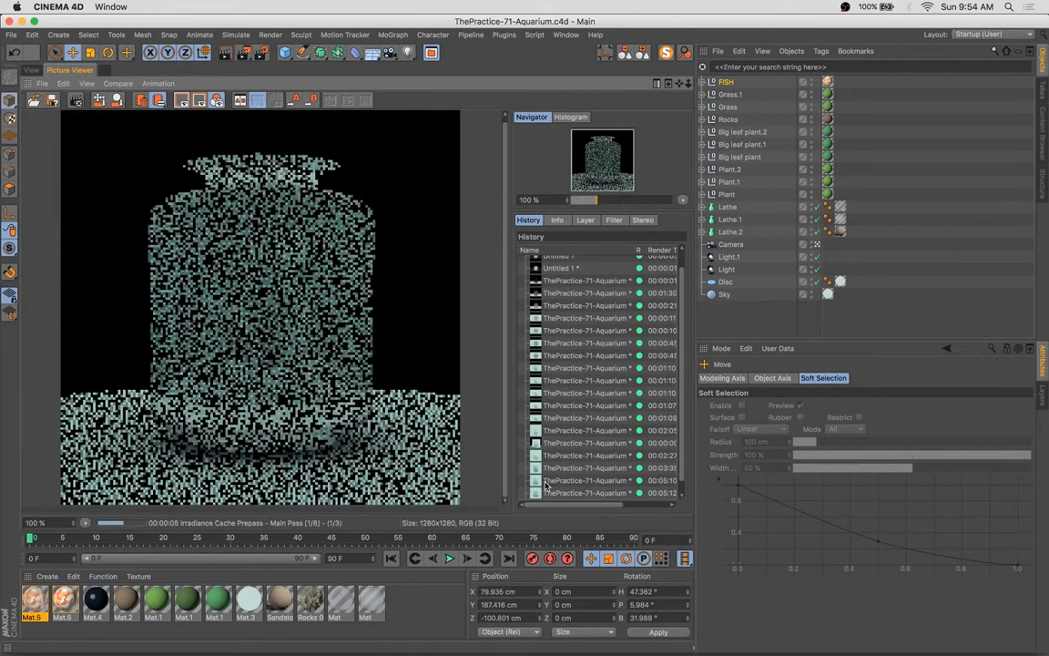
# Adjust the glass material's Transparency brightness and refraction.
pyautogui.doubleClick(364, 600)
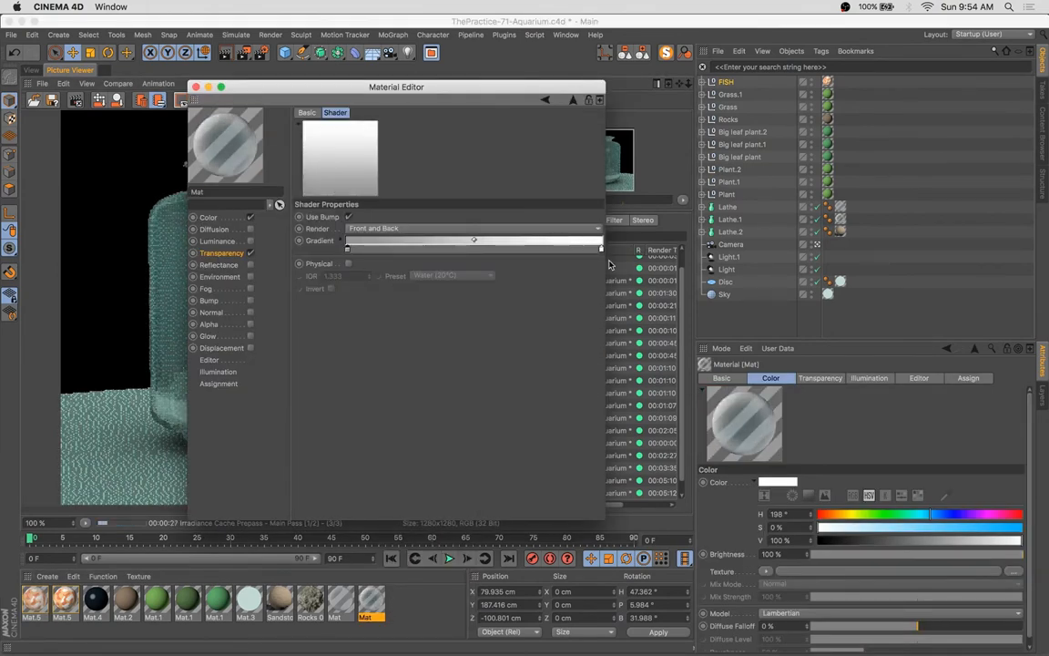
pyautogui.click(222, 252)
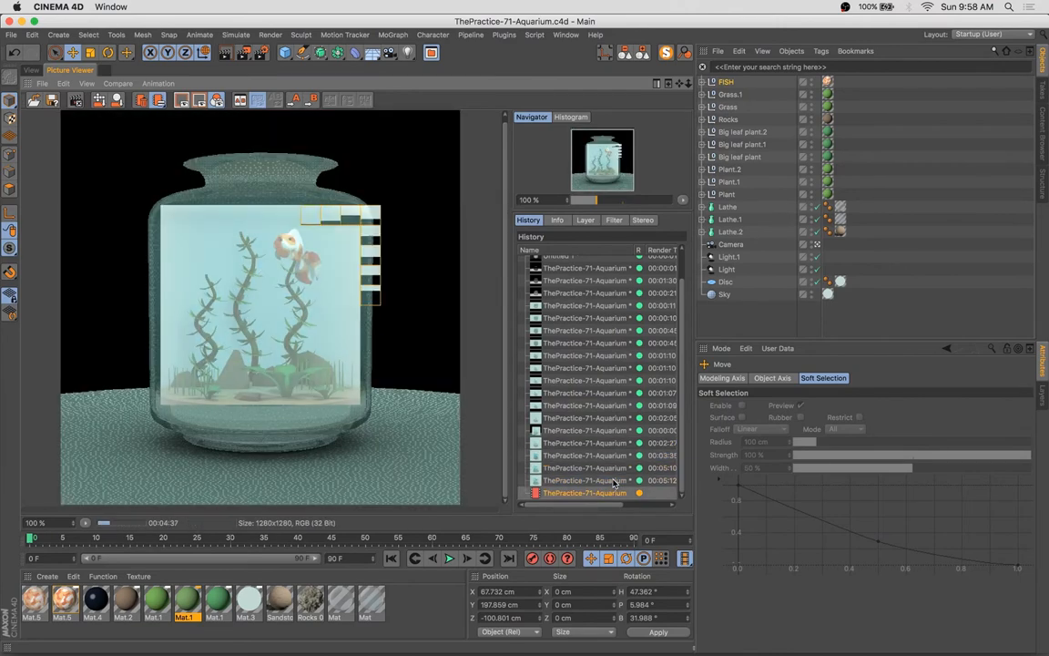
# Tweak the glass Fresnel settings and re-render the complete aquarium image.
pyautogui.doubleClick(364, 599)
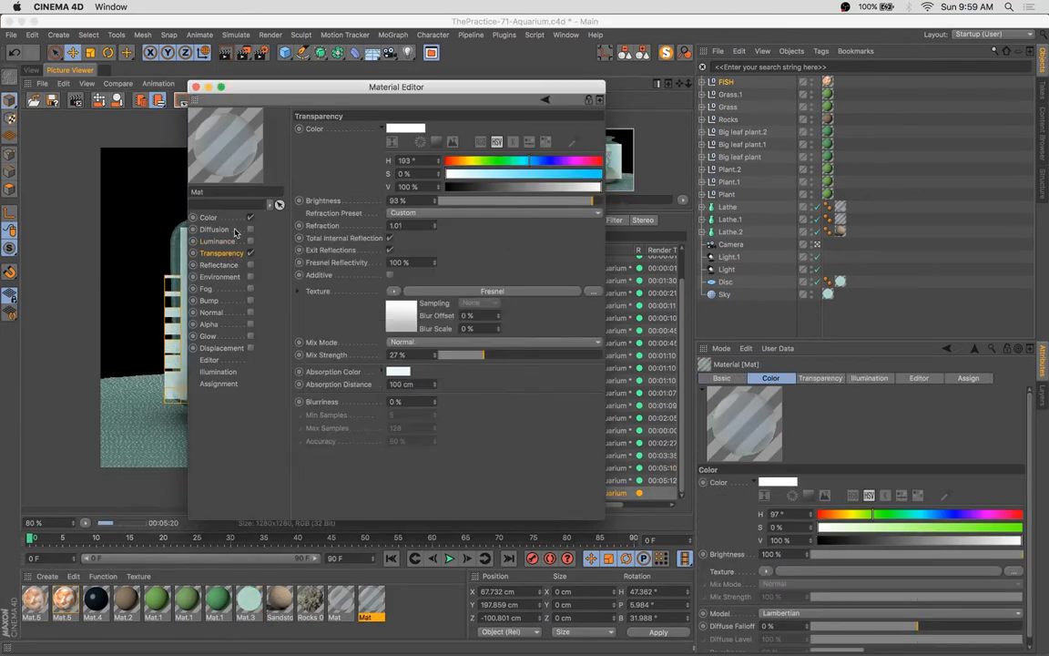
pyautogui.click(195, 88)
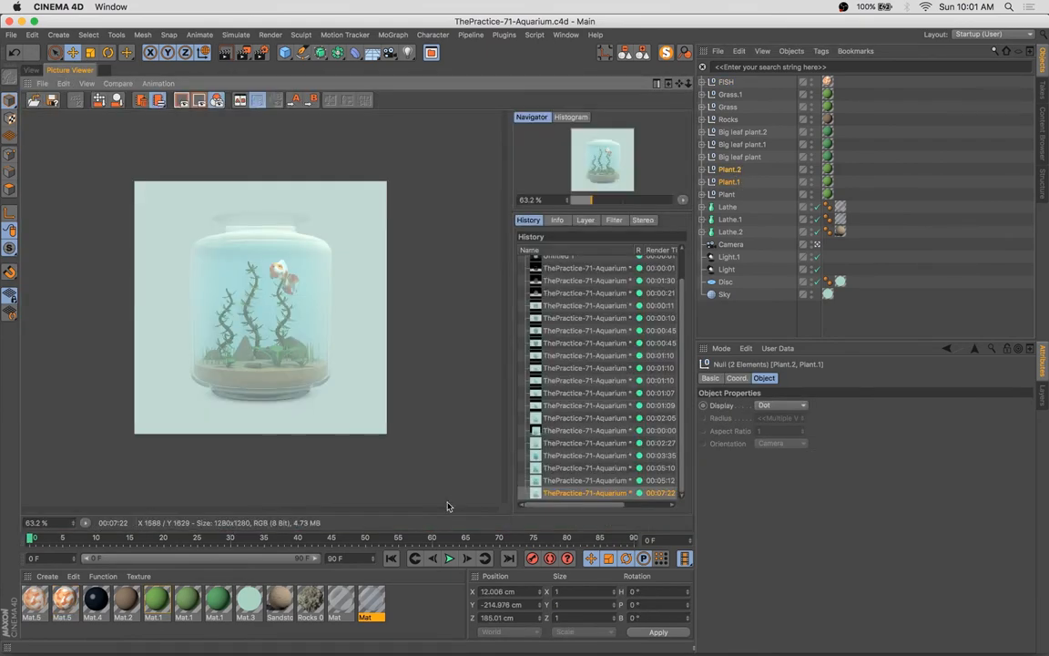
# Retune the glass material's transparency colour in the Color Picker and begin editing the green plant material.
pyautogui.click(587, 466)
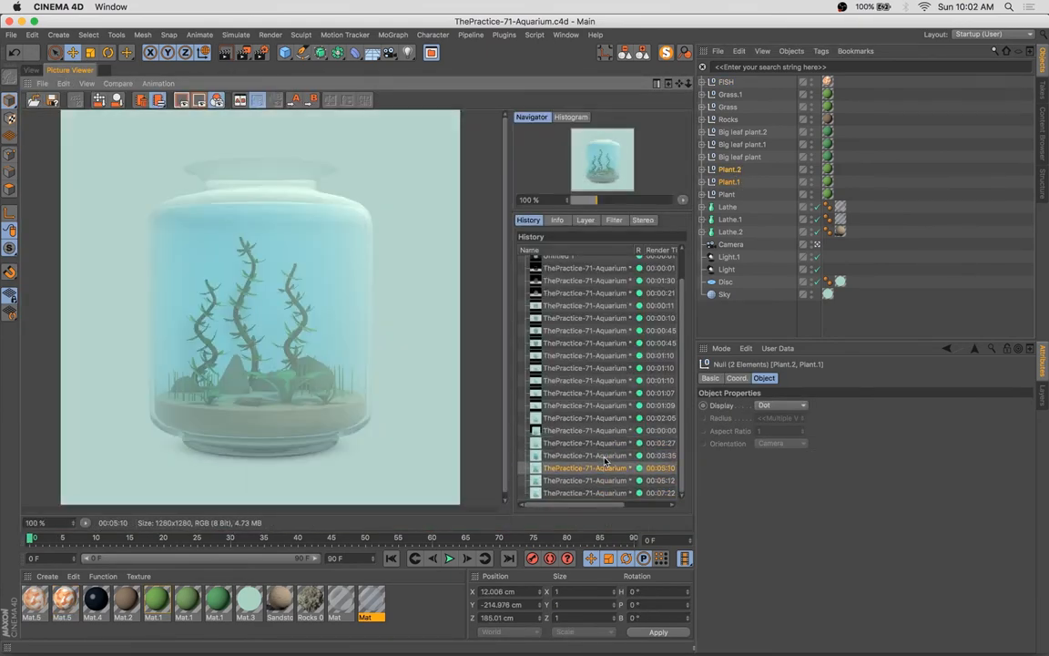
pyautogui.click(587, 492)
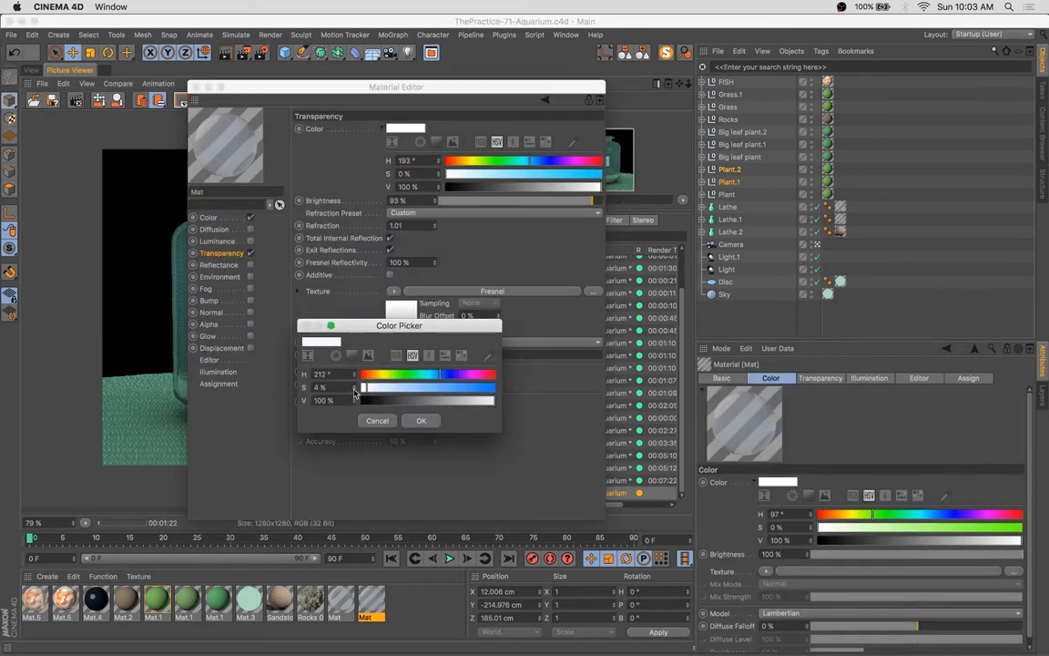
pyautogui.click(421, 419)
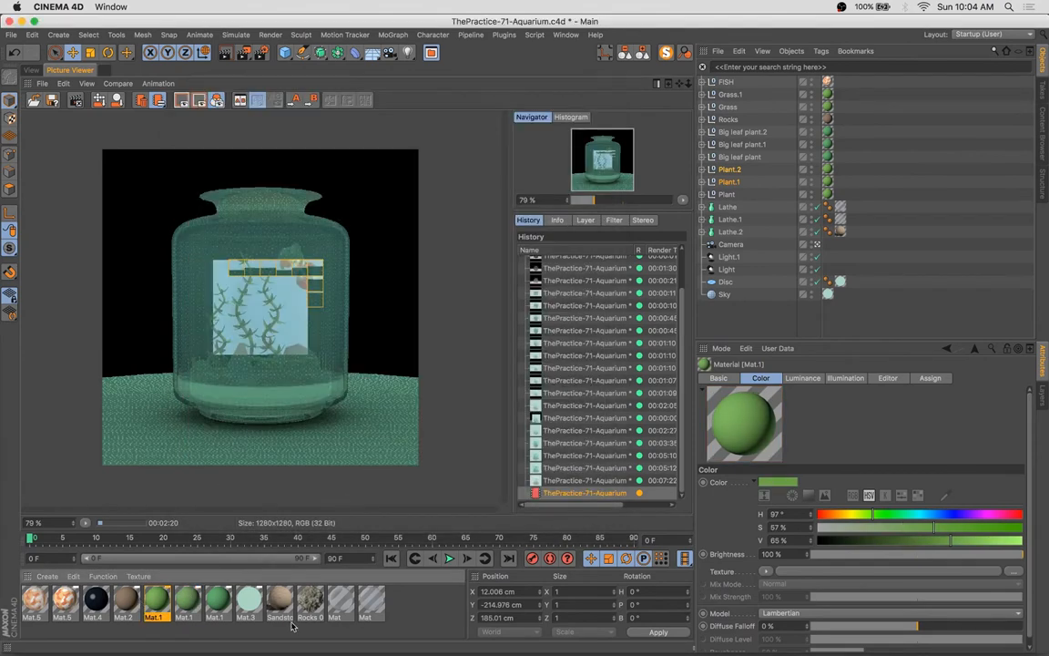
pyautogui.doubleClick(62, 600)
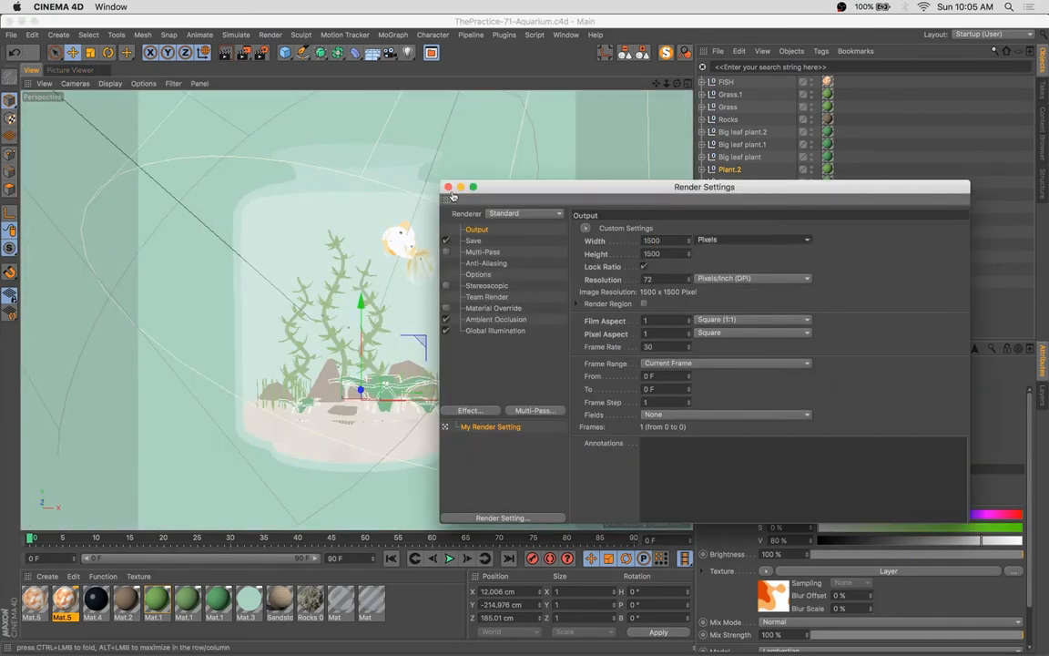
# Render the aquarium to the Picture Viewer at the new square resolution with updated fish and glass.
pyautogui.click(448, 186)
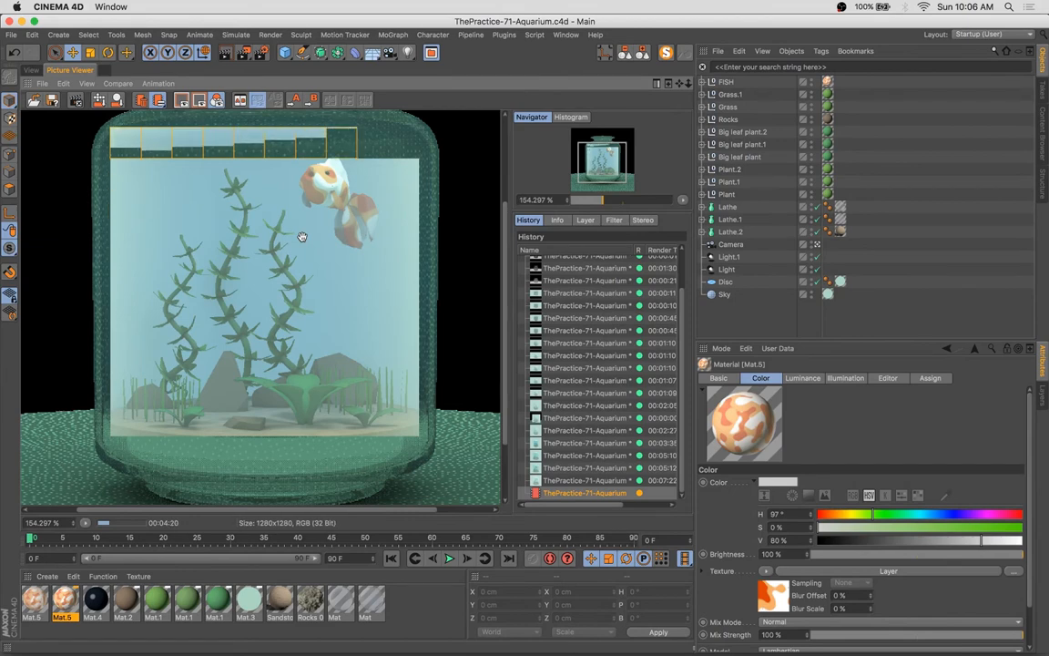
pyautogui.click(587, 481)
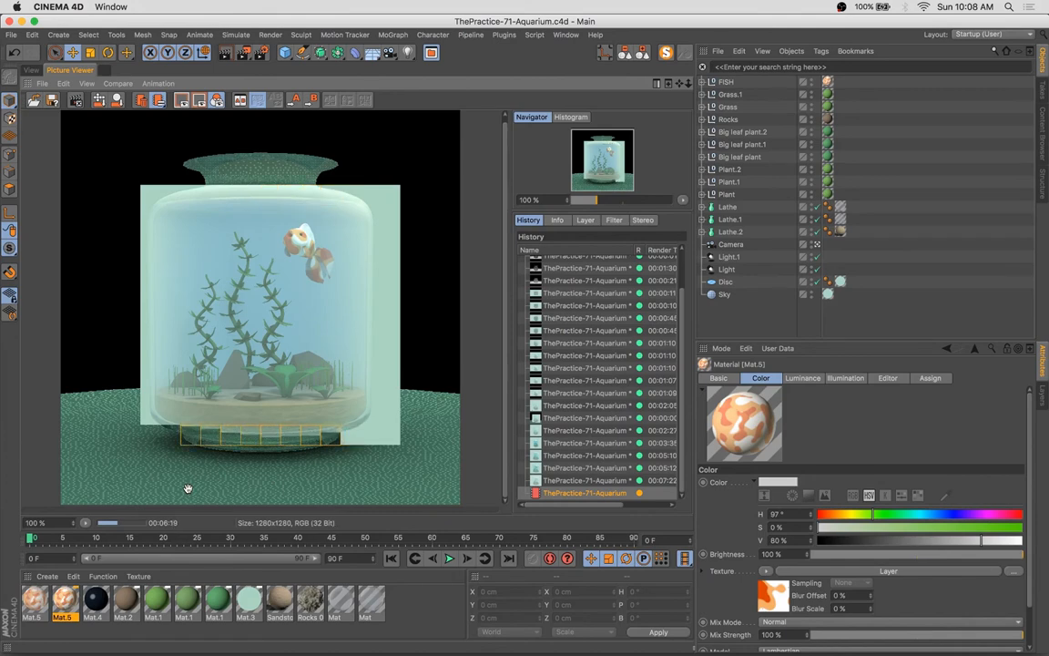
pyautogui.click(585, 466)
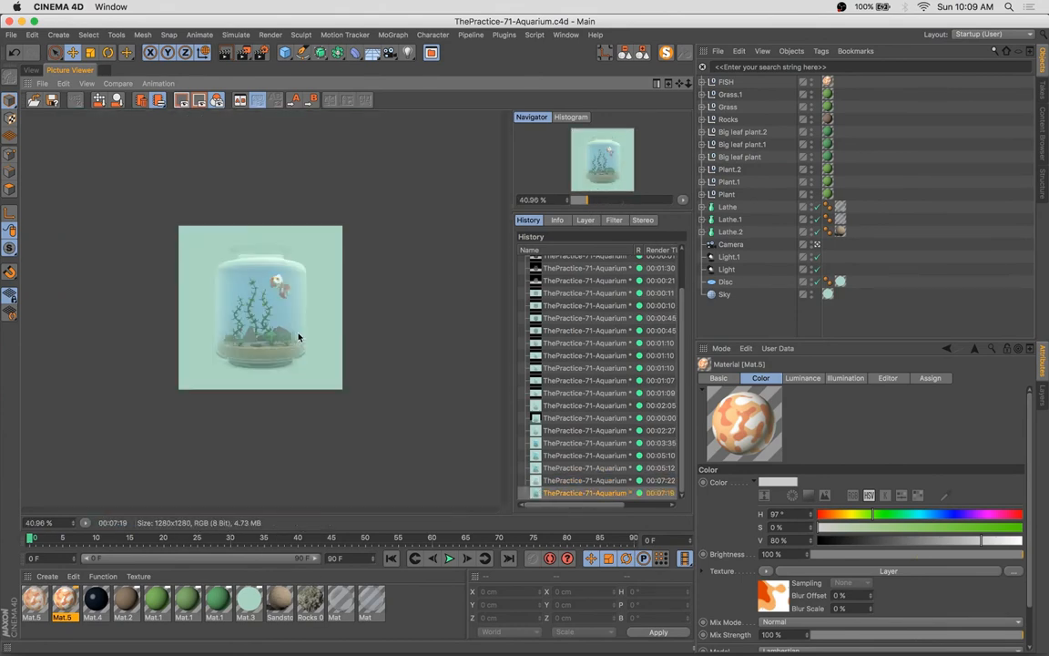
# Tweak the glass material's Luminance brightness, then bring the saved aquarium PNG into Photoshop.
pyautogui.doubleClick(339, 600)
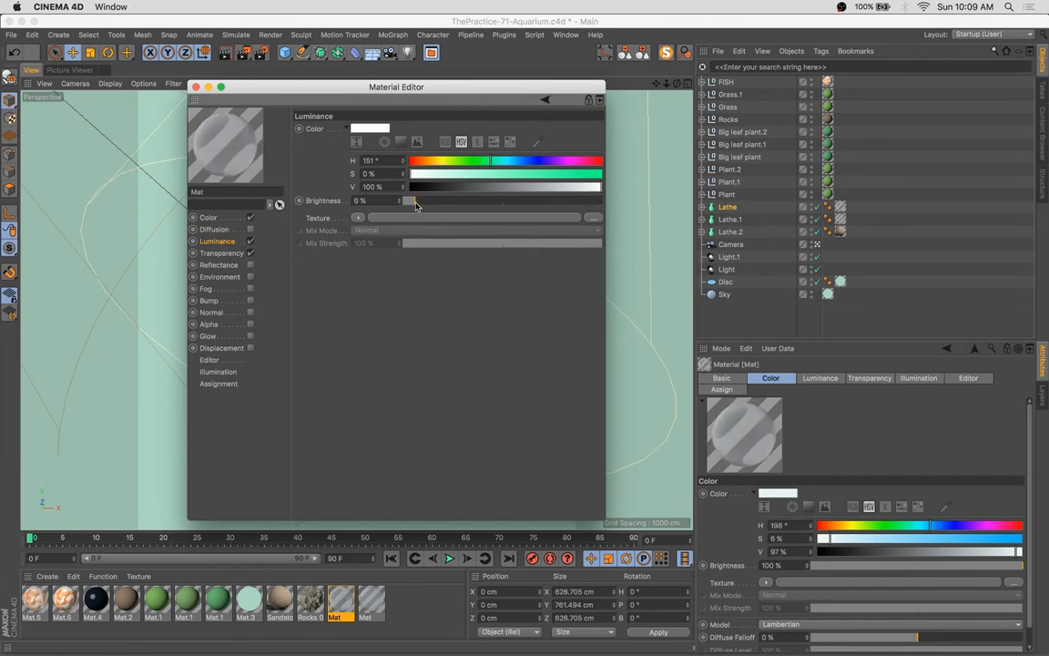
pyautogui.click(195, 87)
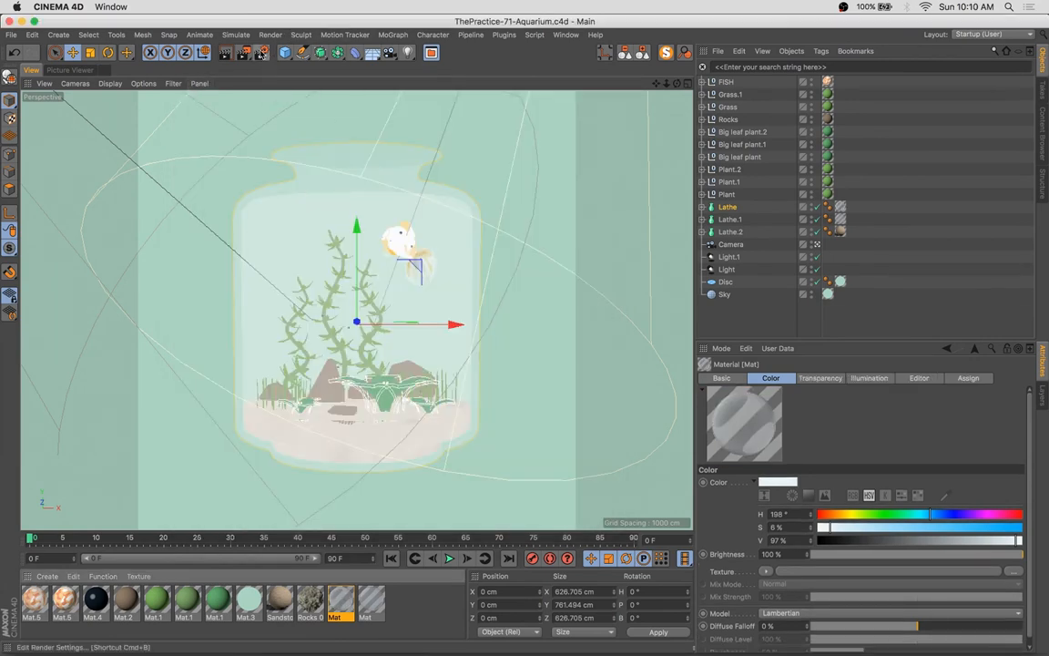
pyautogui.click(270, 51)
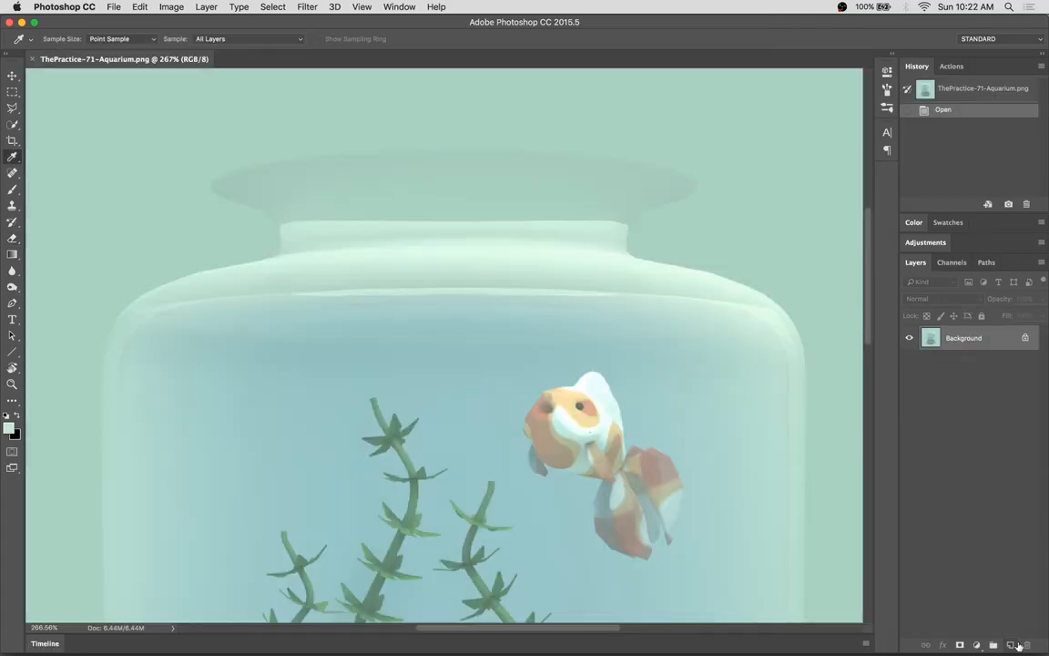
# Paint soft white highlight strokes along the jar's rim and shoulder on a new layer.
pyautogui.click(1011, 645)
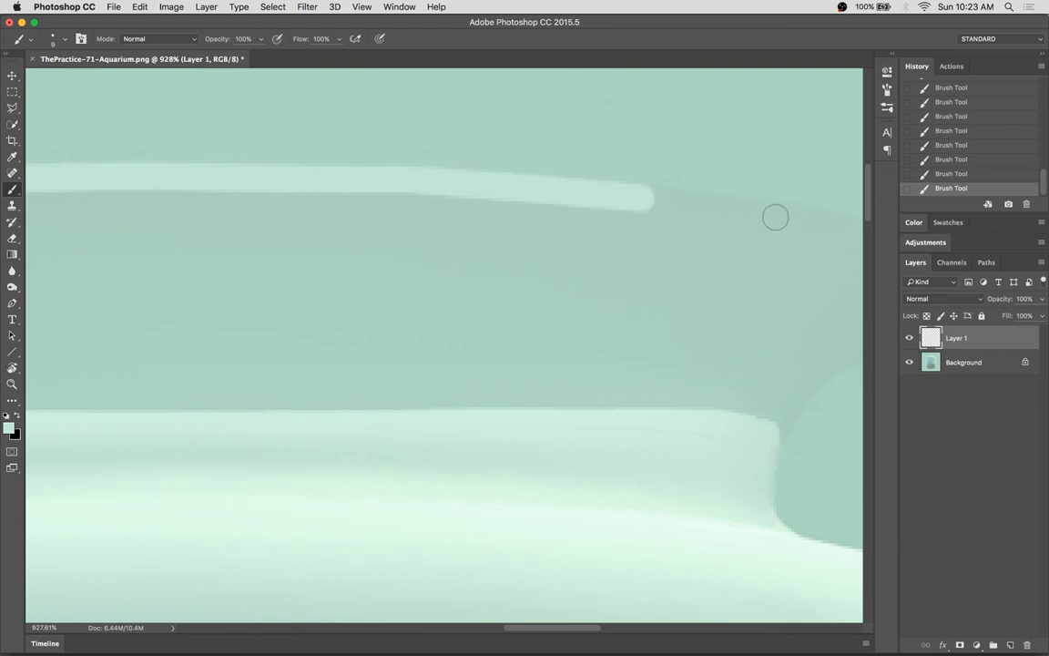
pyautogui.moveTo(774, 217); pyautogui.dragTo(373, 317)
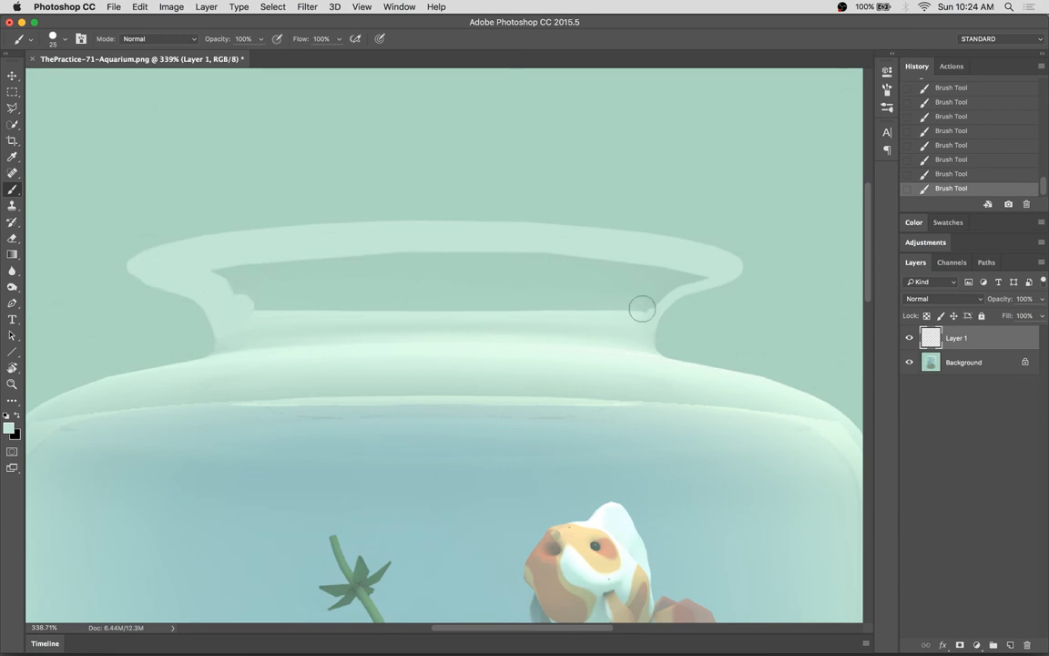
pyautogui.moveTo(641, 308); pyautogui.dragTo(691, 273)
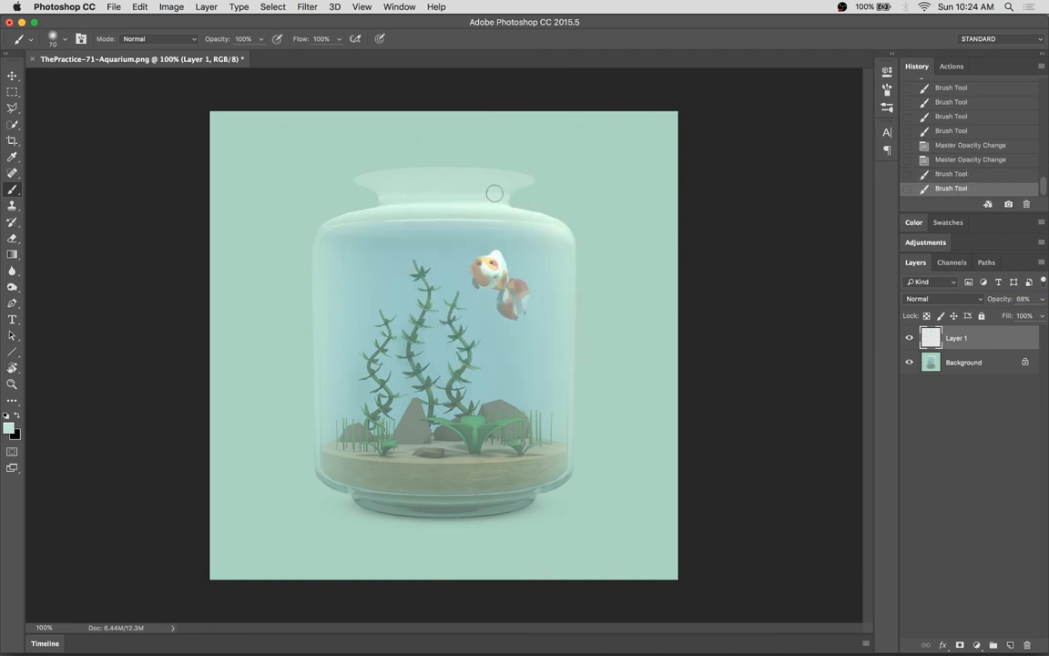
# Add Curves and Levels adjustment layers above the highlights to subtly tone the image.
pyautogui.click(944, 298)
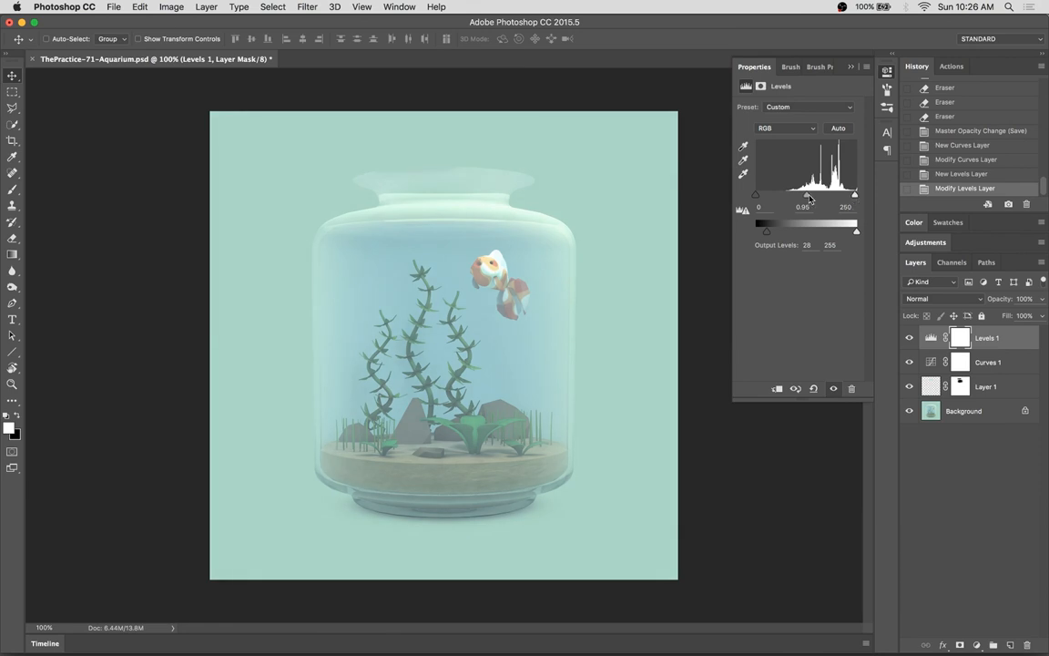
pyautogui.click(988, 360)
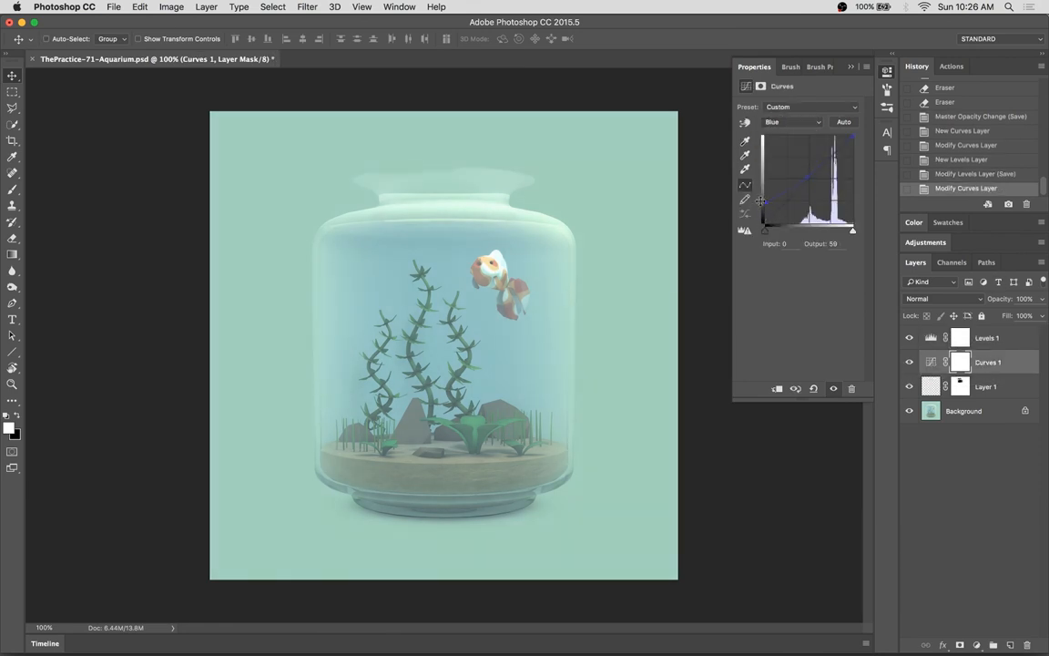